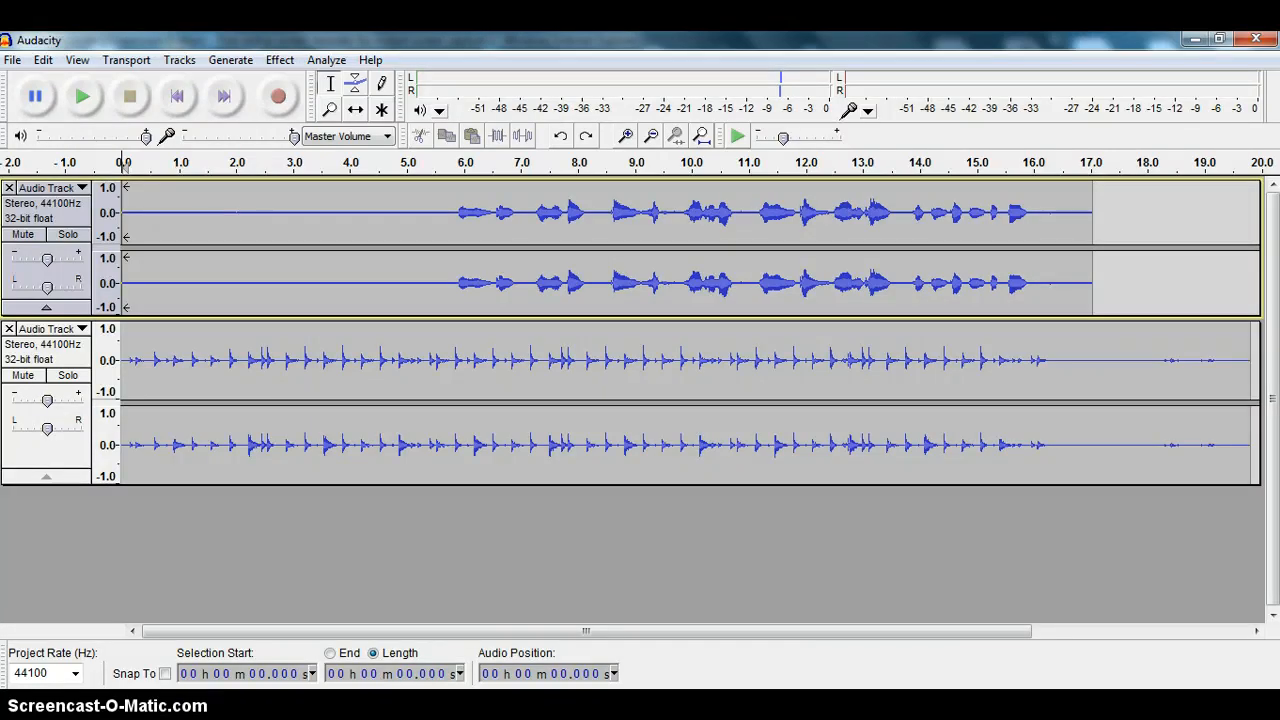
mouse_move(504, 290)
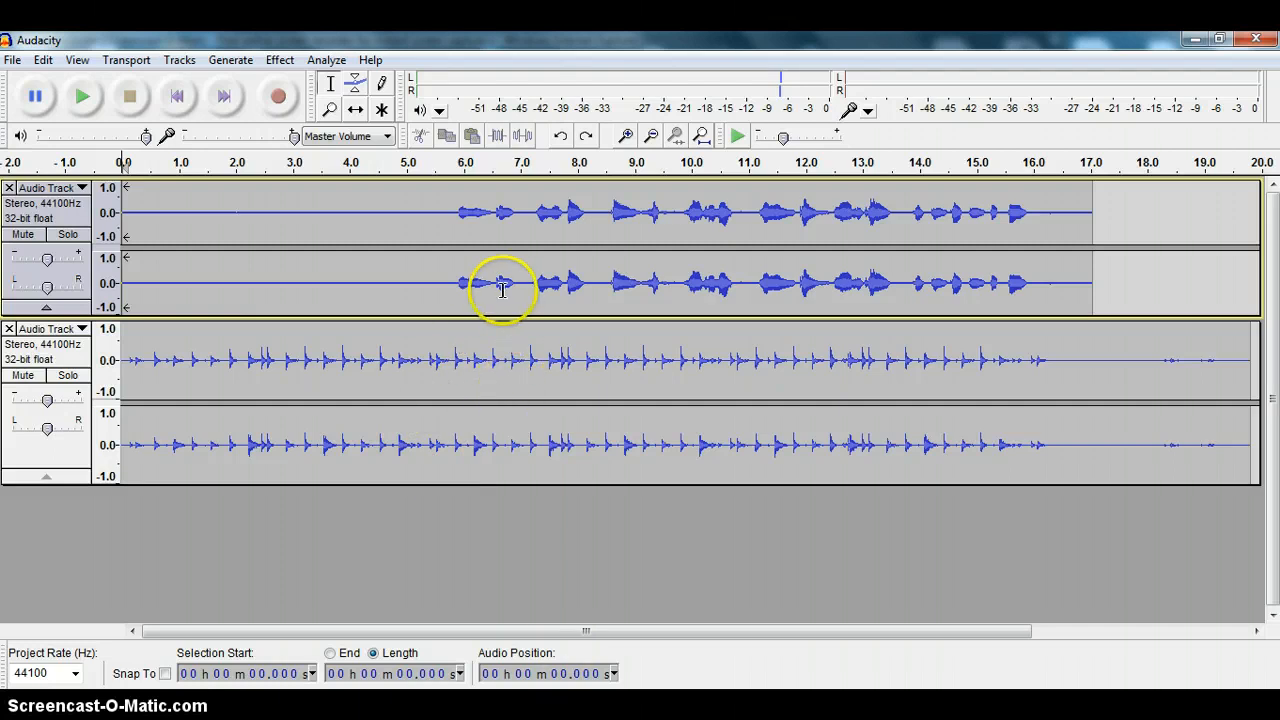
mouse_move(544, 362)
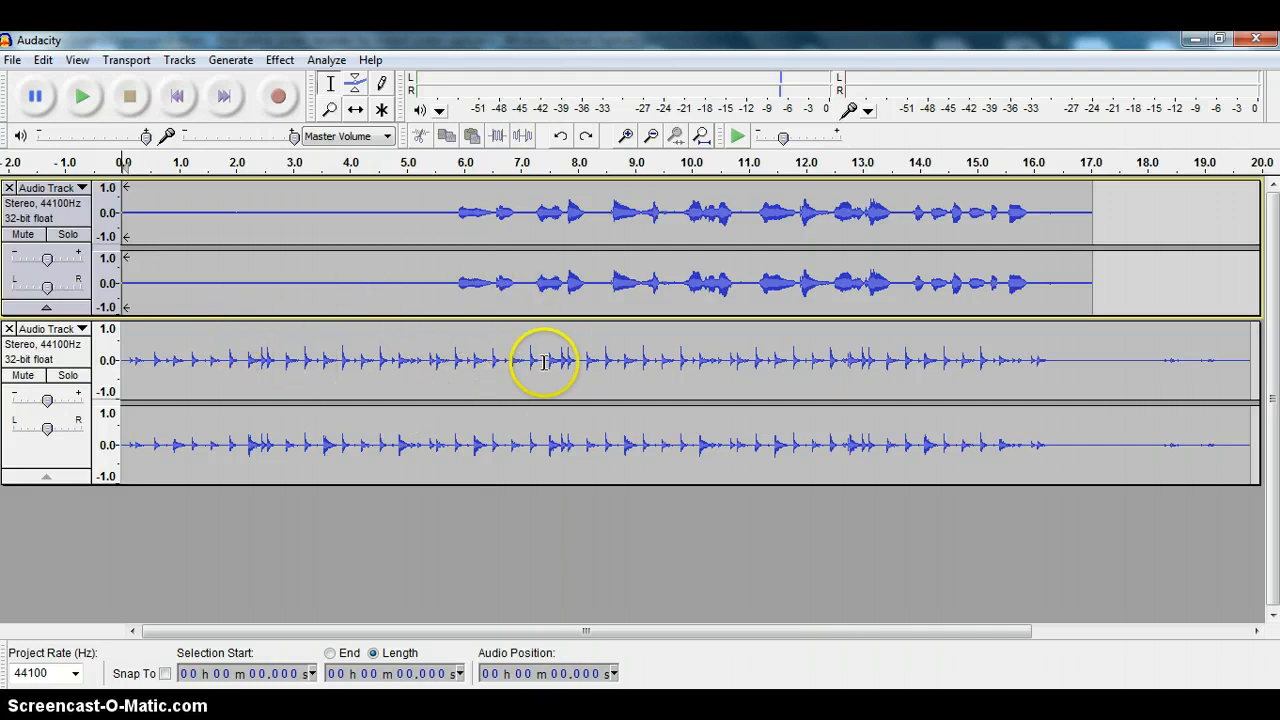
mouse_move(152, 374)
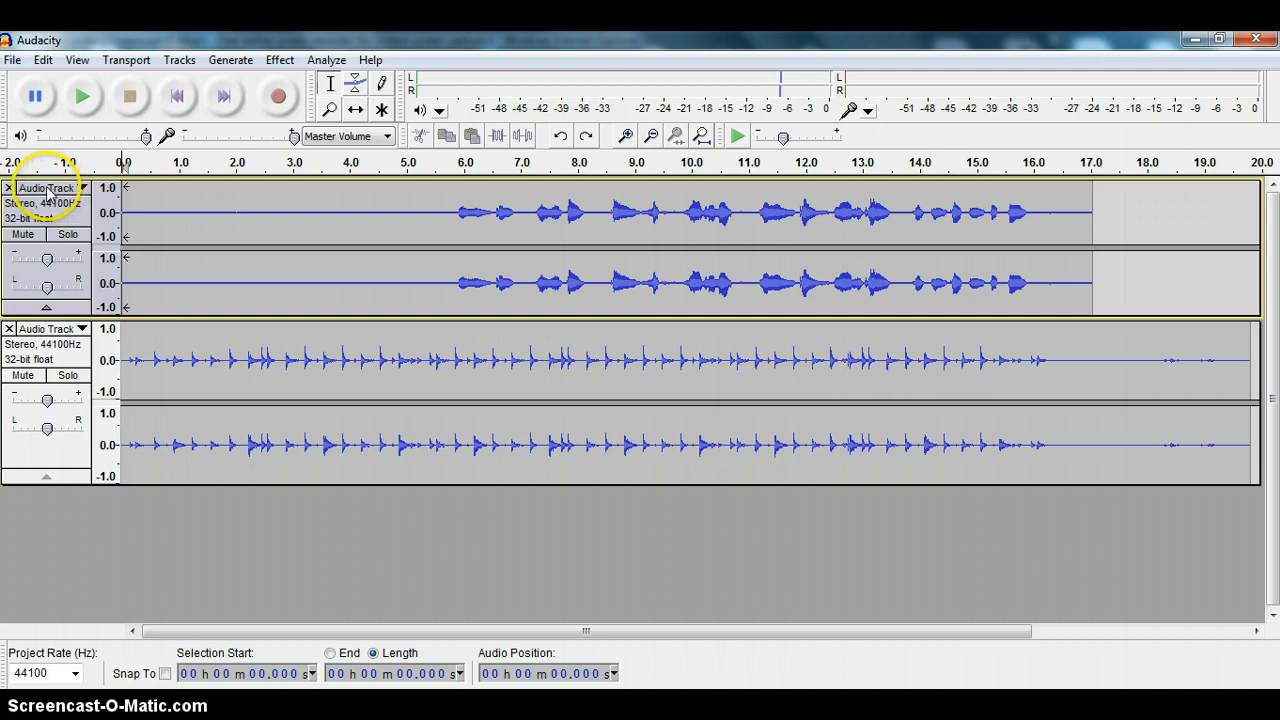
Step: Move the drum-note track down then back up via the track menu, and mark just before its first note
click(44, 188)
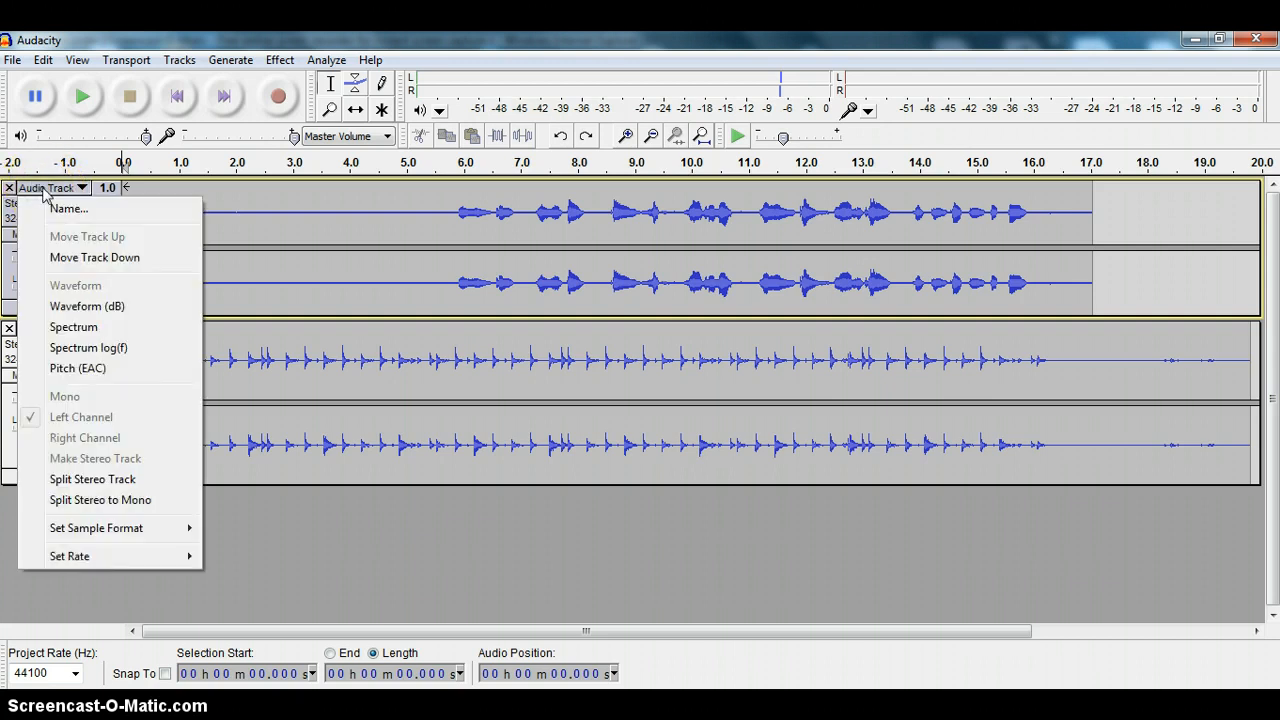
mouse_move(96, 480)
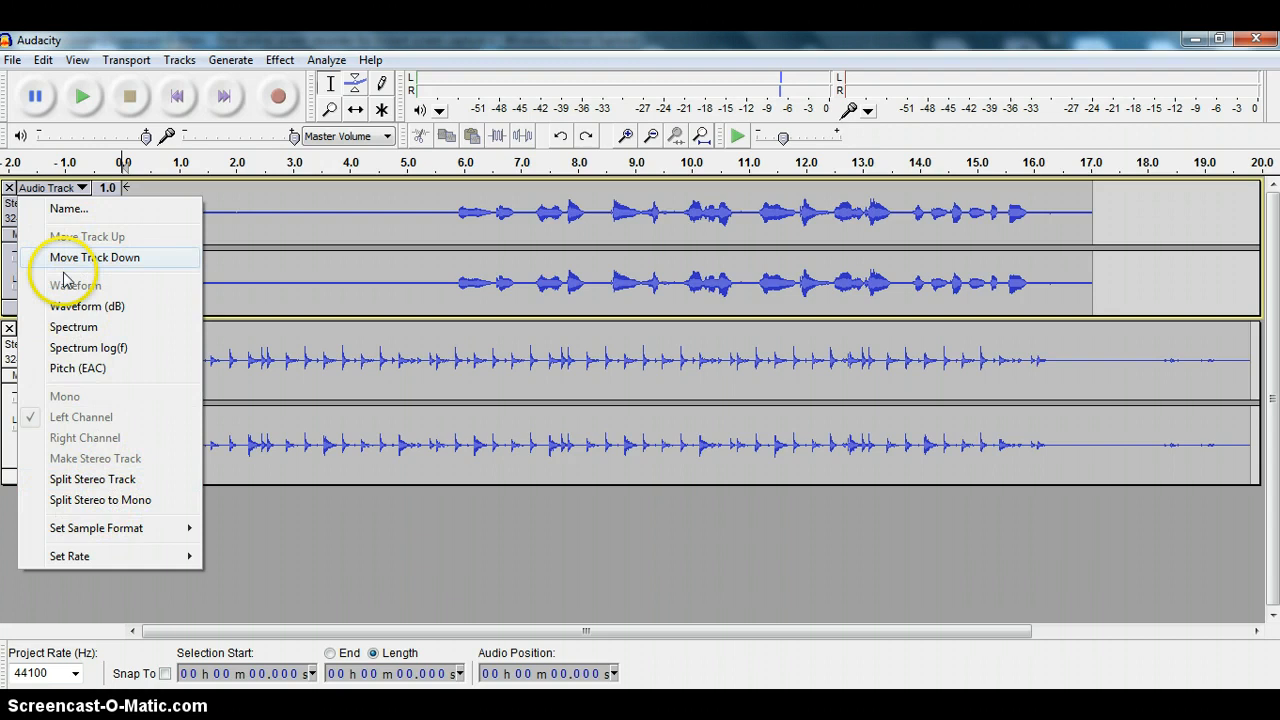
mouse_move(116, 260)
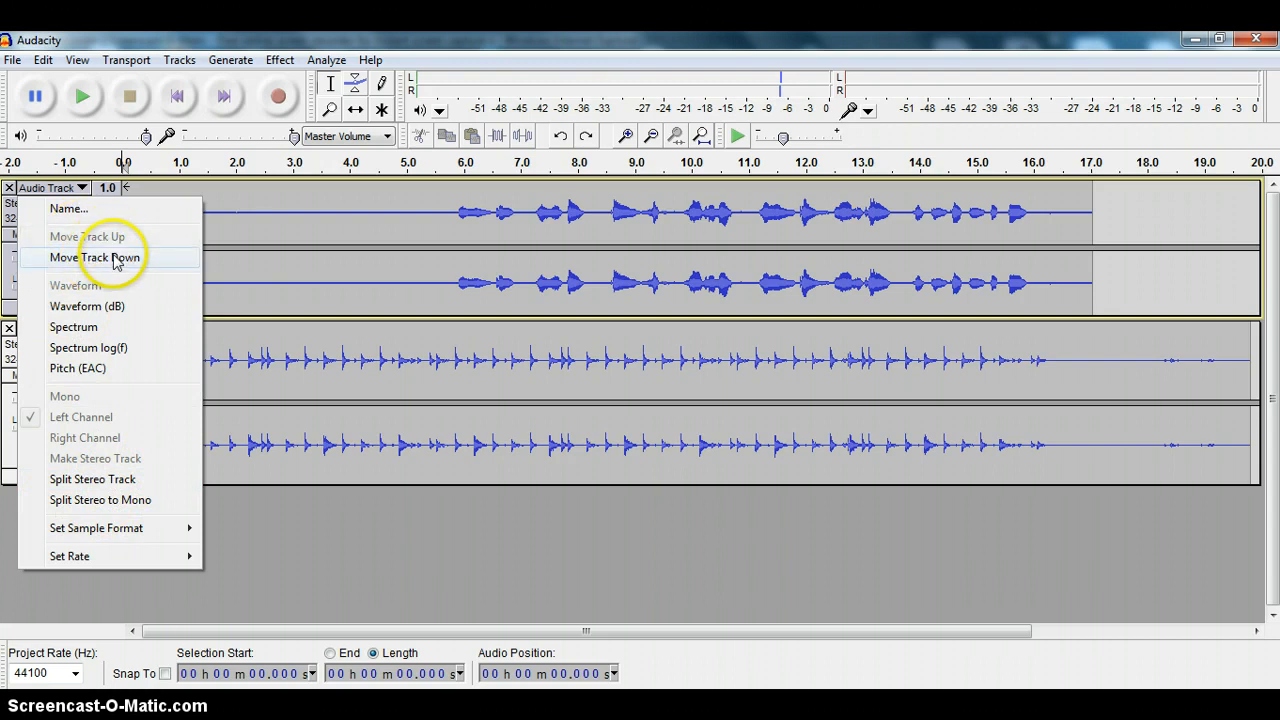
mouse_move(136, 264)
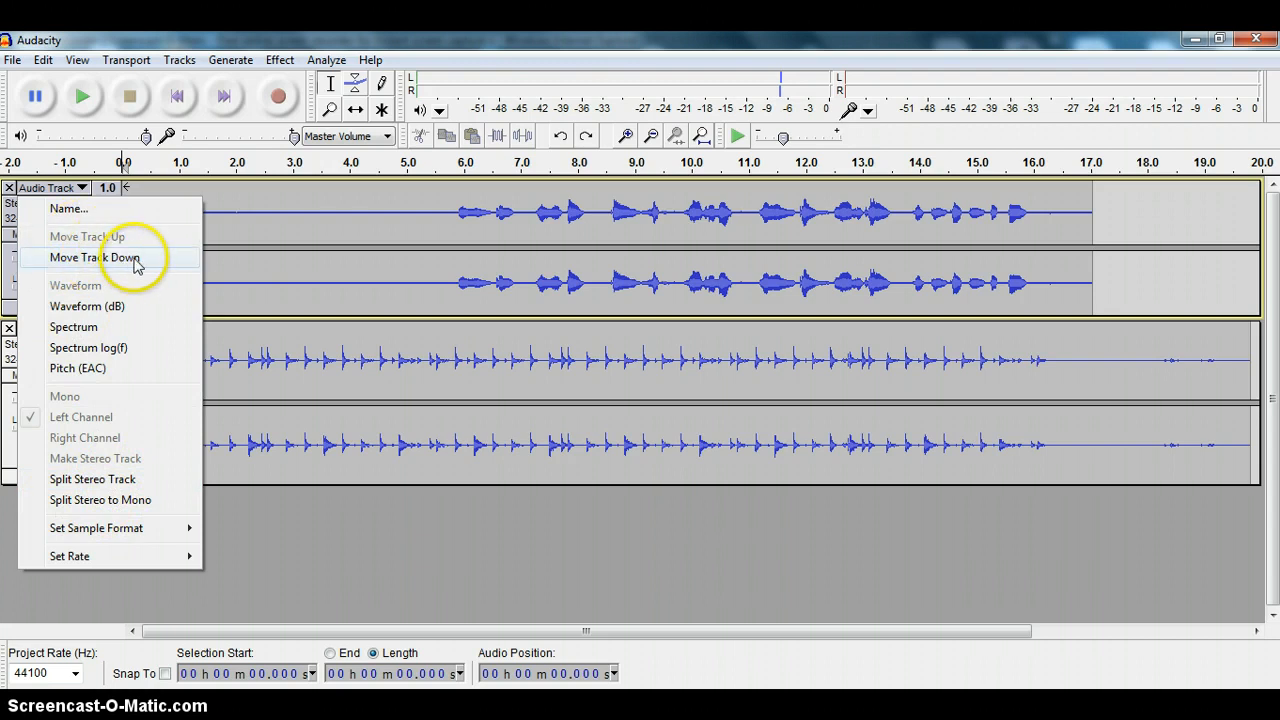
click(94, 258)
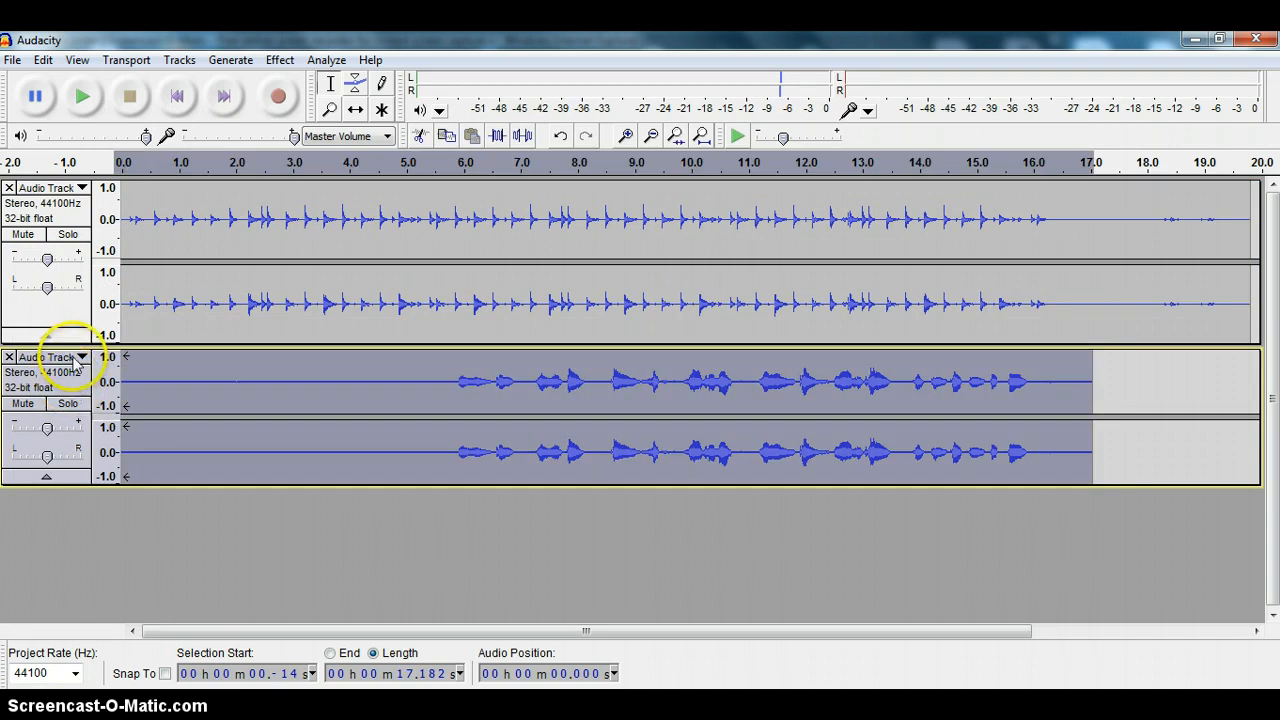
click(80, 356)
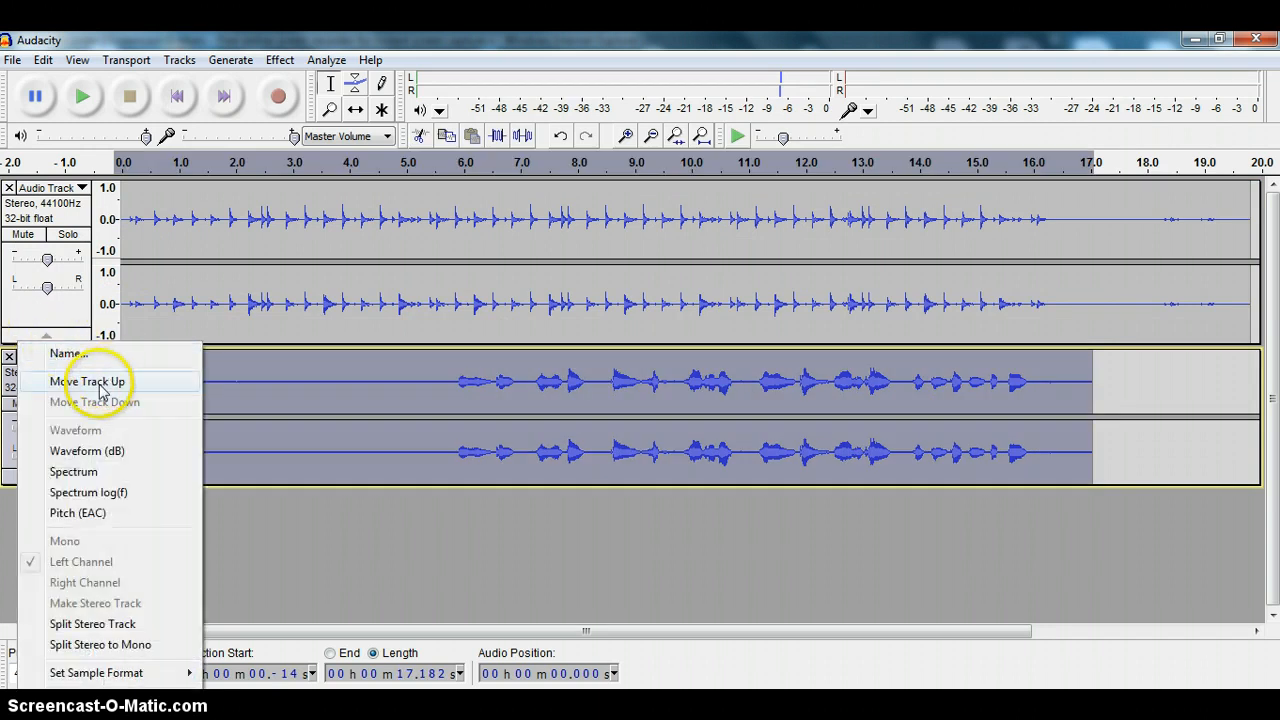
click(88, 380)
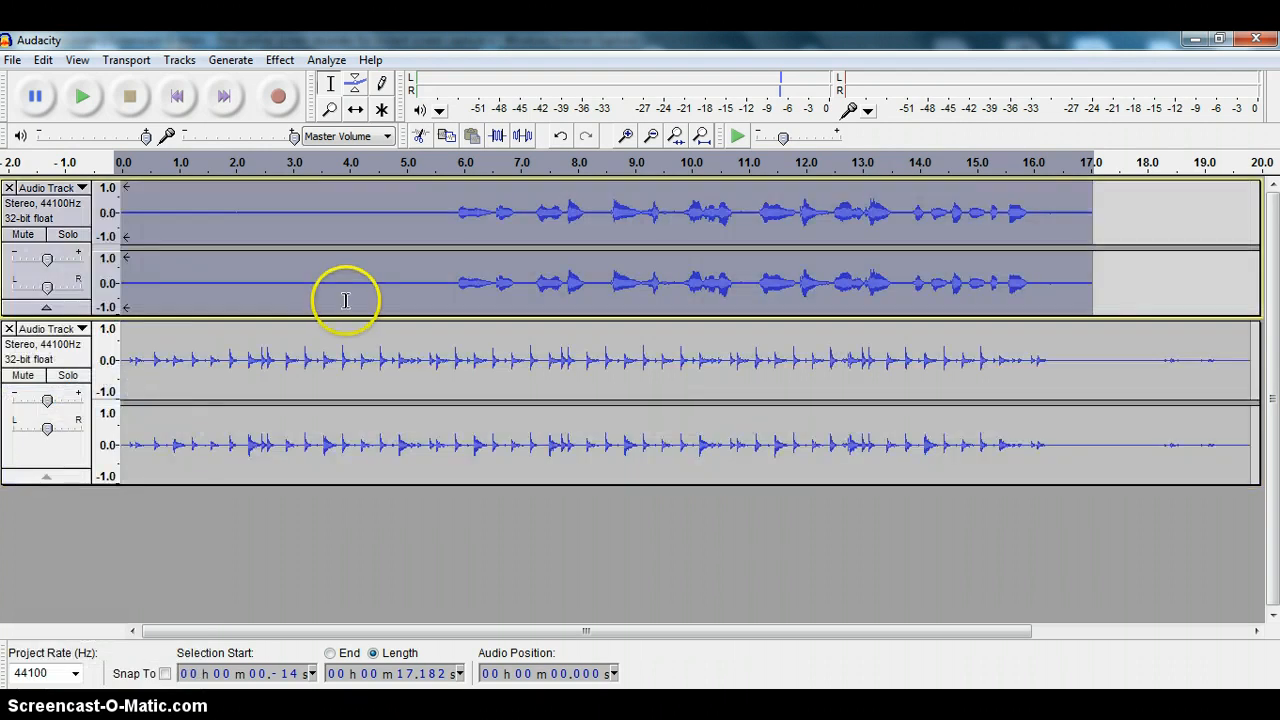
mouse_move(110, 304)
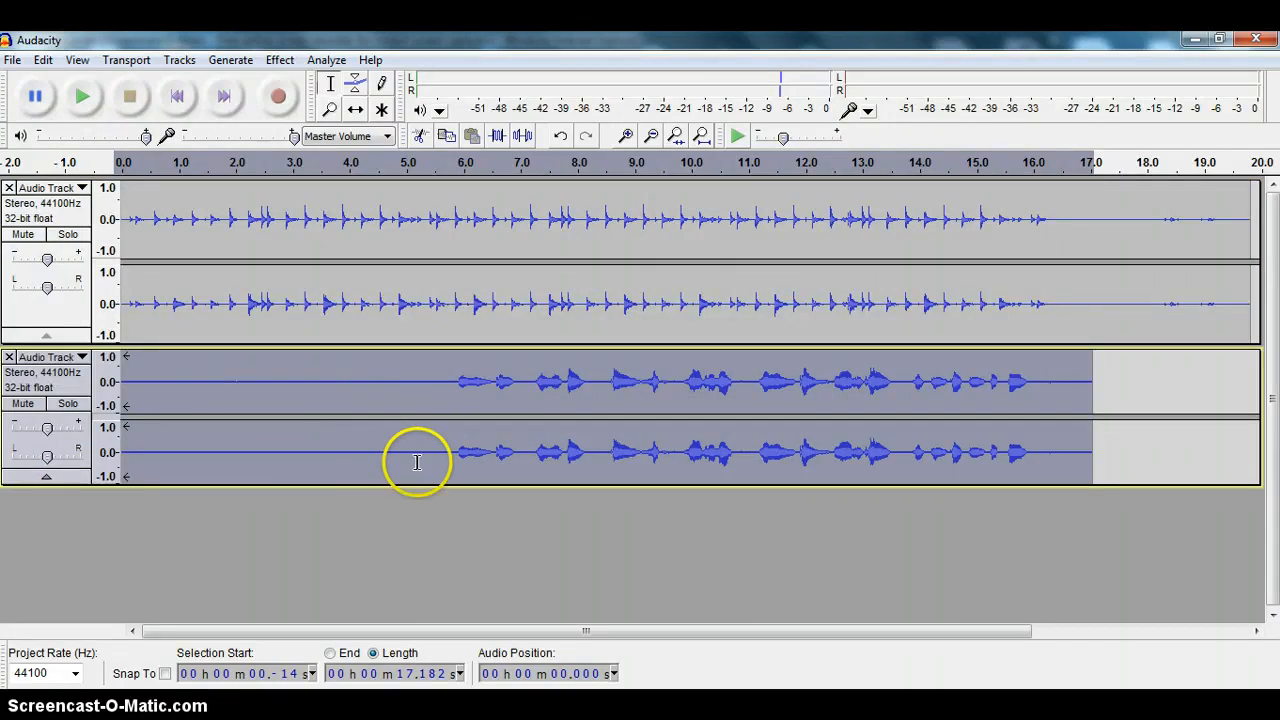
mouse_move(428, 406)
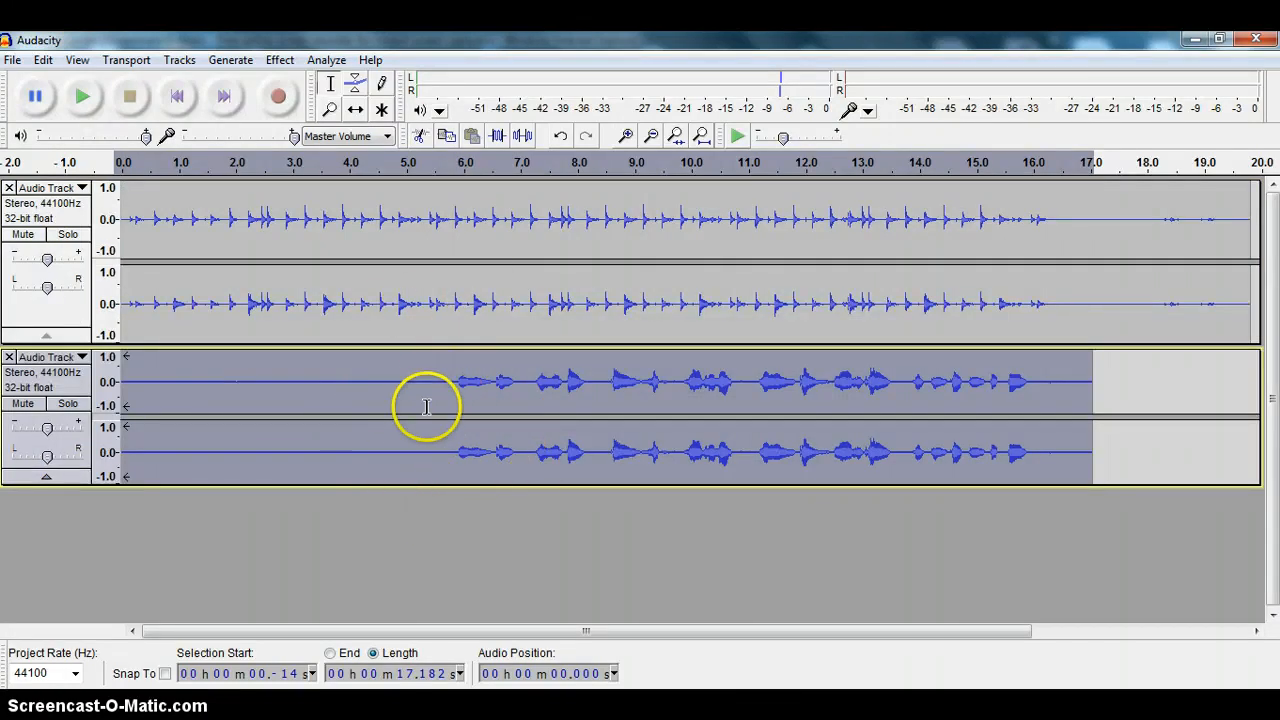
click(60, 218)
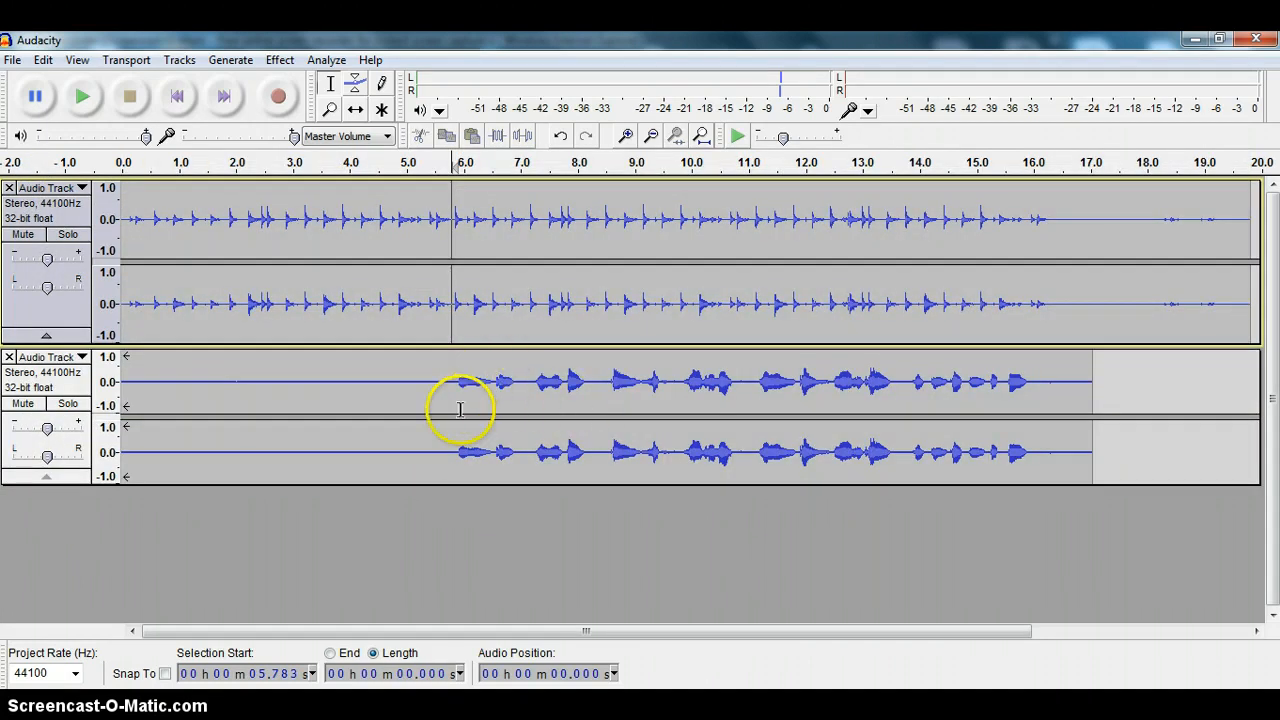
mouse_move(672, 364)
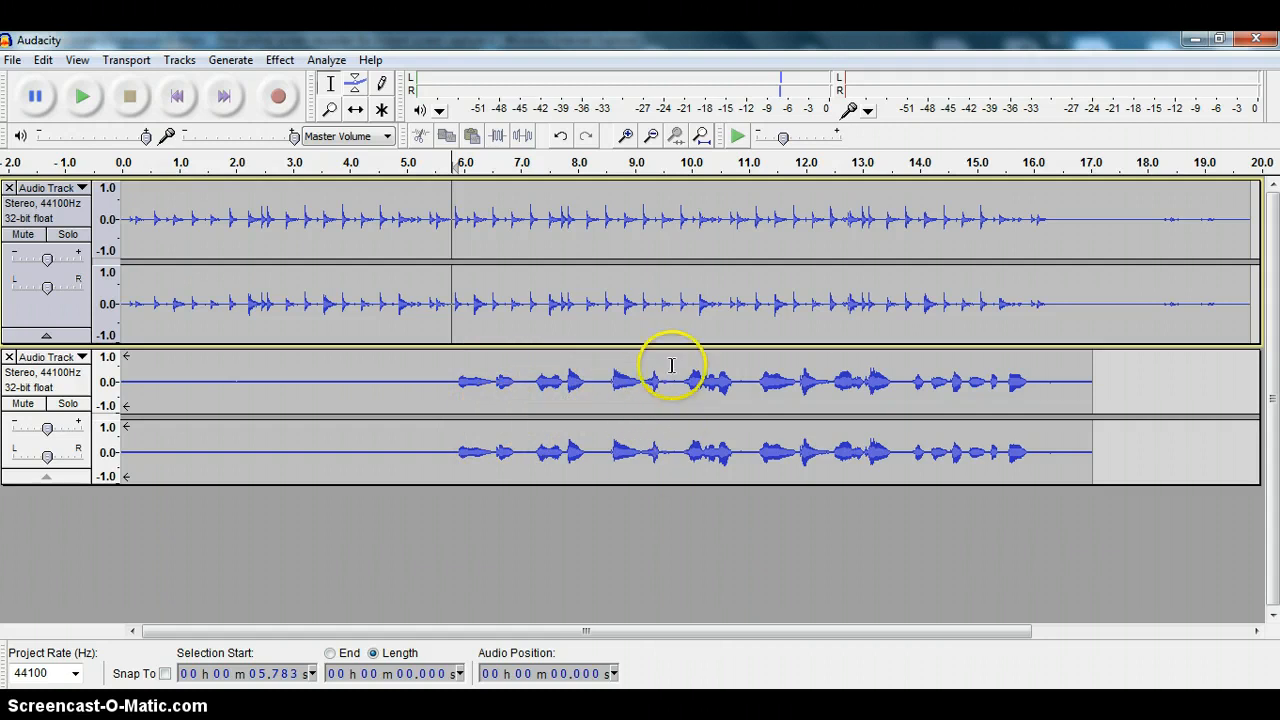
mouse_move(608, 376)
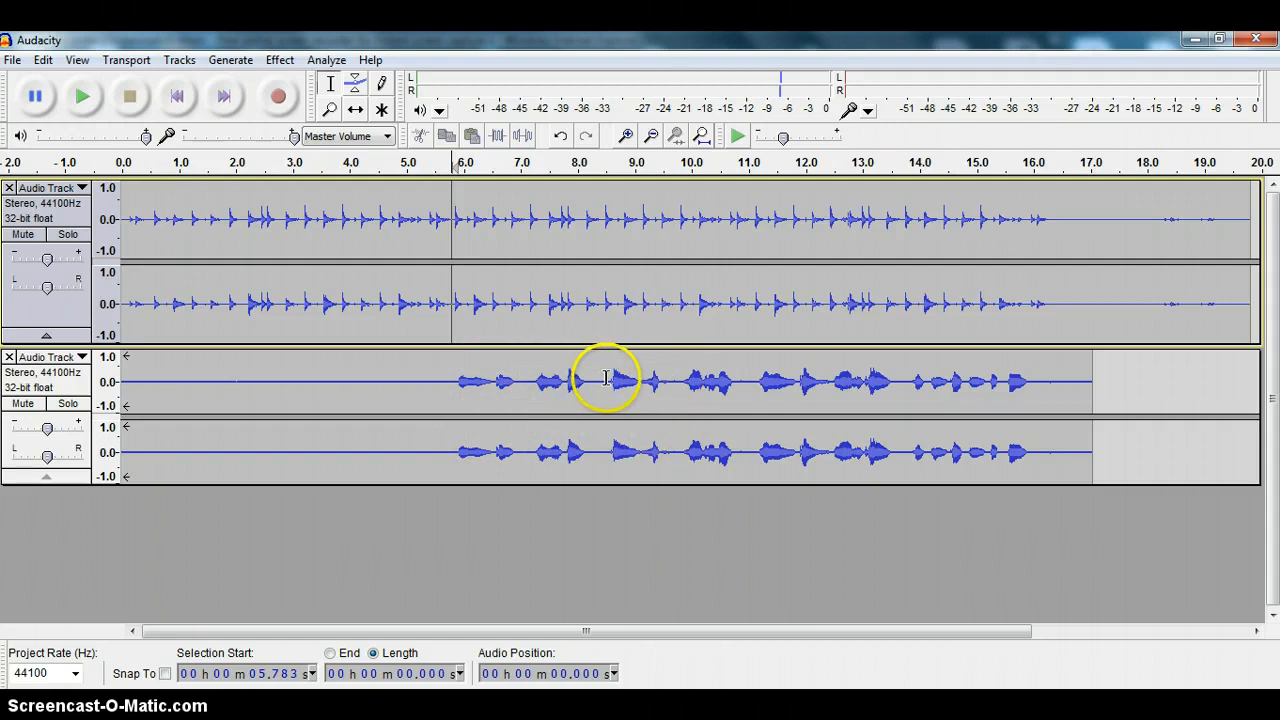
Step: Select the first note group, mark near 7.15 s, then select the short drum note near 8.2 s
drag(456, 380, 590, 380)
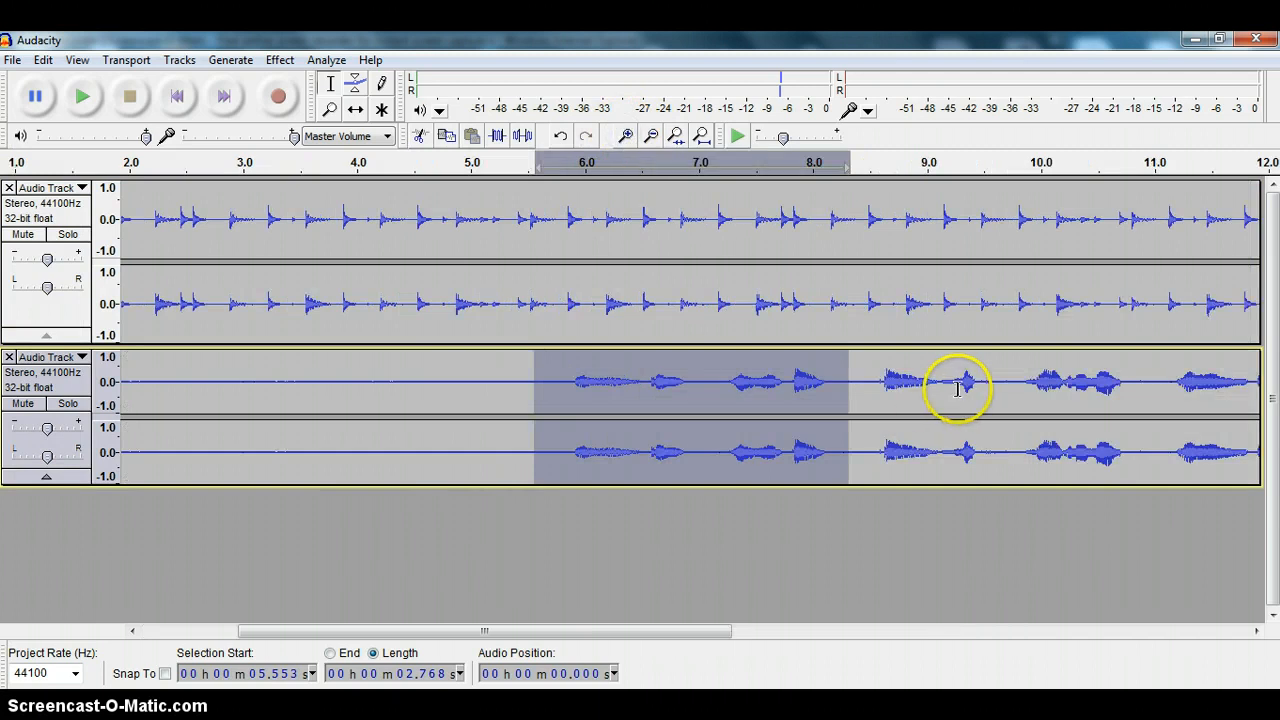
mouse_move(872, 372)
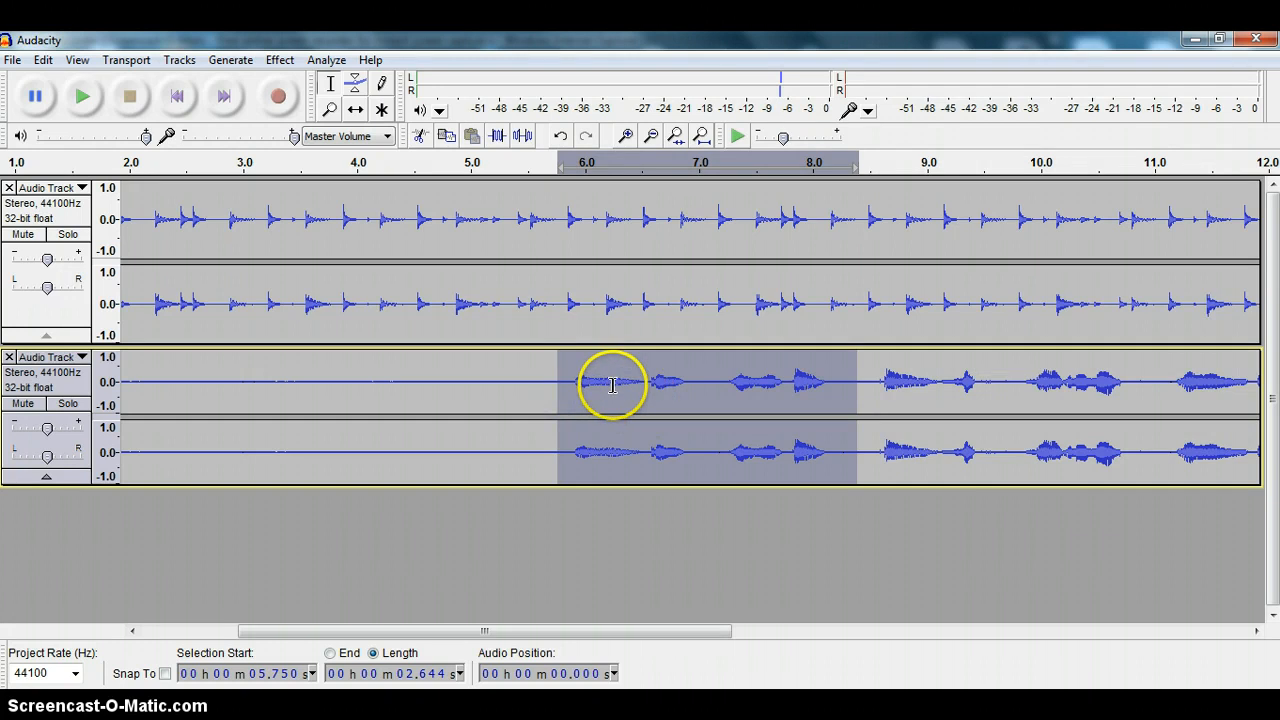
mouse_move(720, 382)
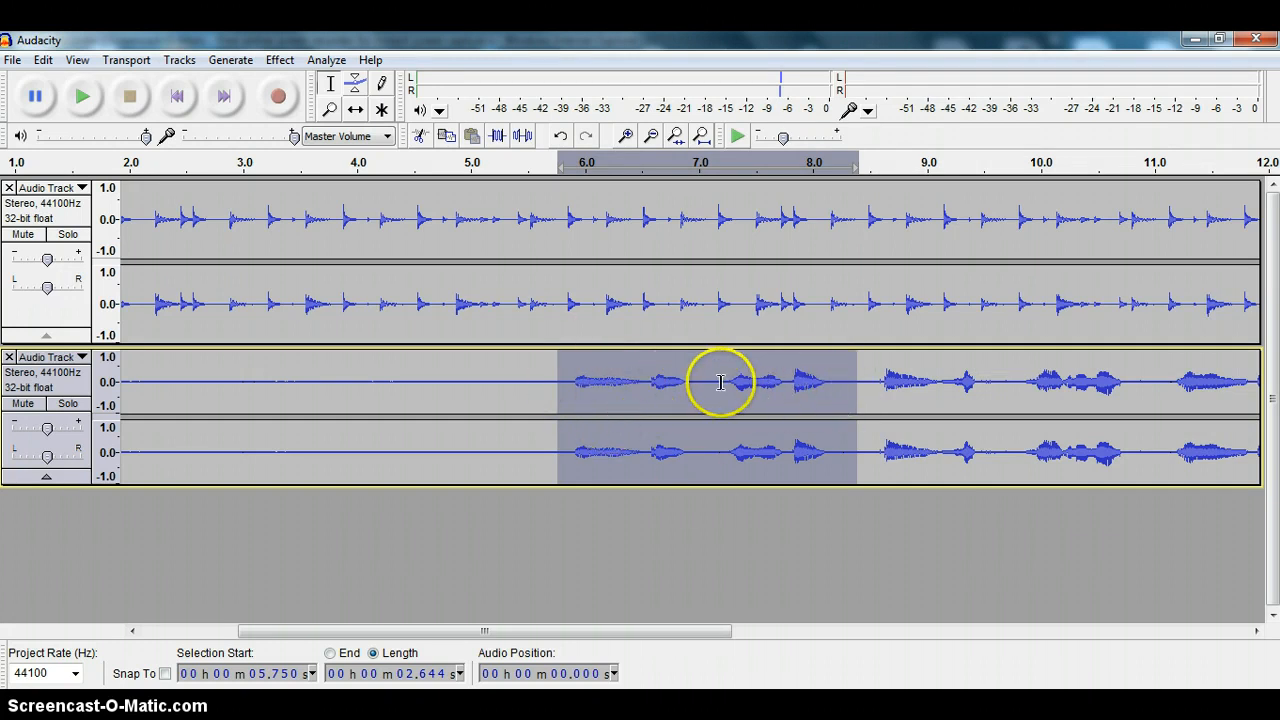
click(650, 382)
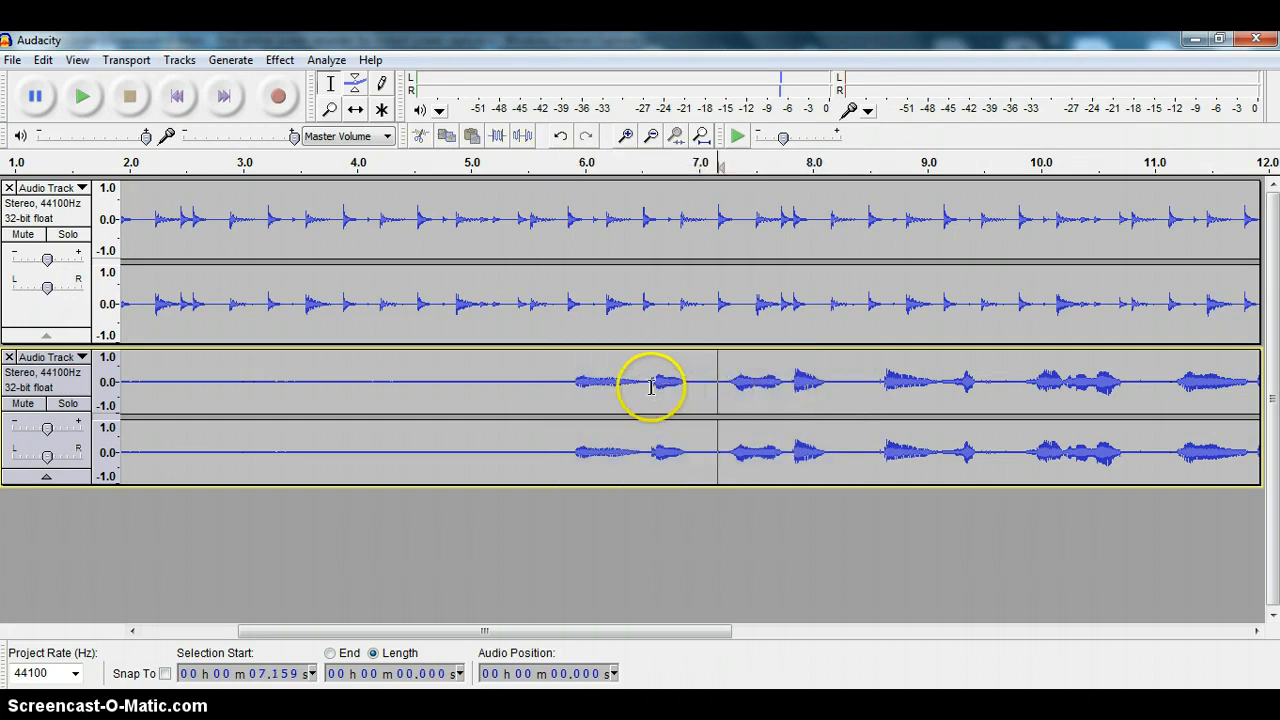
mouse_move(838, 368)
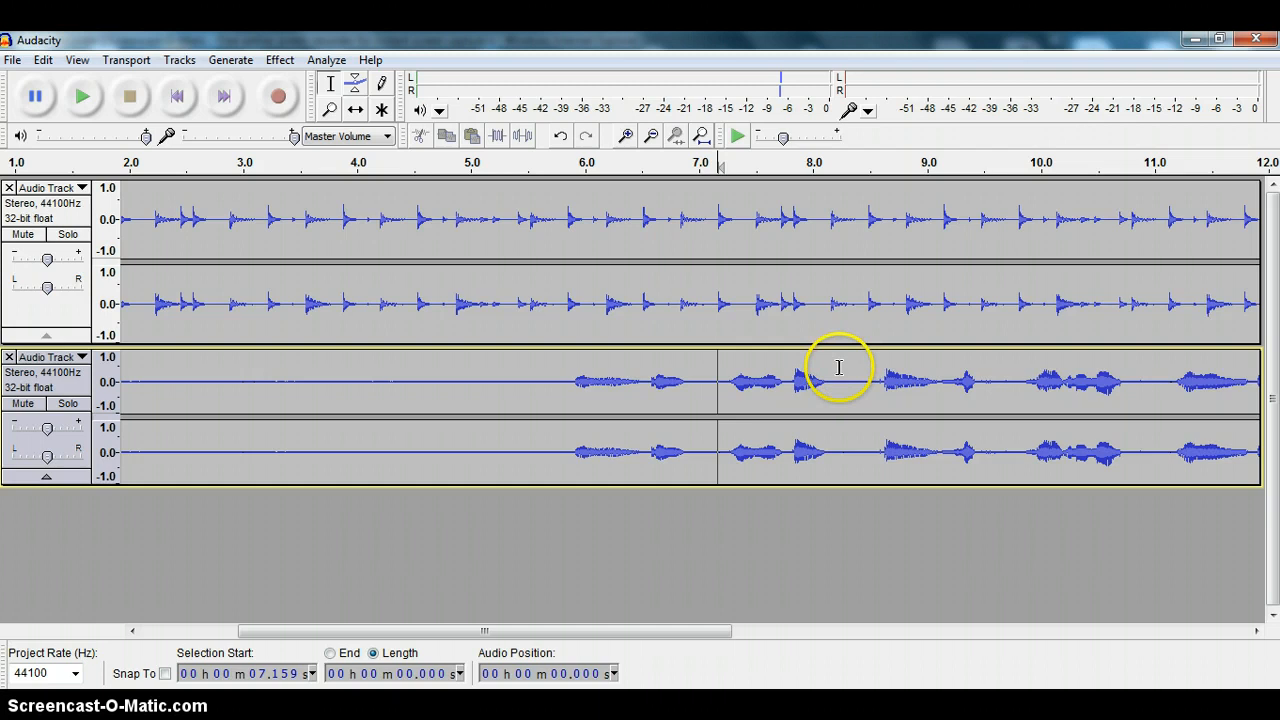
drag(840, 436, 872, 436)
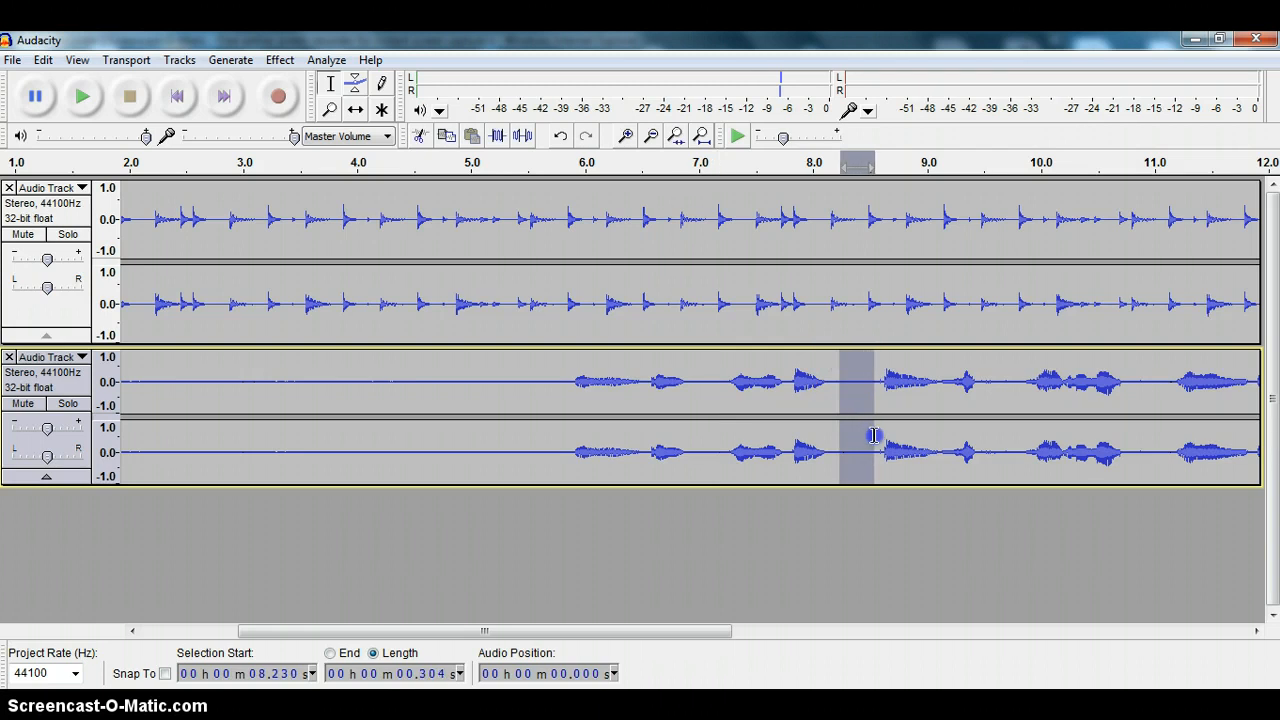
mouse_move(696, 308)
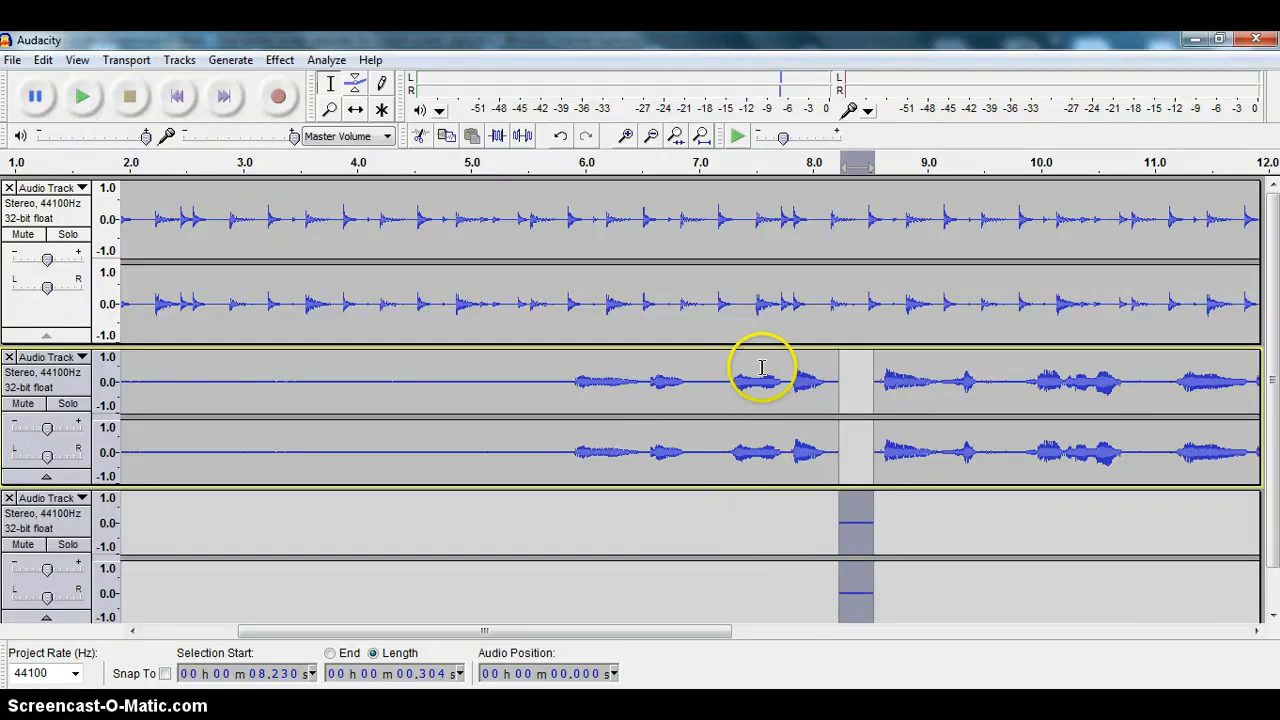
Step: Zoom in on the lower drum track's lead-in region
click(624, 136)
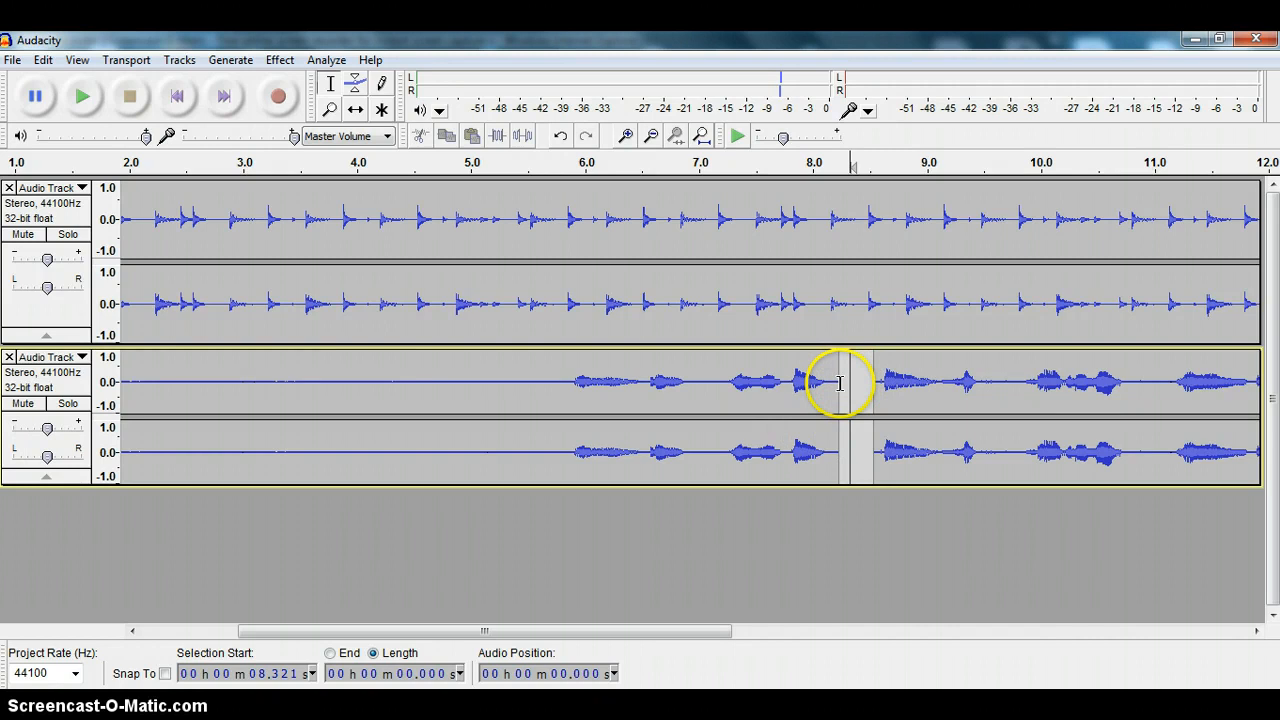
mouse_move(576, 372)
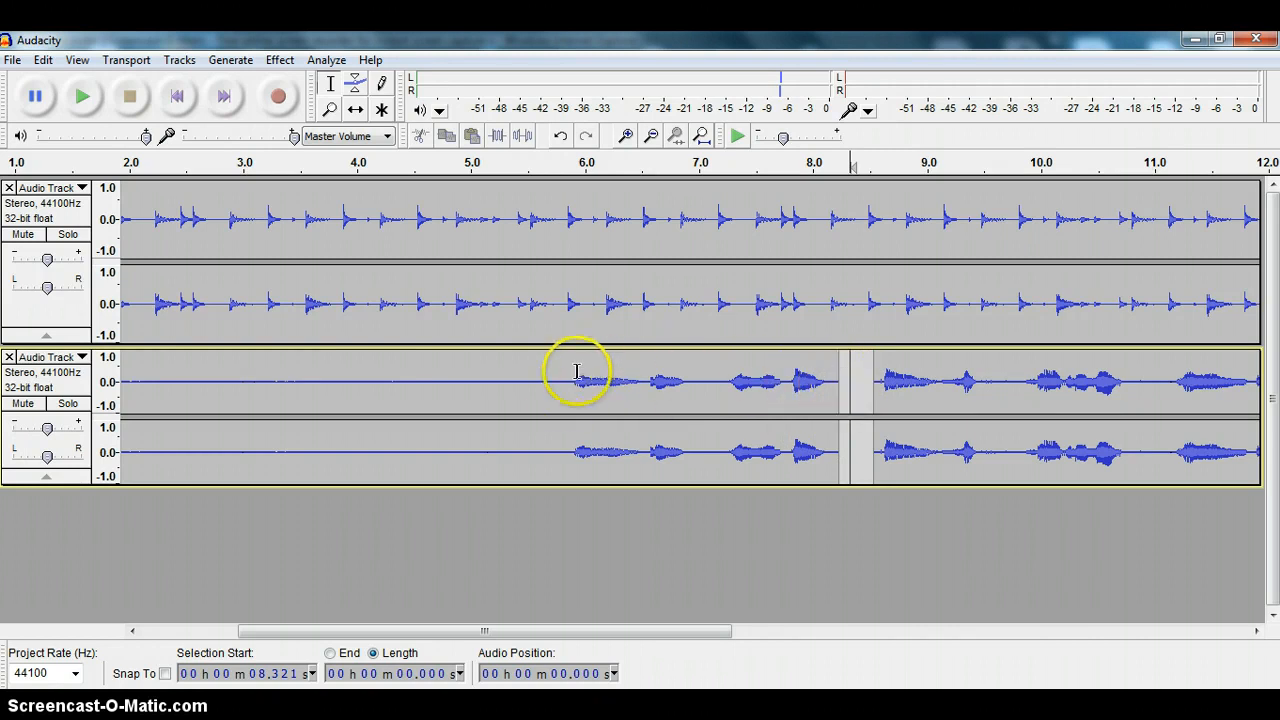
mouse_move(550, 388)
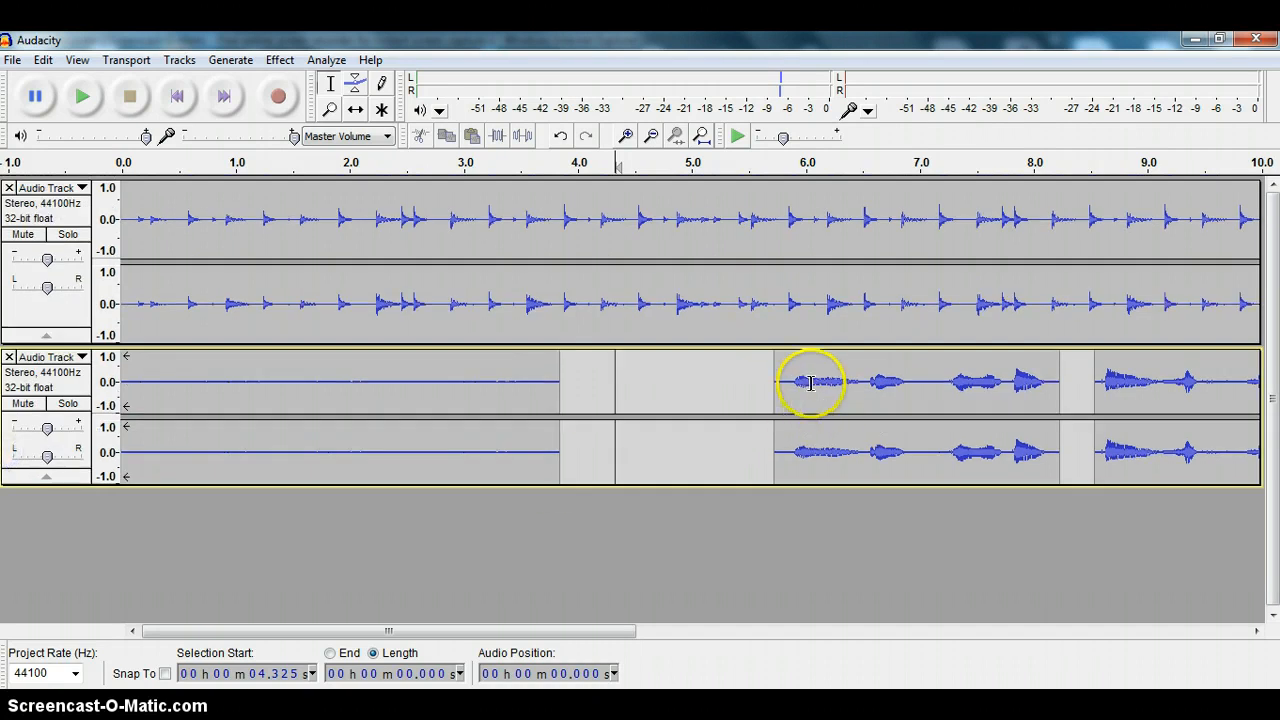
mouse_move(900, 388)
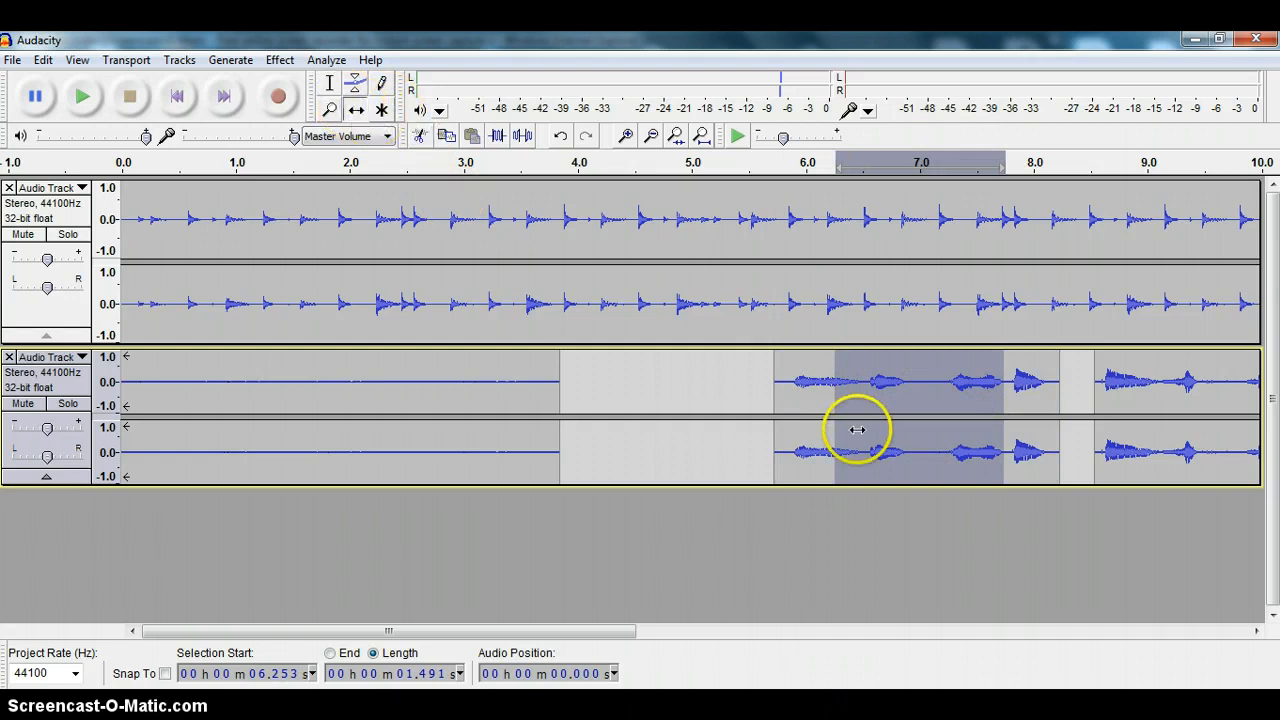
mouse_move(916, 368)
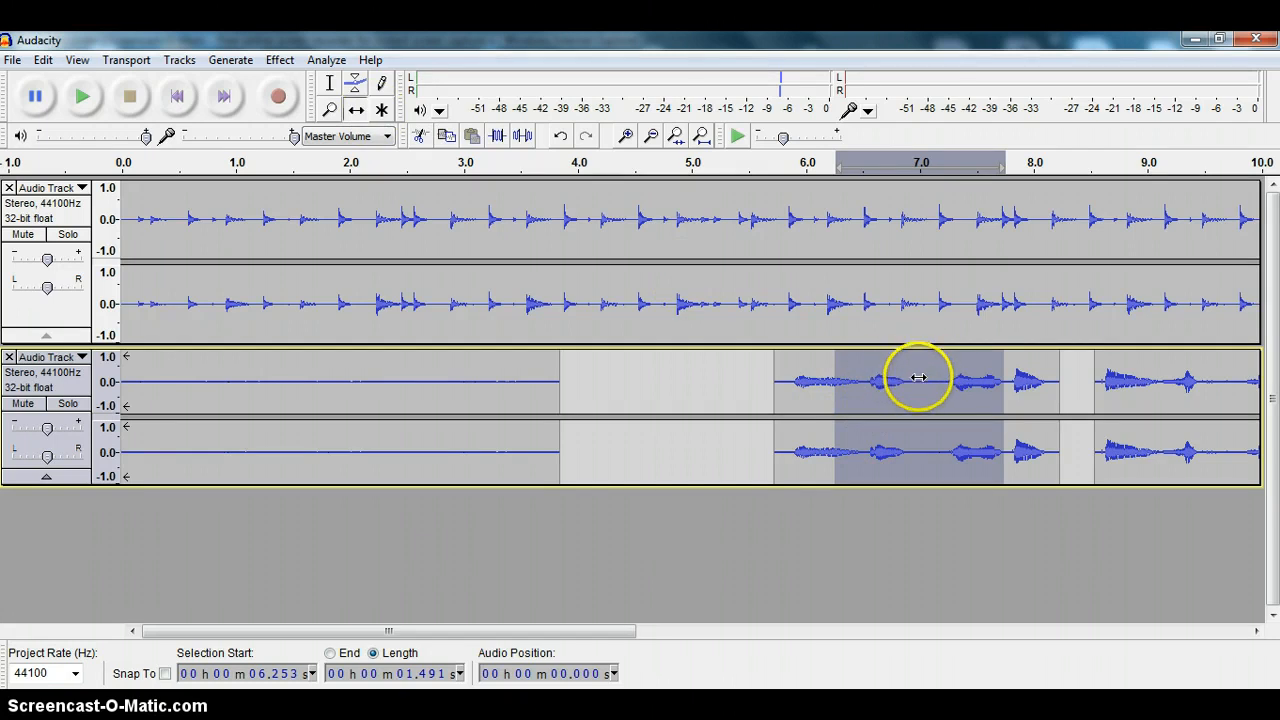
Step: Drag the lower track's drum clip back and forth until it starts near 5.2 seconds
drag(918, 376, 728, 396)
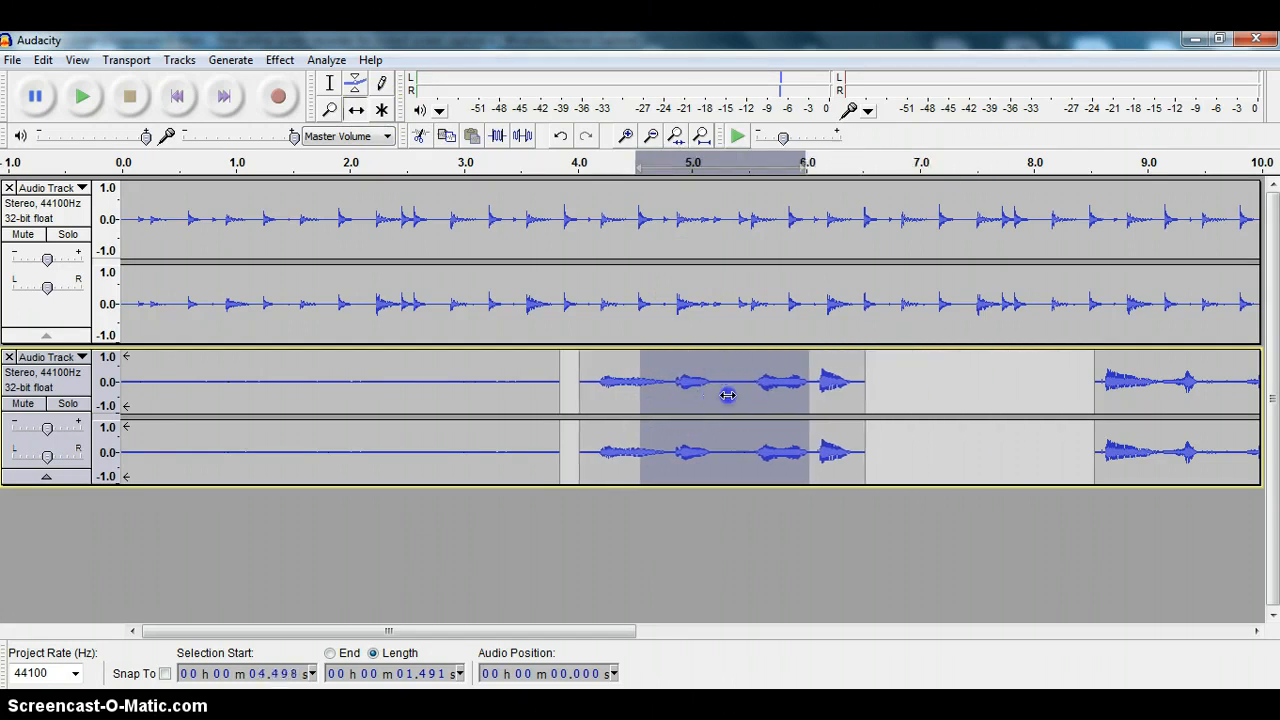
drag(728, 396, 842, 428)
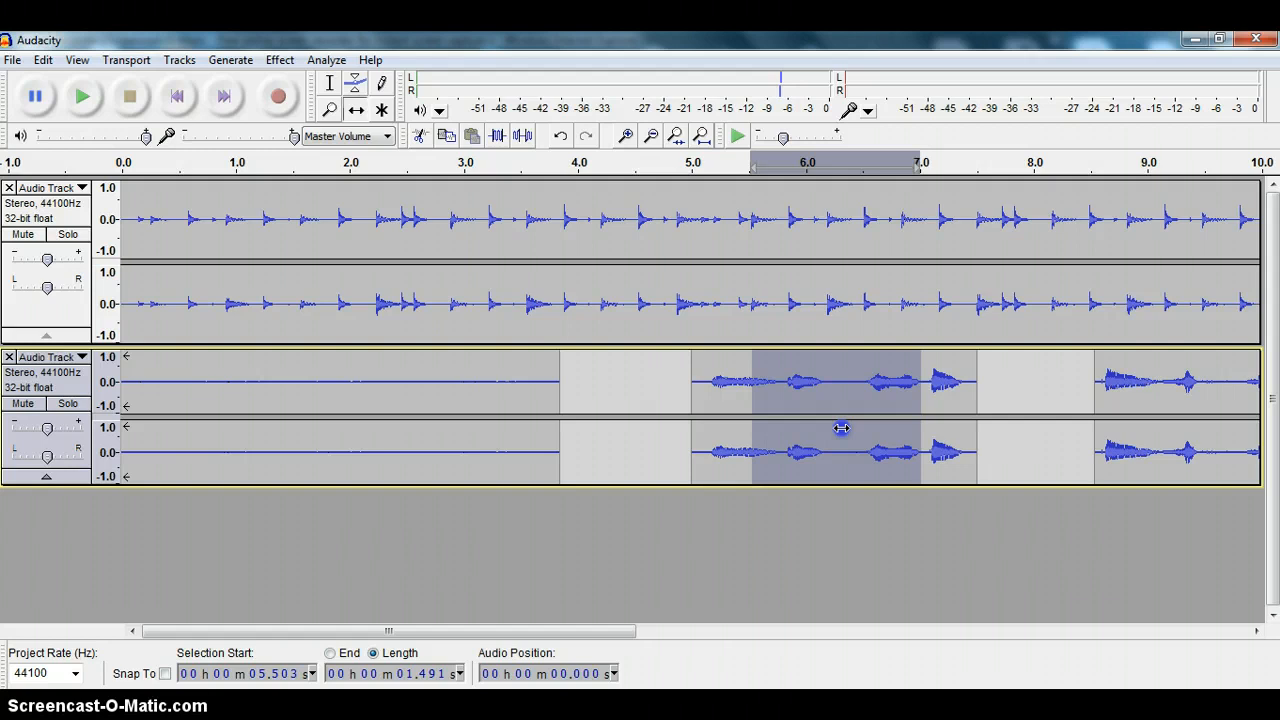
drag(842, 428, 772, 432)
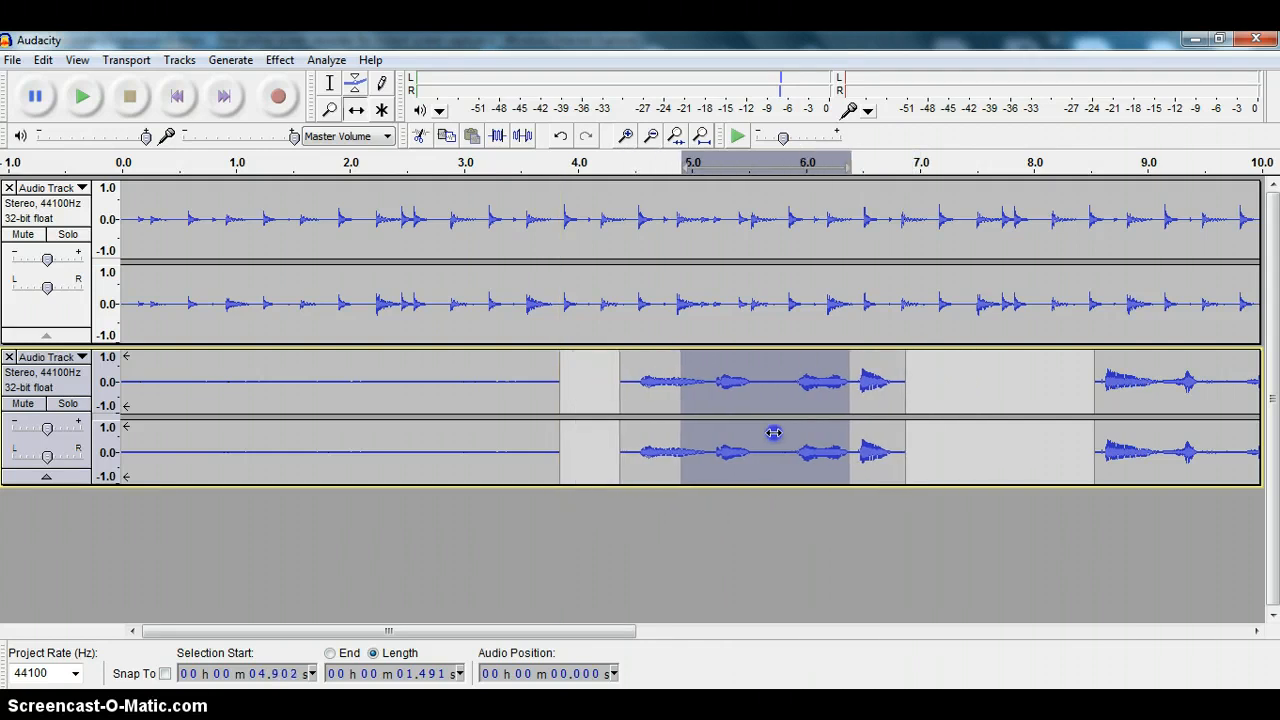
drag(772, 432, 940, 444)
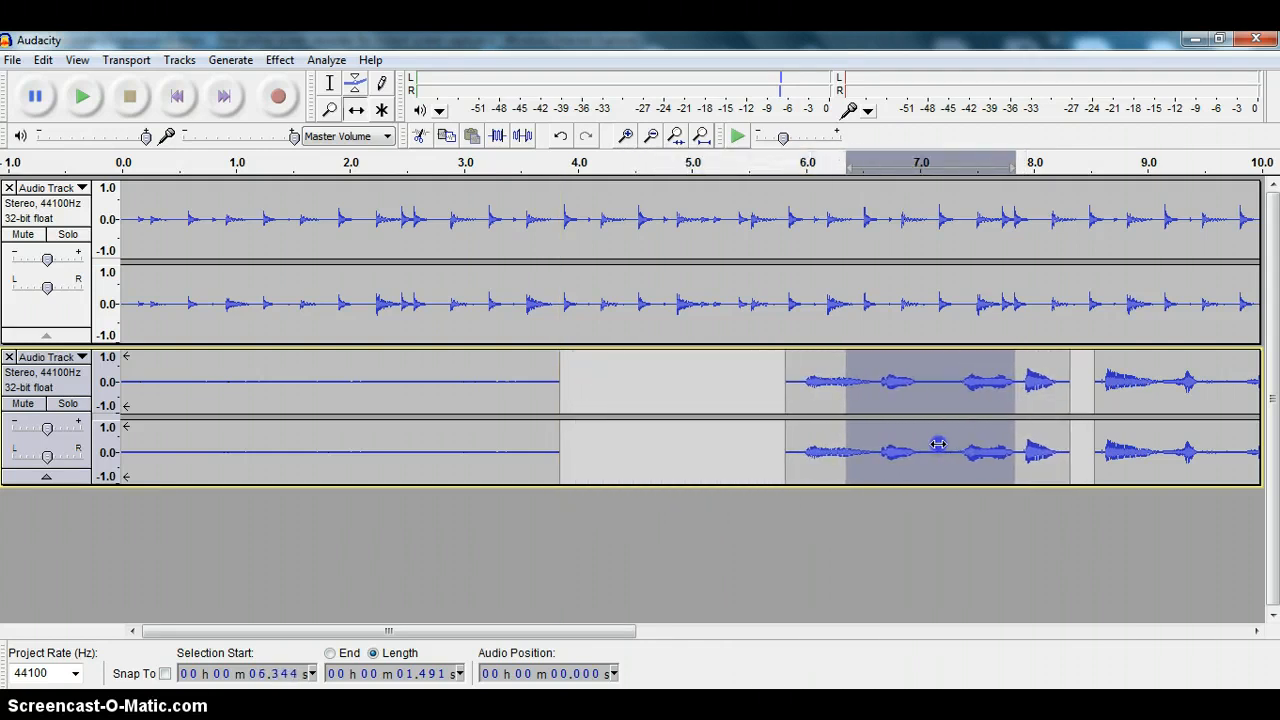
drag(938, 444, 872, 442)
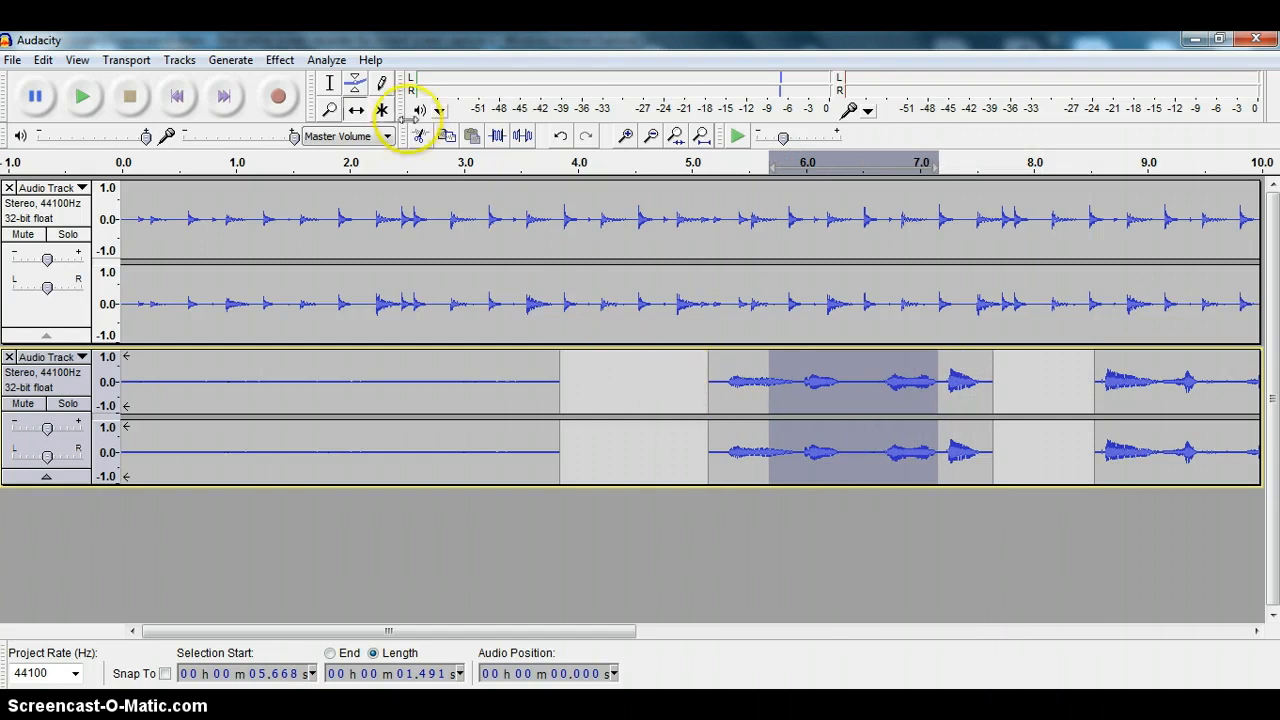
mouse_move(832, 400)
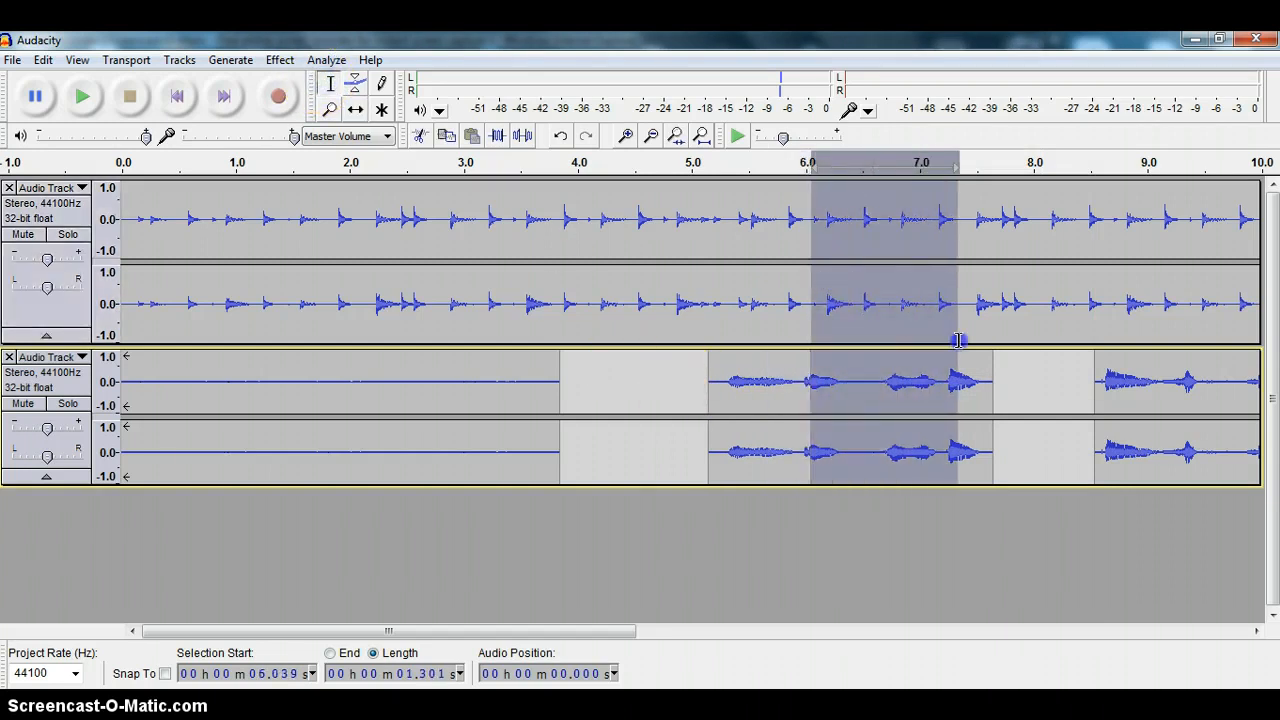
Step: Select across both tracks before nudging the lower track's clips to the right
click(380, 110)
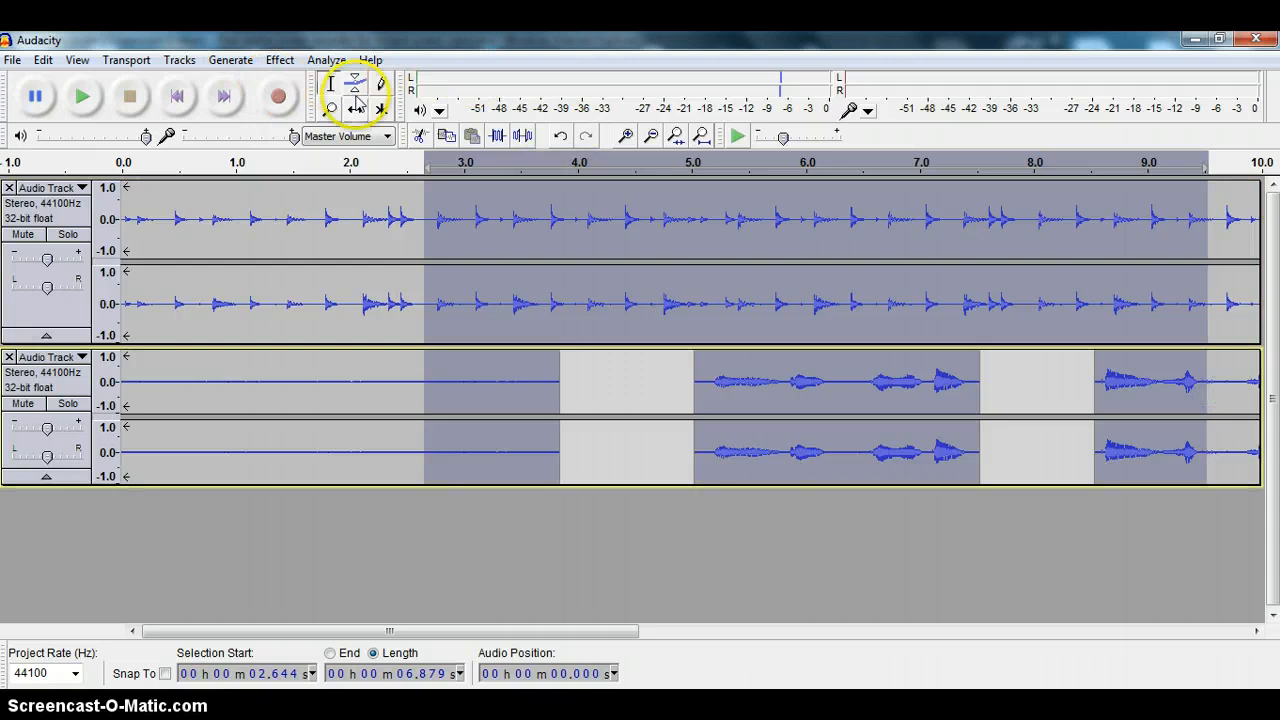
mouse_move(804, 300)
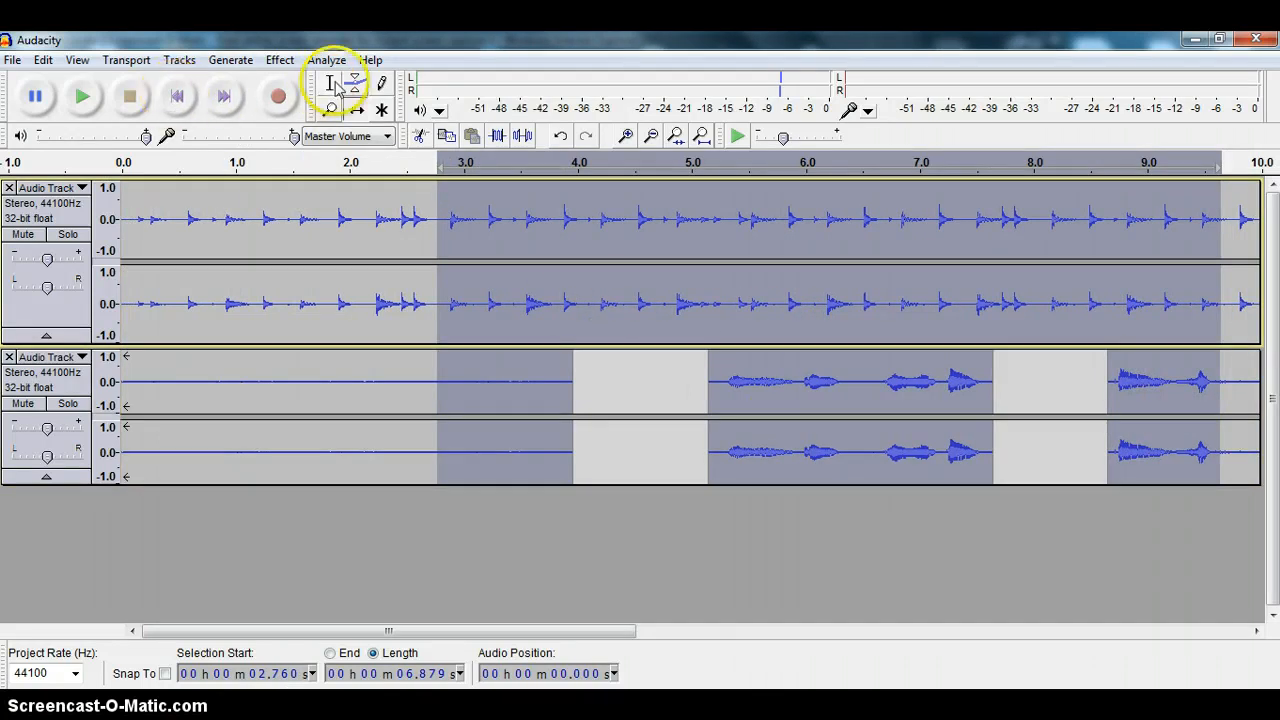
mouse_move(840, 372)
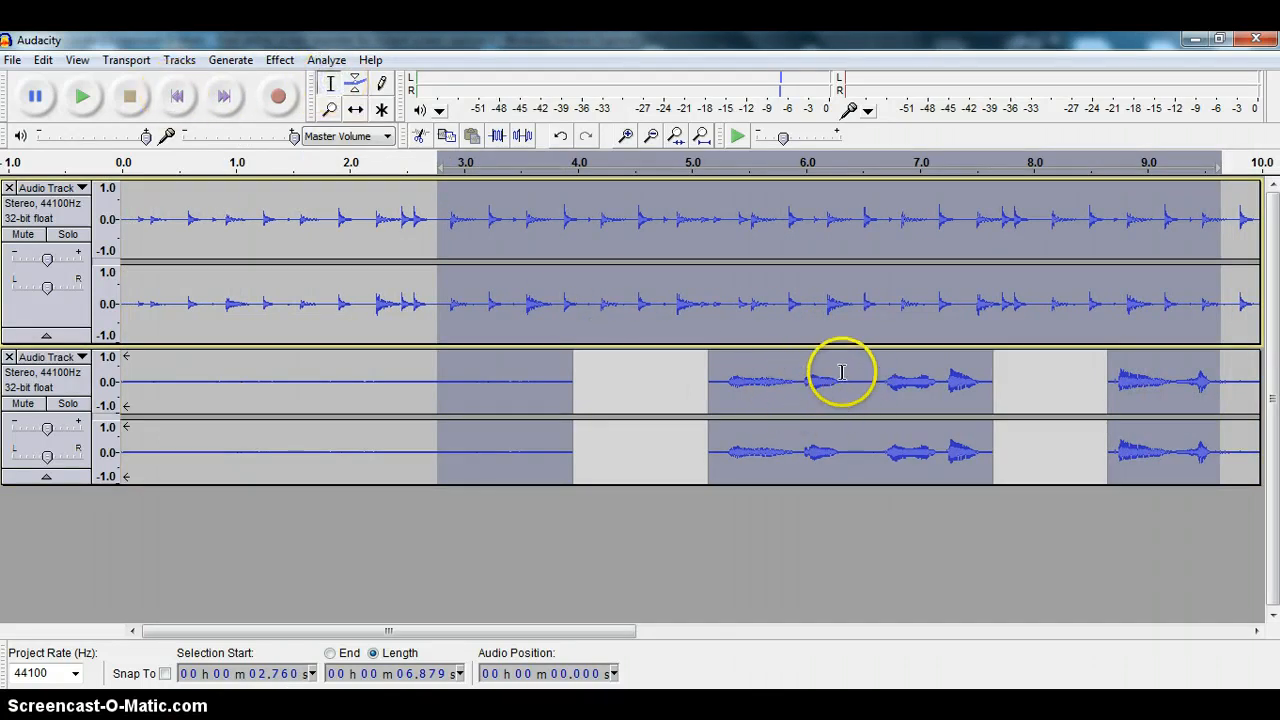
mouse_move(806, 332)
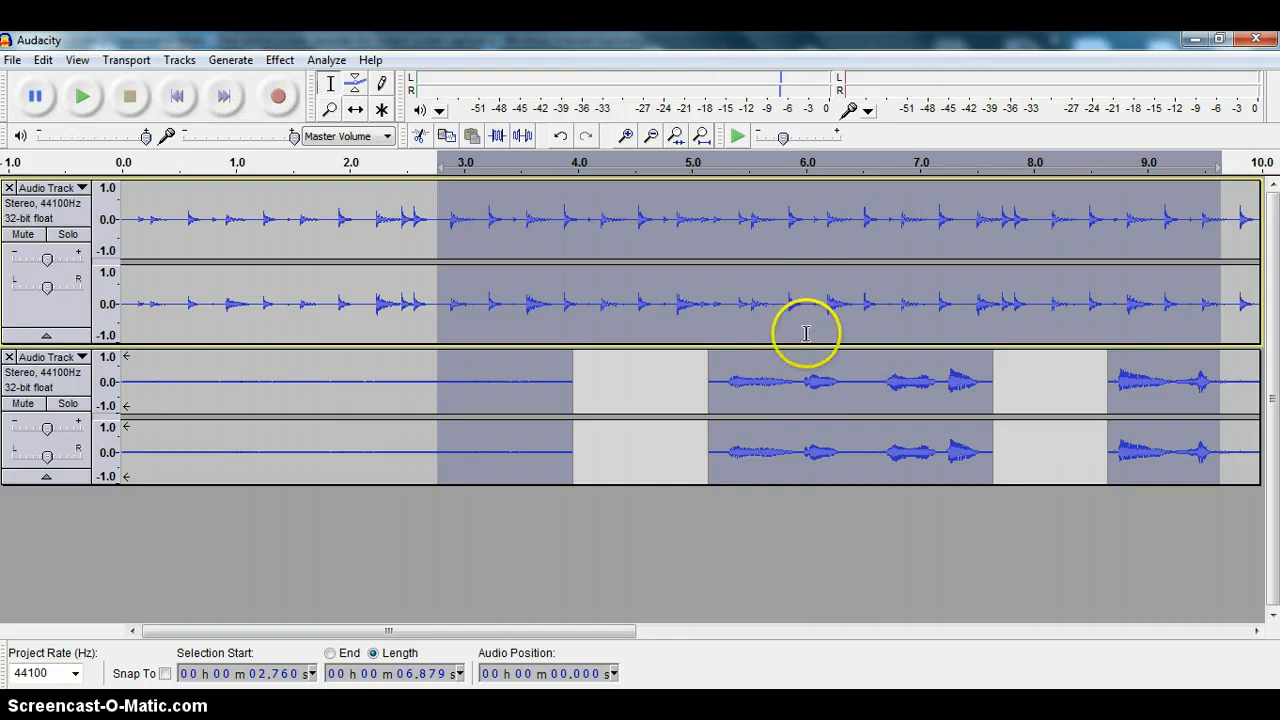
Step: Select the drum note near 6.2 s, zoom in twice and mark split points just after and before it
drag(820, 300, 858, 300)
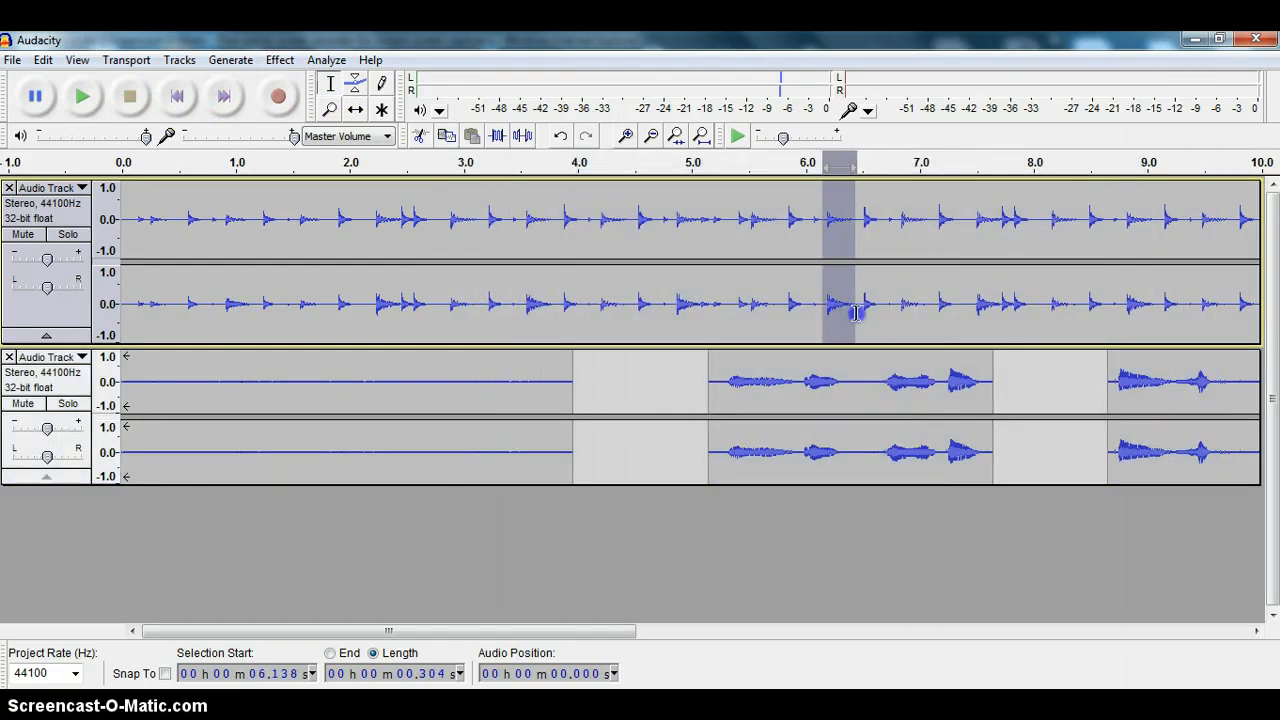
click(622, 136)
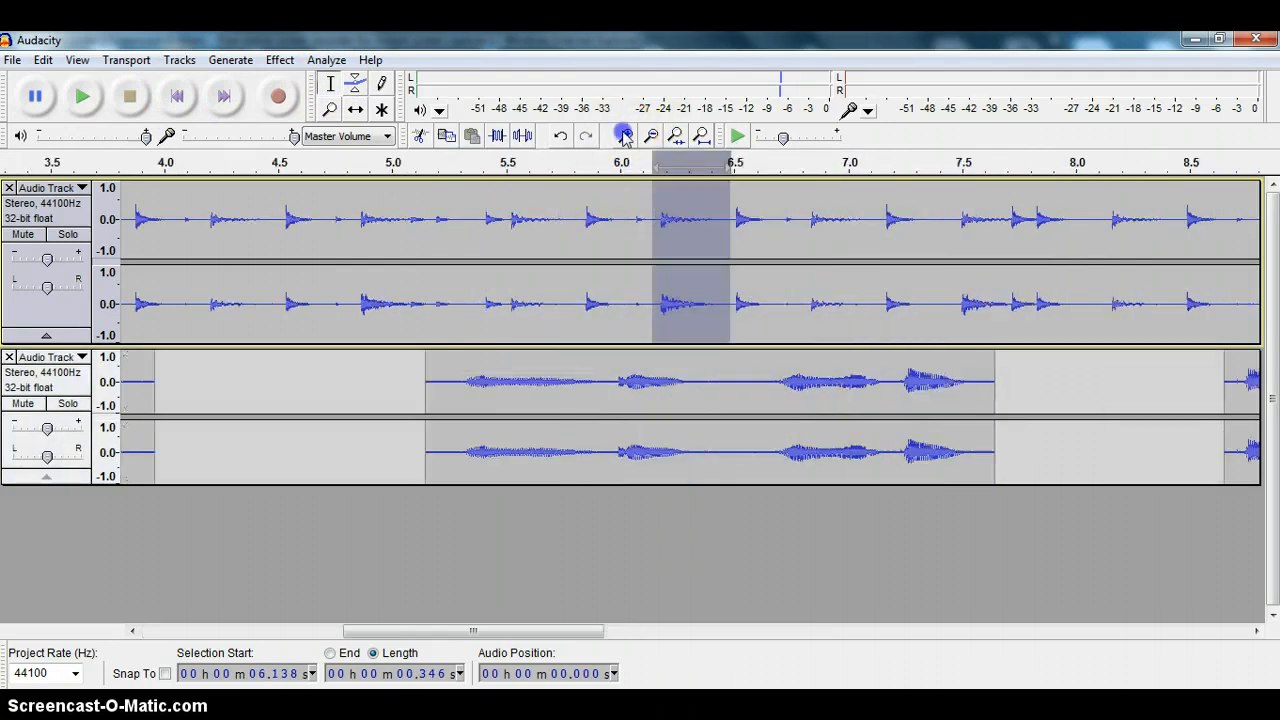
click(624, 136)
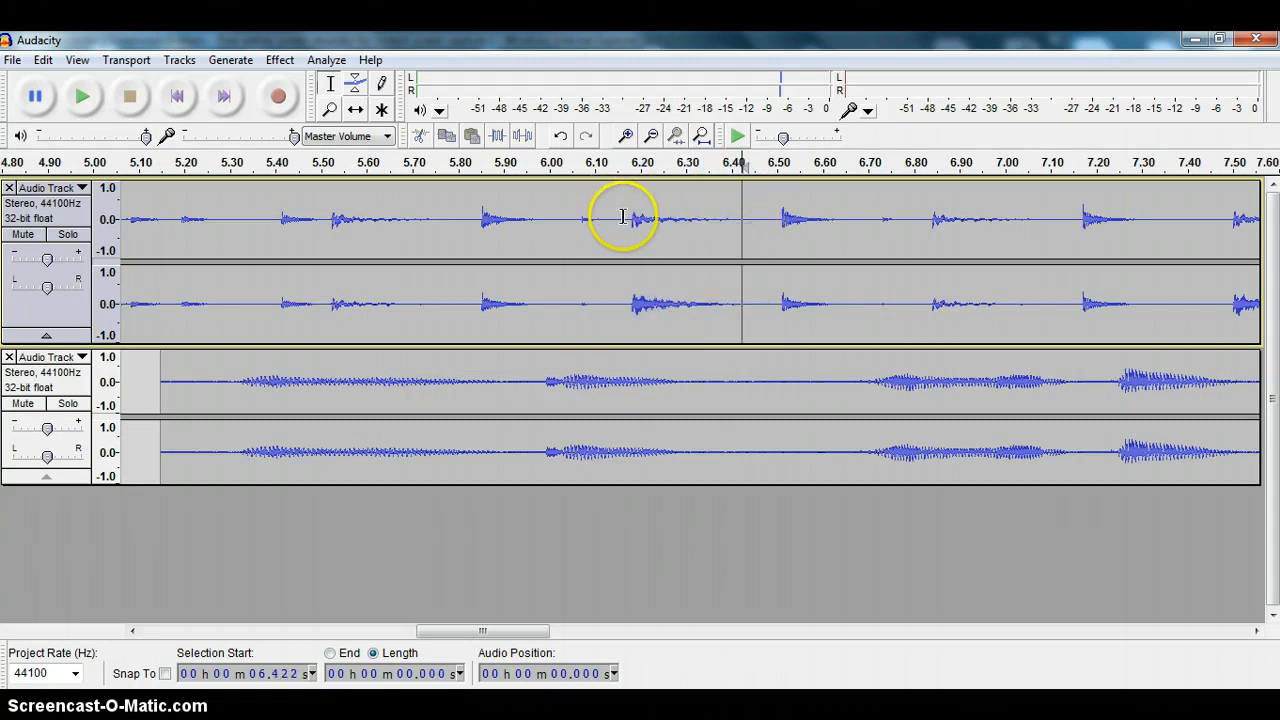
click(624, 210)
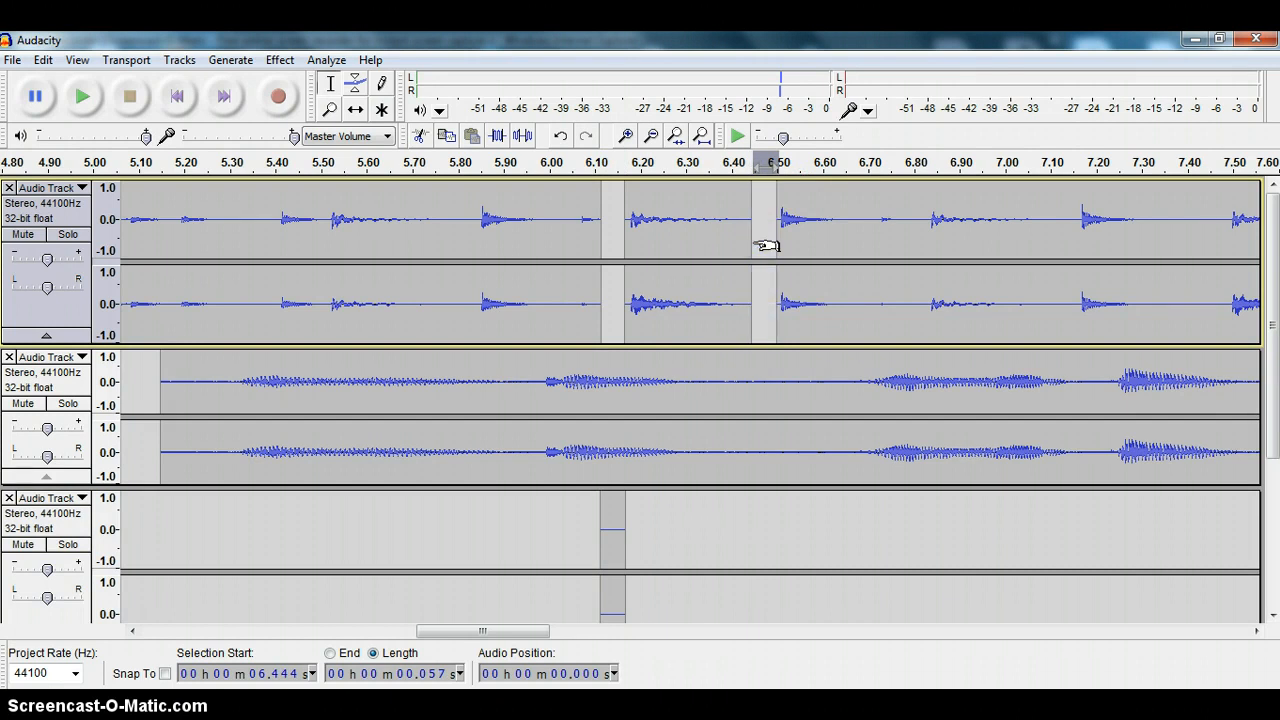
scroll(down, 3)
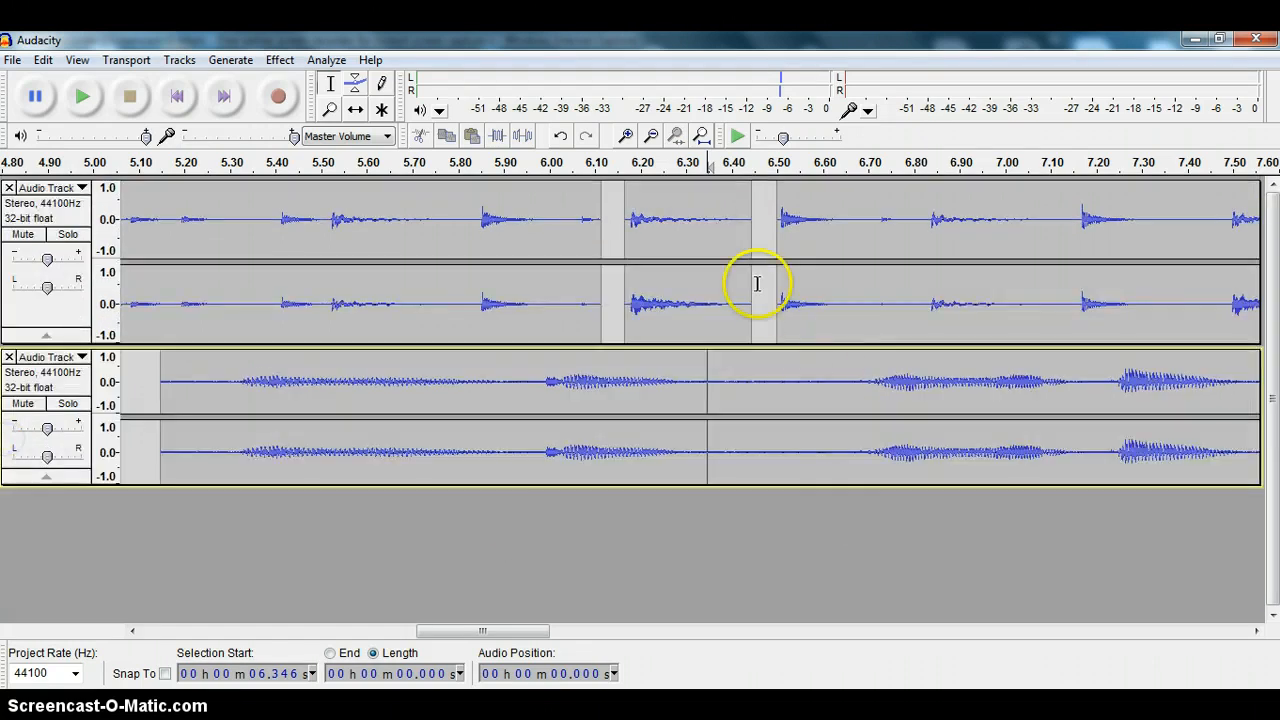
click(752, 218)
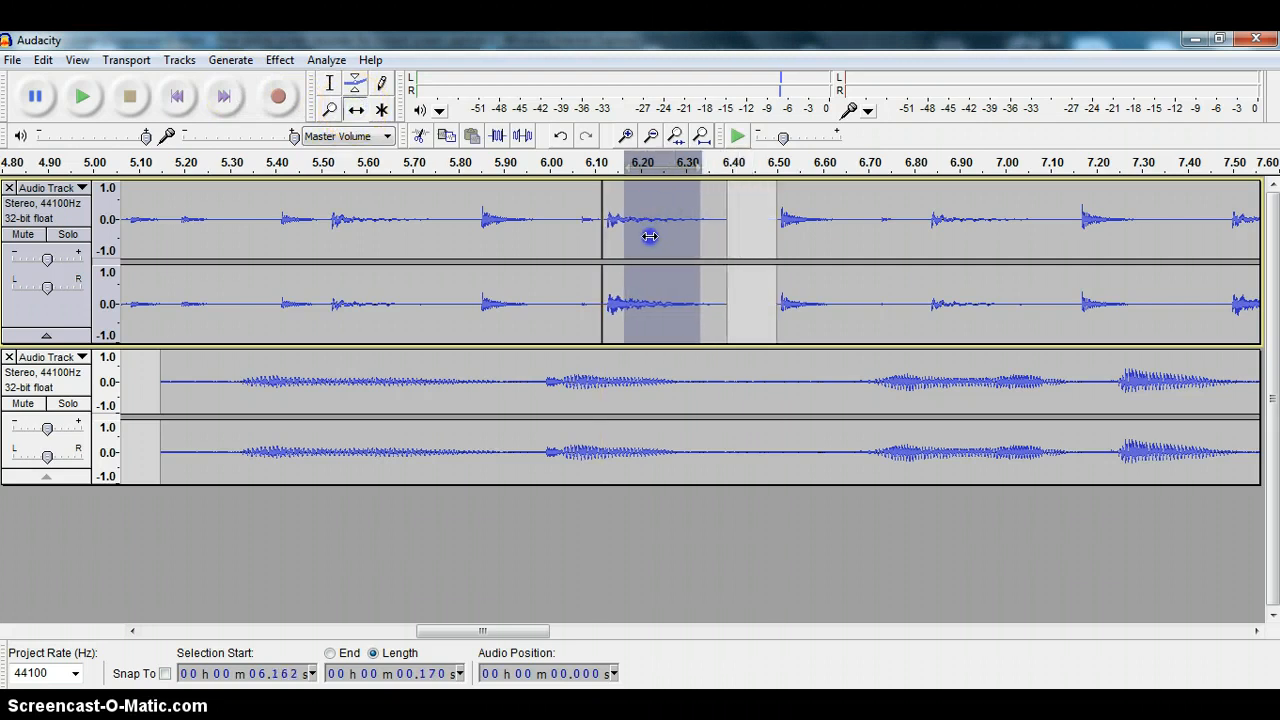
Step: Drag the isolated drum-note clip slightly later, opening a gap near 6.1 seconds
drag(650, 236, 690, 244)
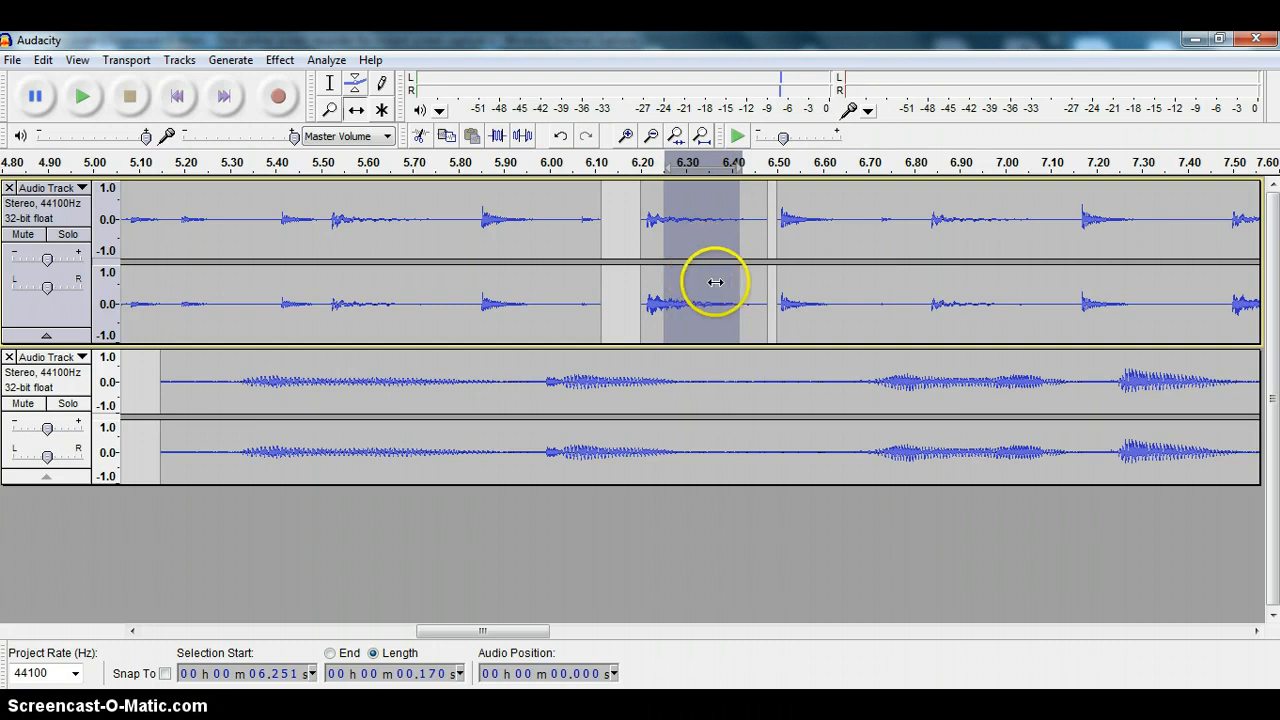
mouse_move(692, 222)
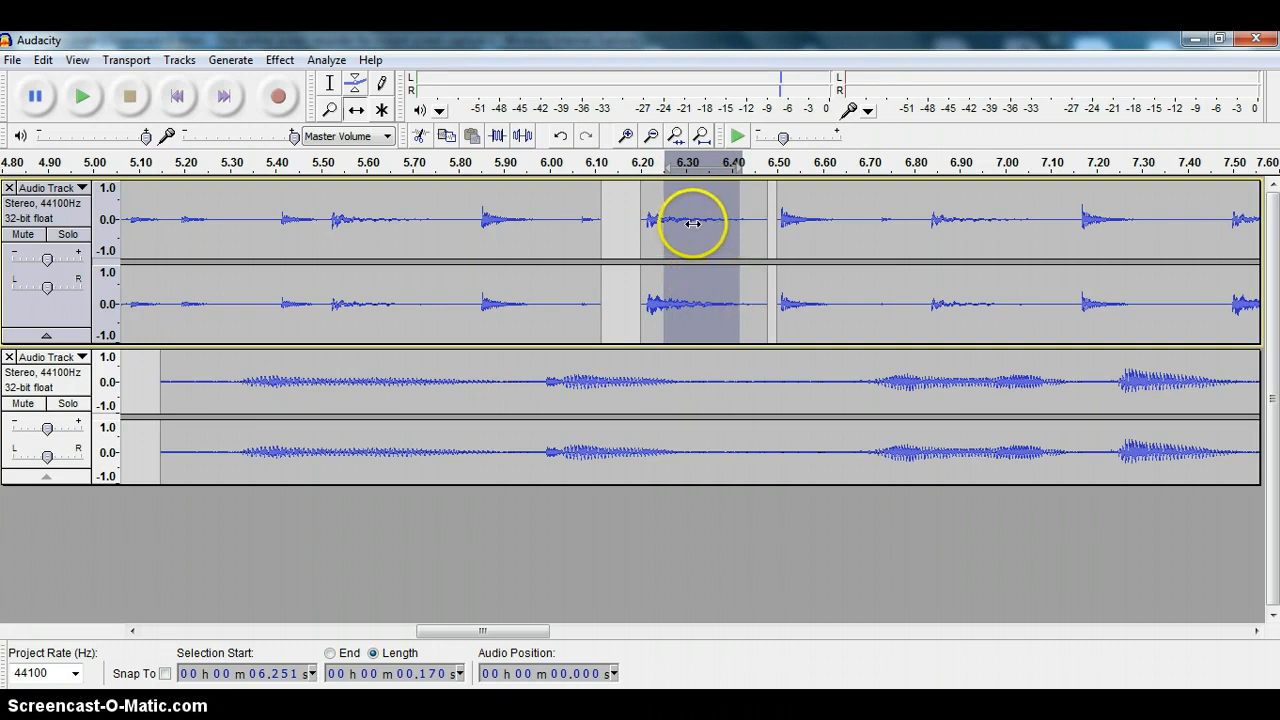
mouse_move(304, 88)
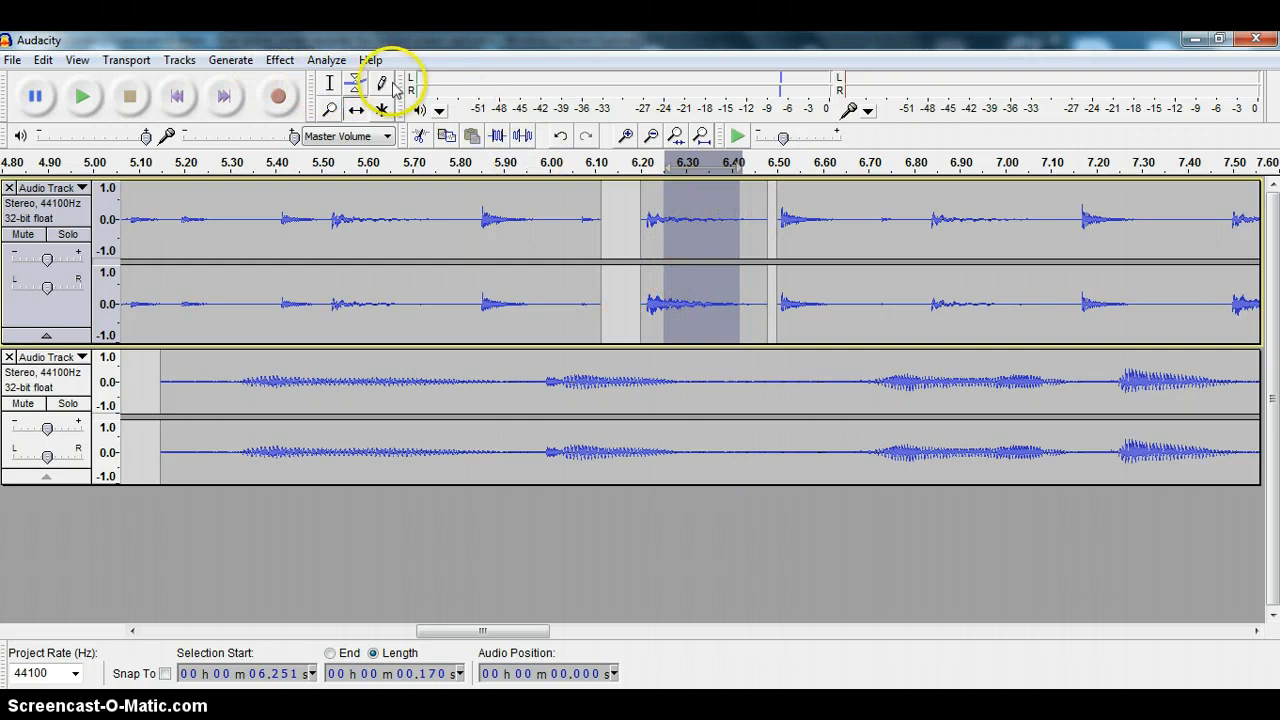
mouse_move(638, 200)
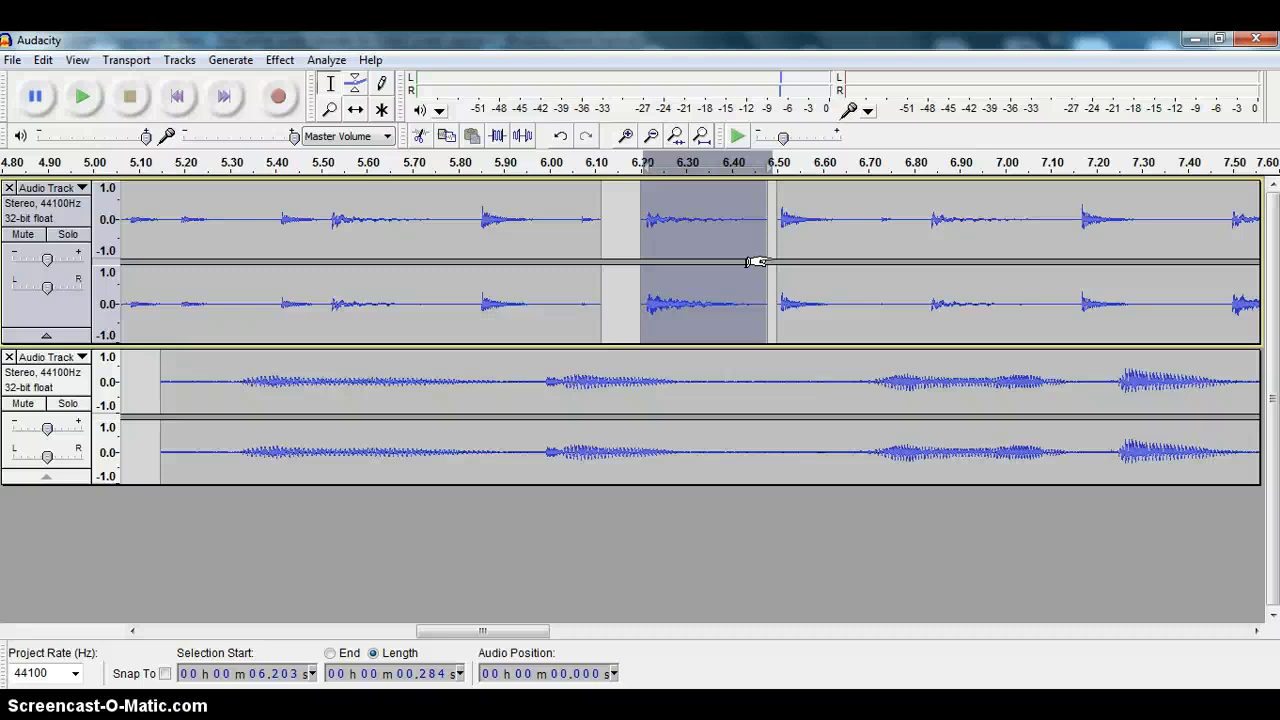
Step: Scroll down to view the new third track holding the duplicated drum note
scroll(down, 3)
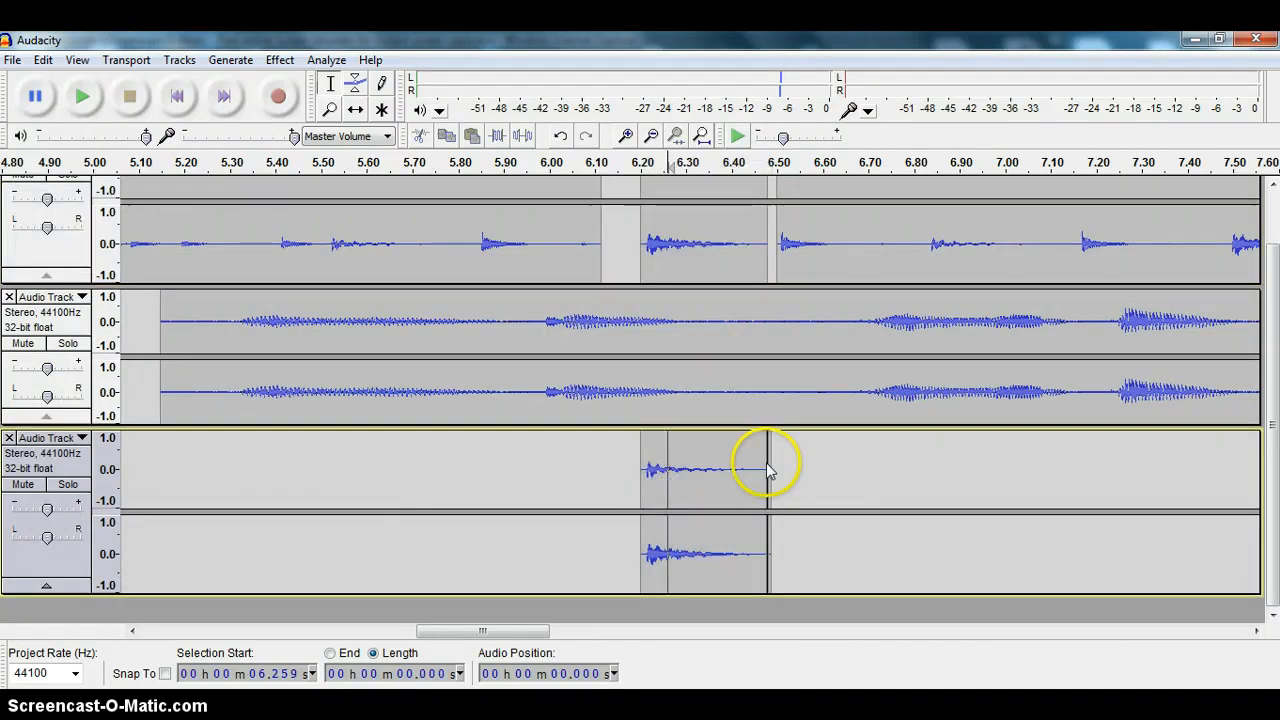
mouse_move(698, 486)
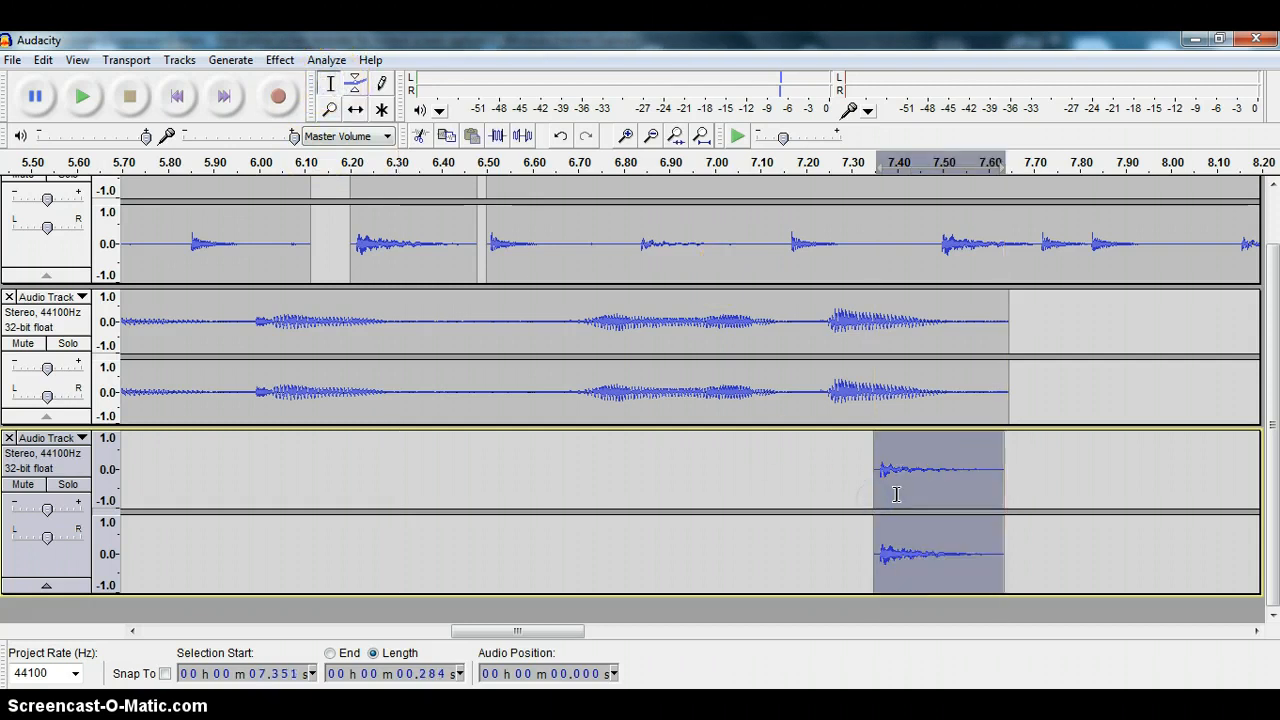
Step: Paste note copies in the third track and shift them to roughly 7.4, 8.0 and 8.5 seconds
click(952, 468)
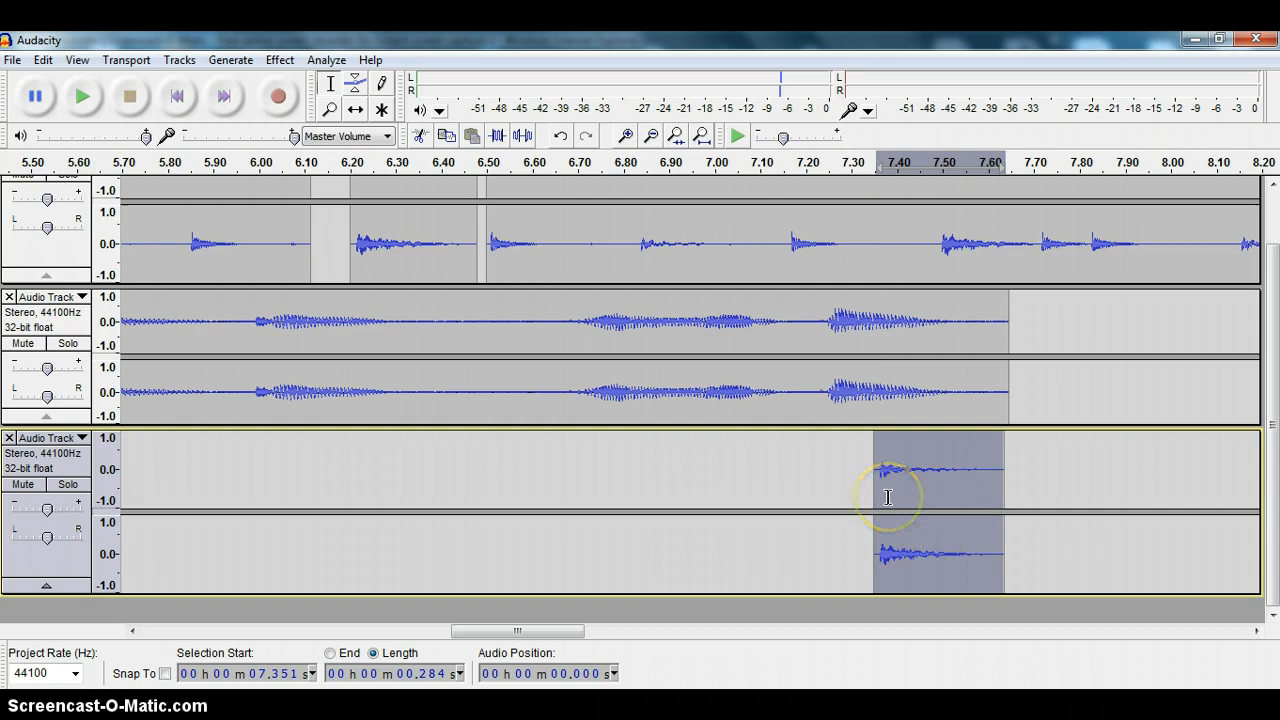
mouse_move(1122, 468)
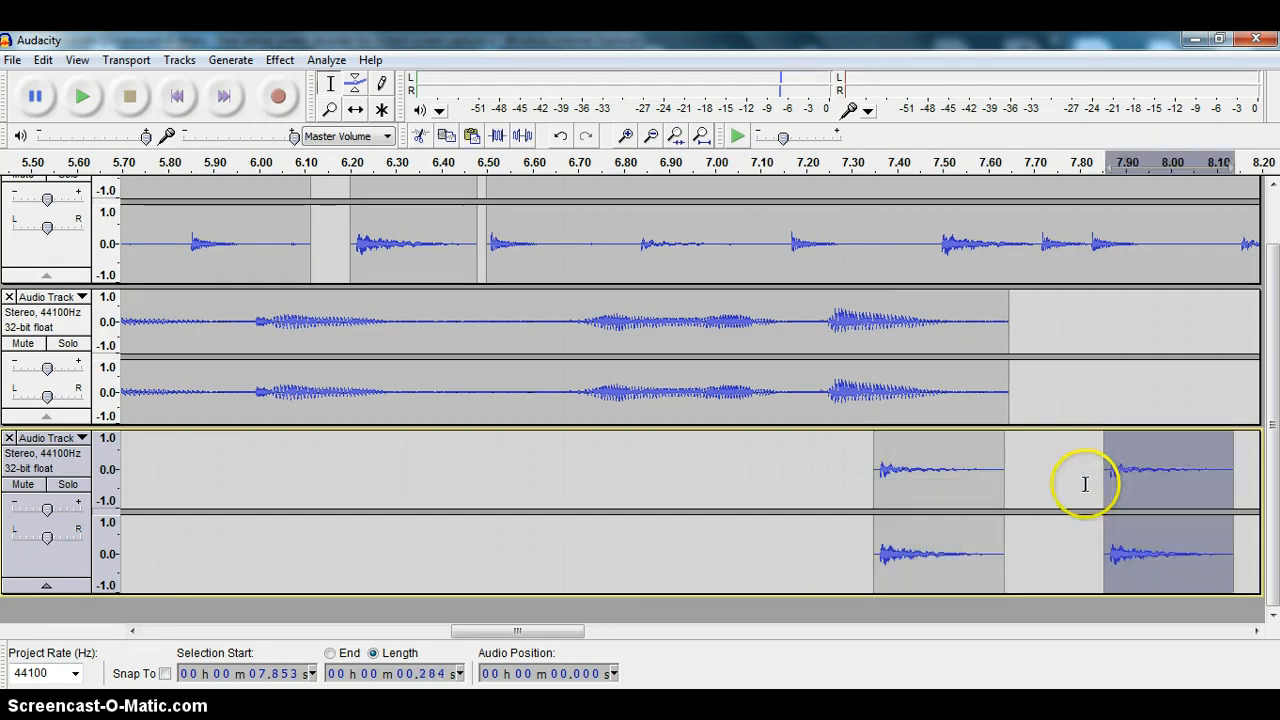
mouse_move(1144, 378)
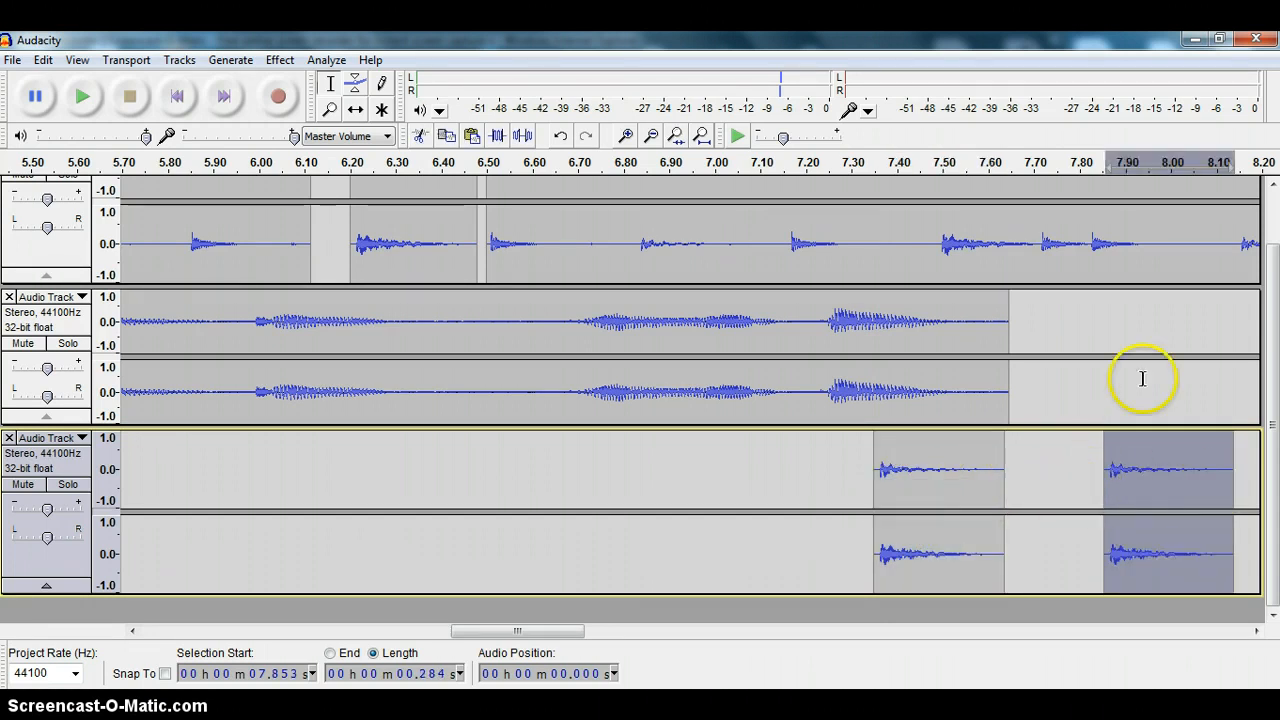
click(1028, 470)
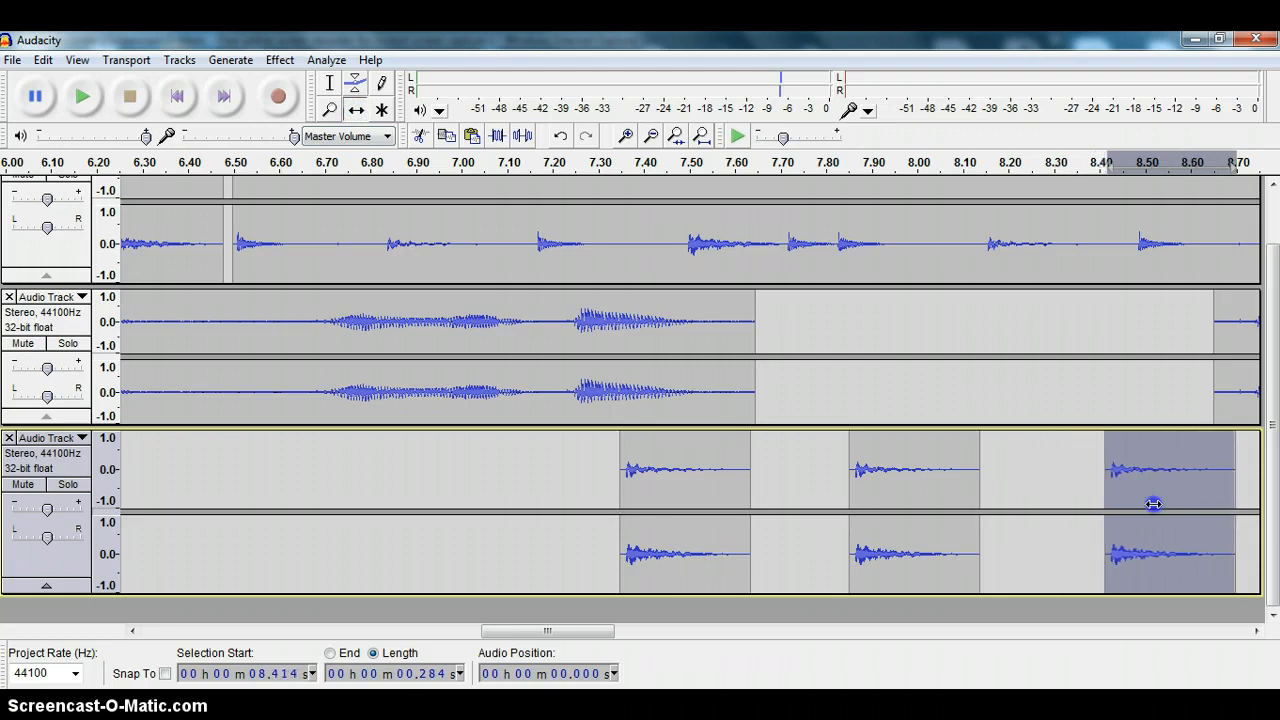
drag(1170, 500, 1130, 492)
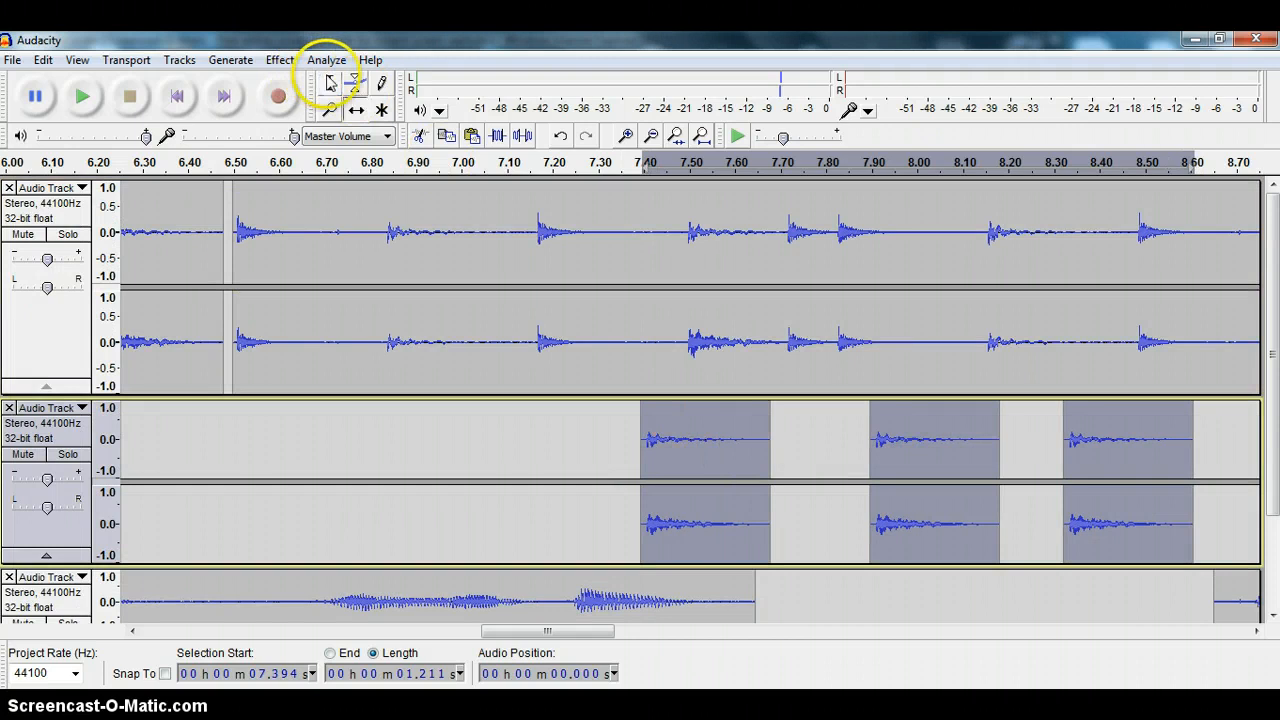
click(936, 440)
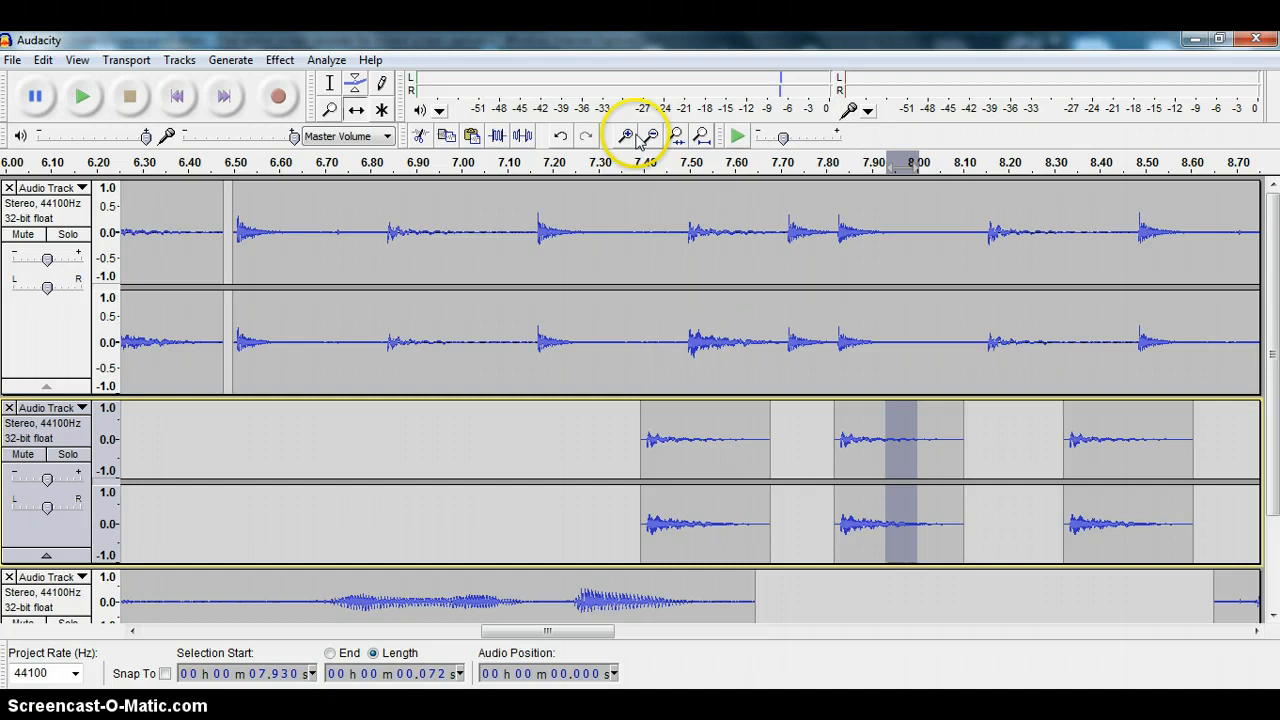
click(624, 136)
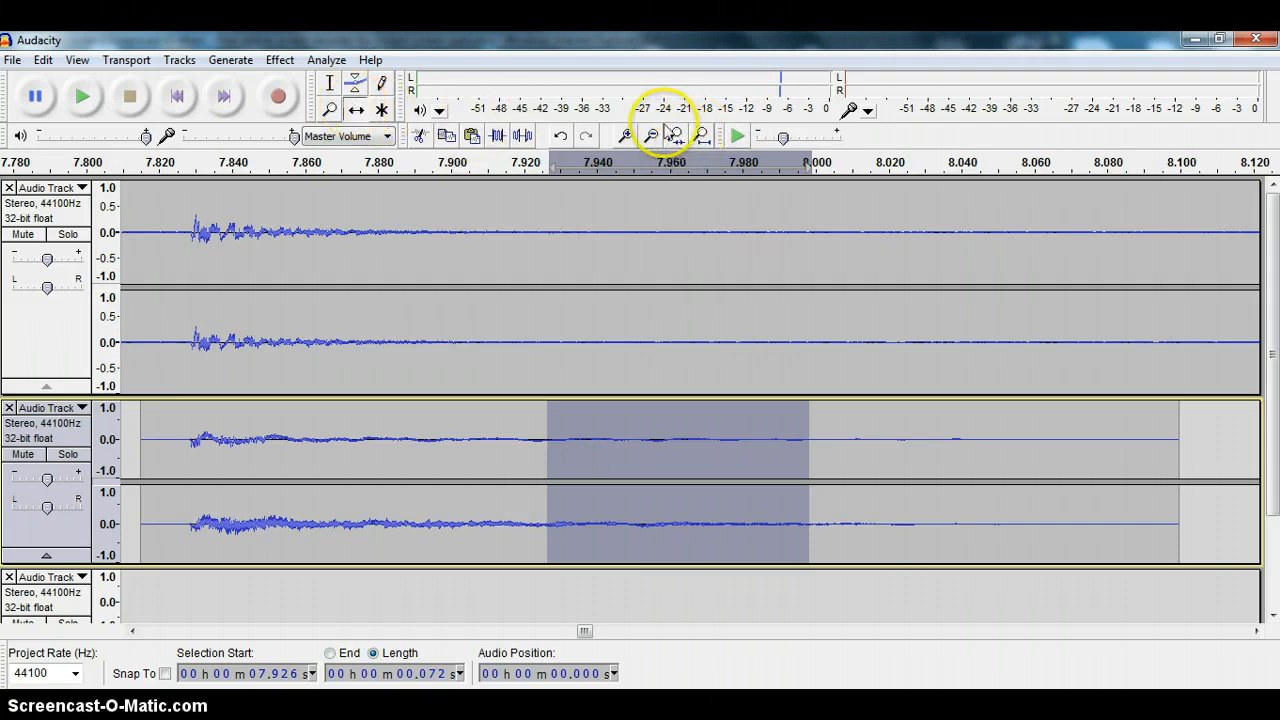
click(652, 136)
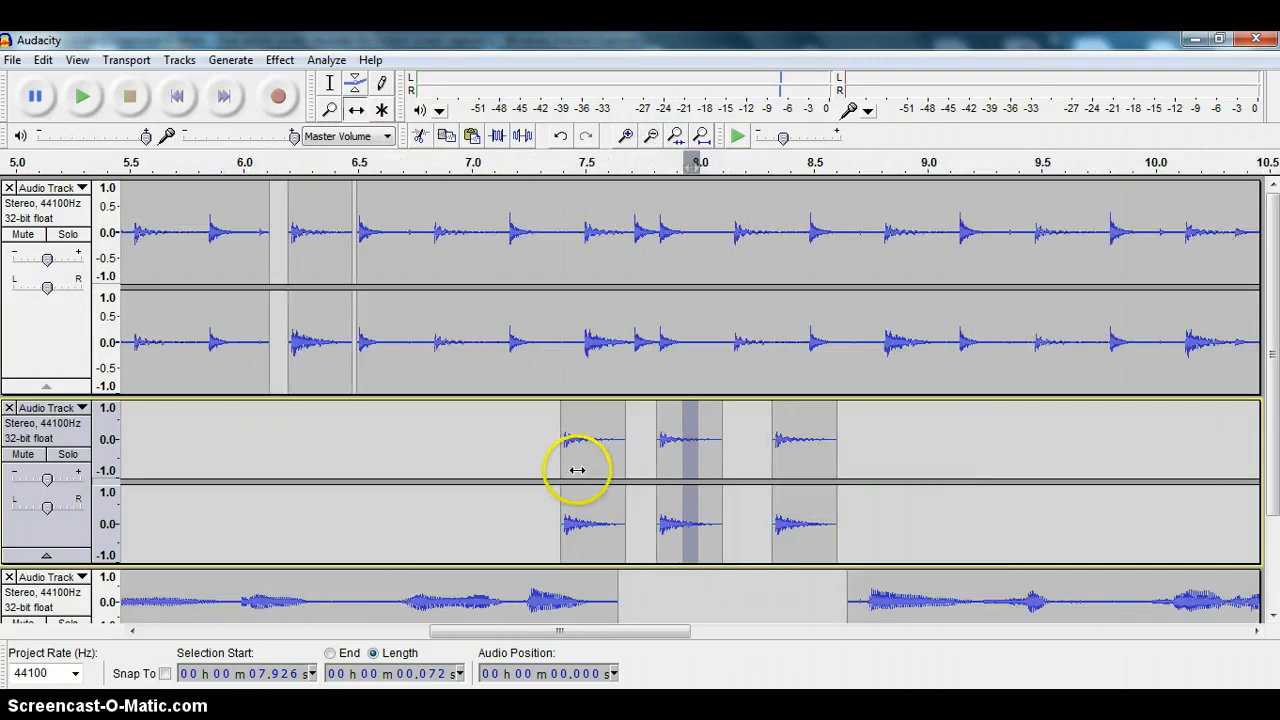
mouse_move(690, 450)
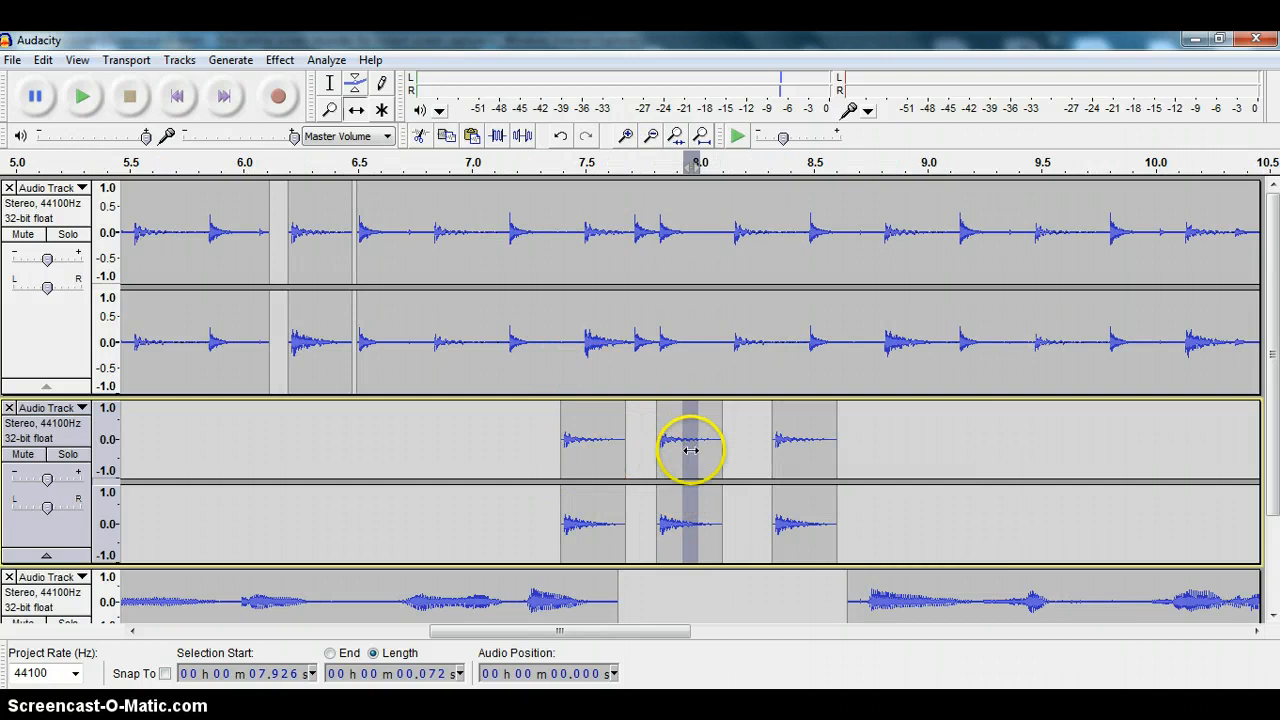
mouse_move(176, 94)
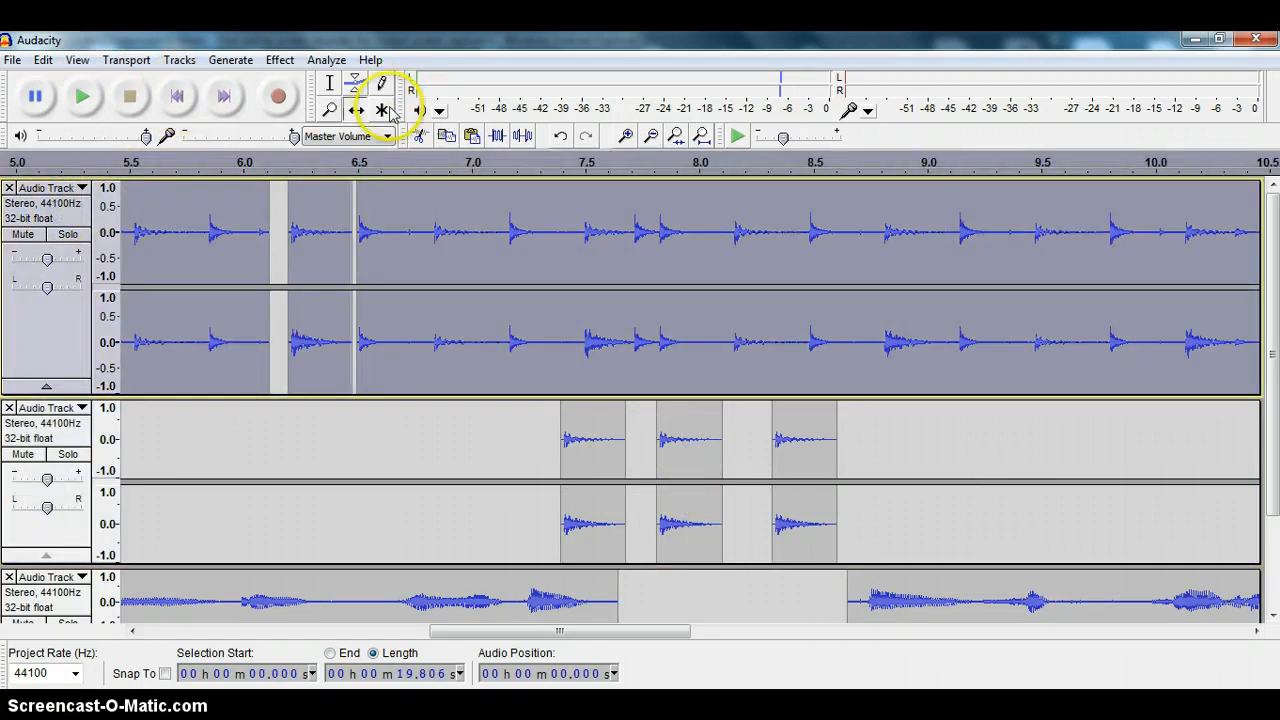
Step: Fit the project in view and Mix and Render the two selected drum tracks into one
click(650, 136)
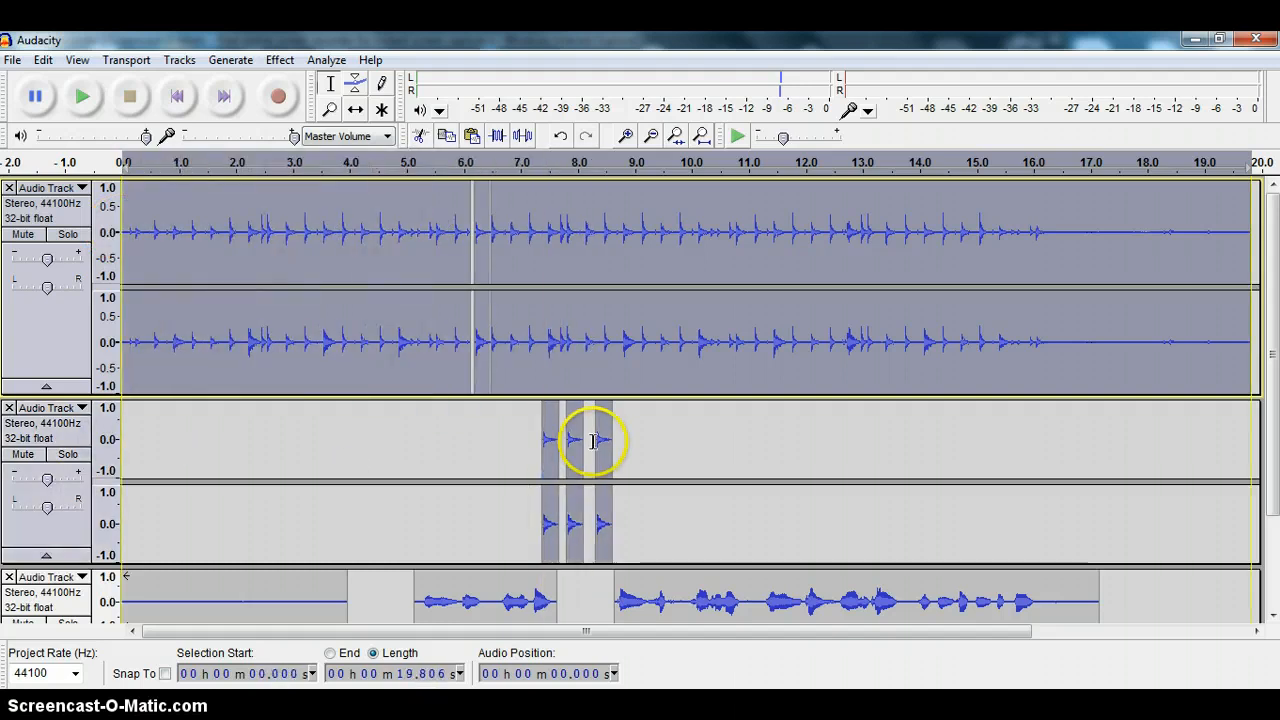
mouse_move(546, 340)
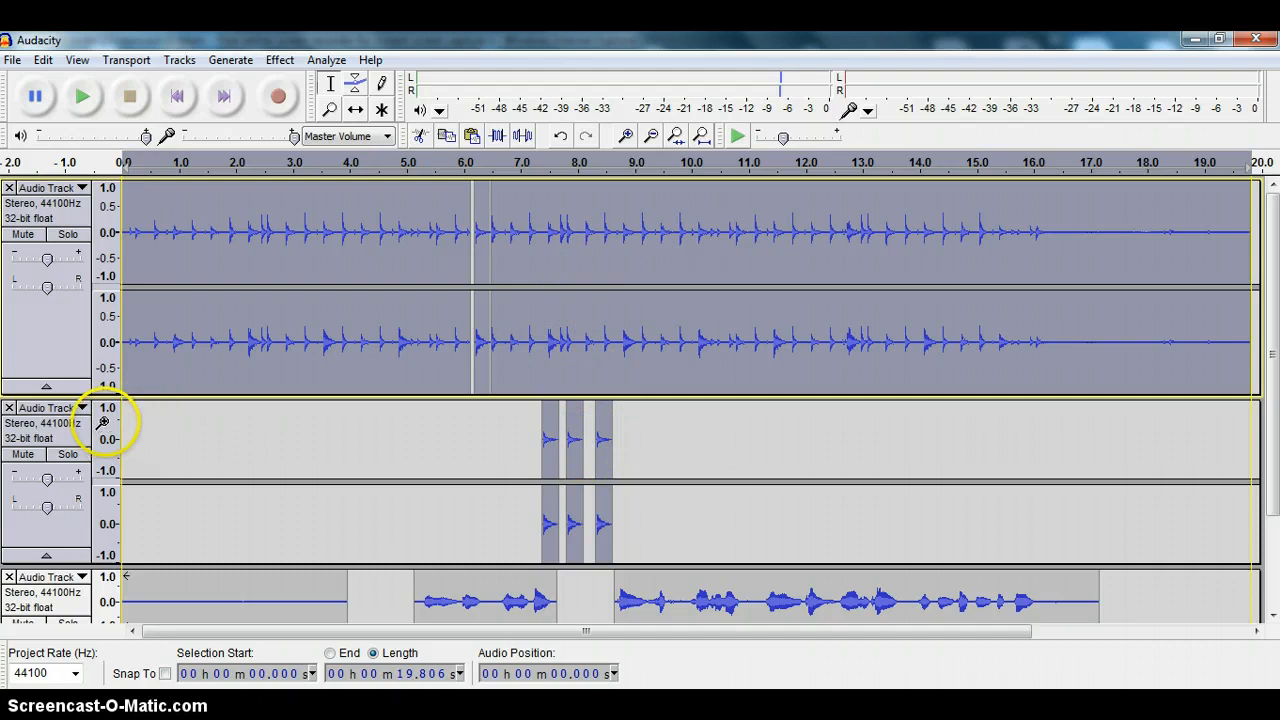
mouse_move(56, 480)
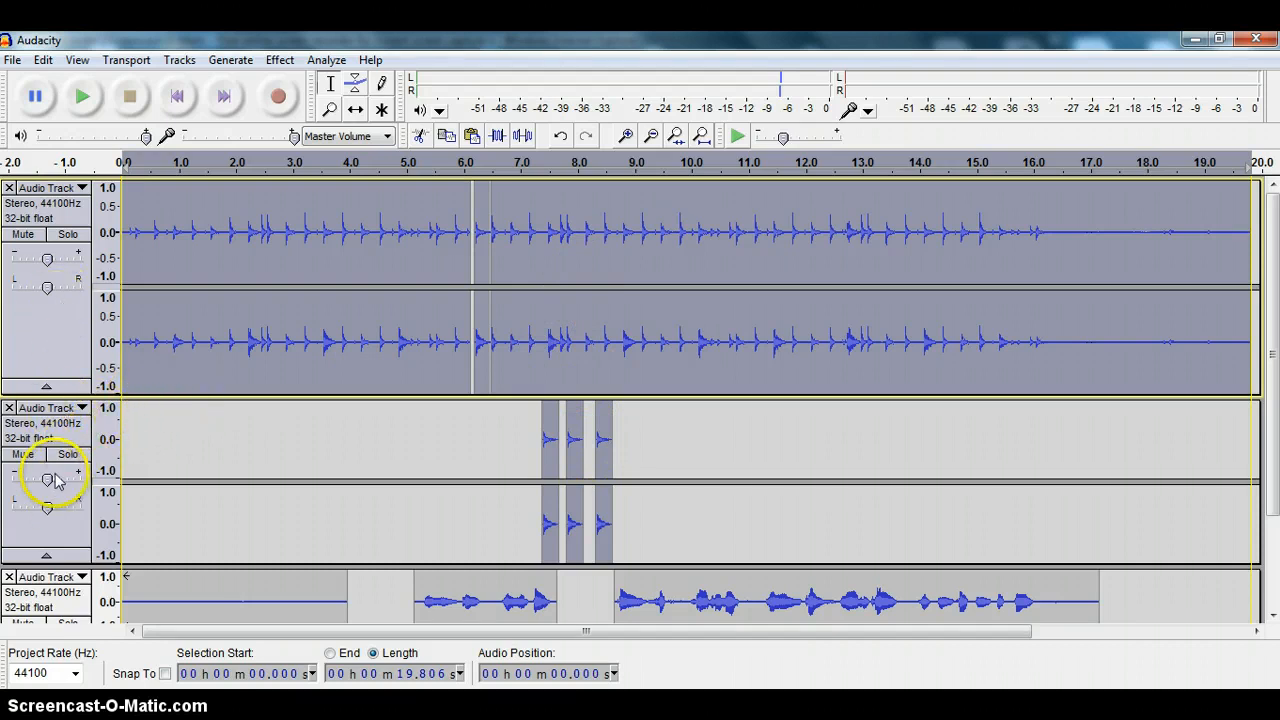
click(180, 60)
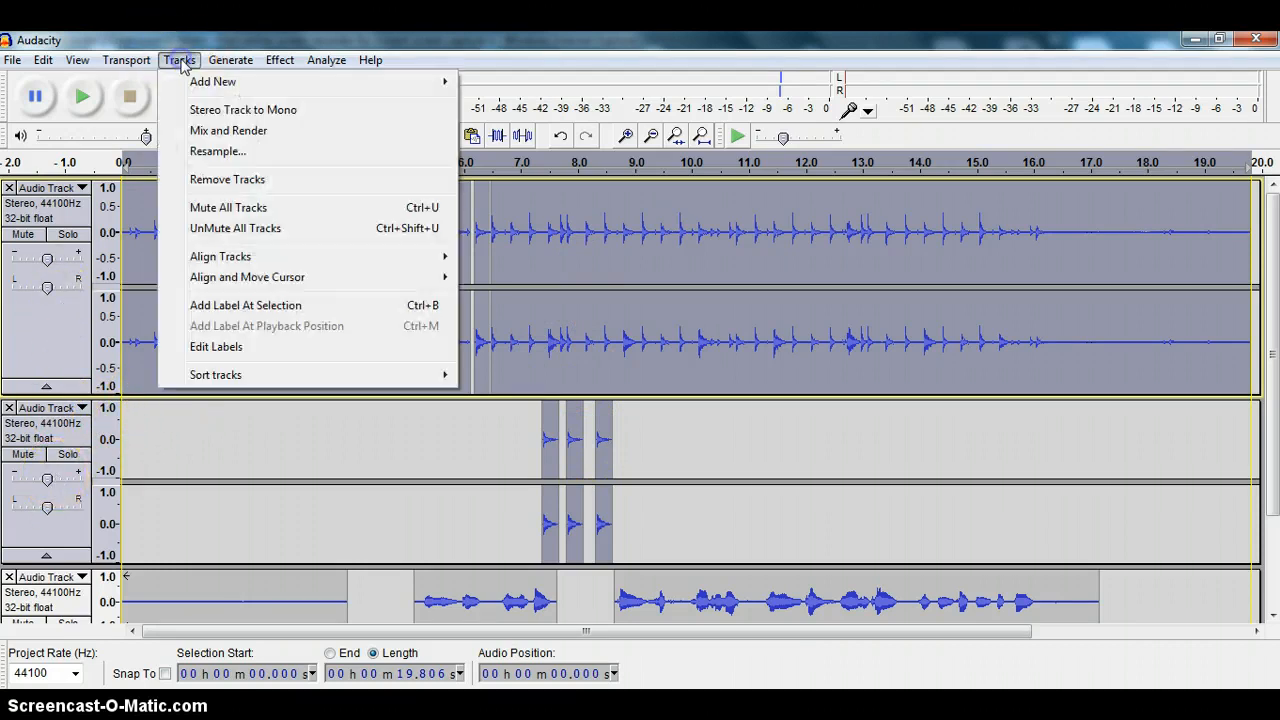
mouse_move(228, 130)
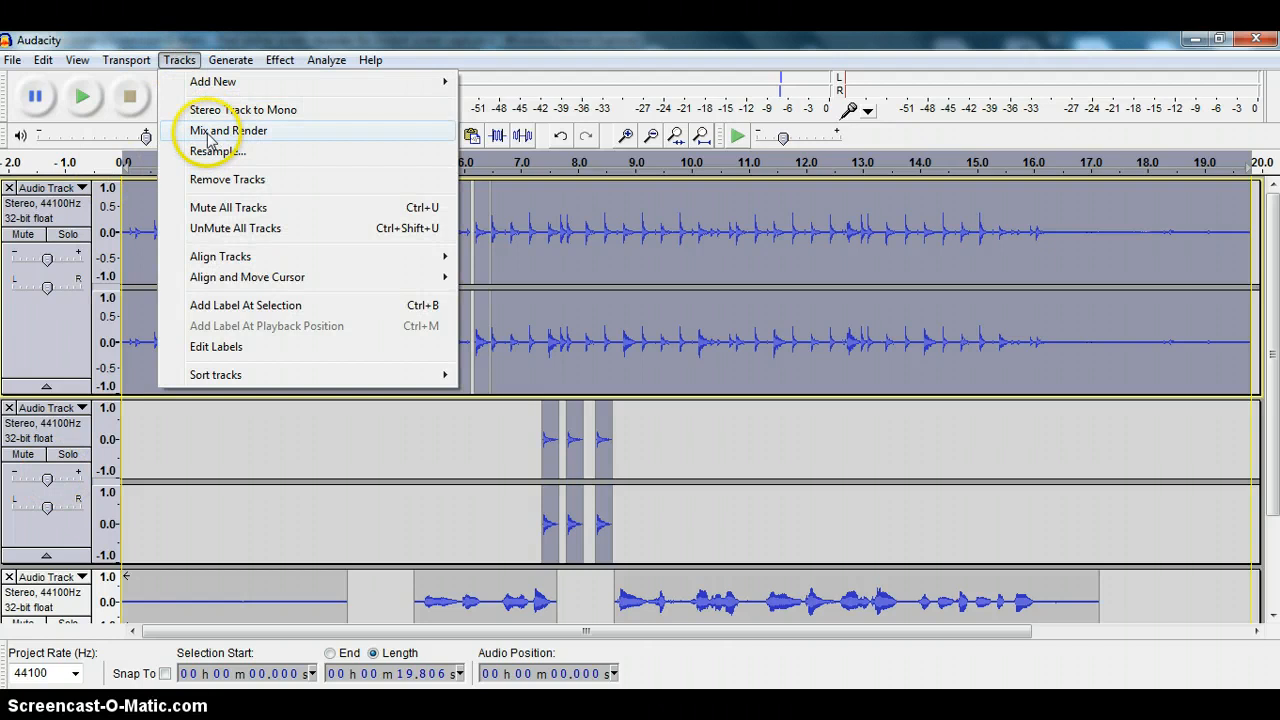
click(228, 130)
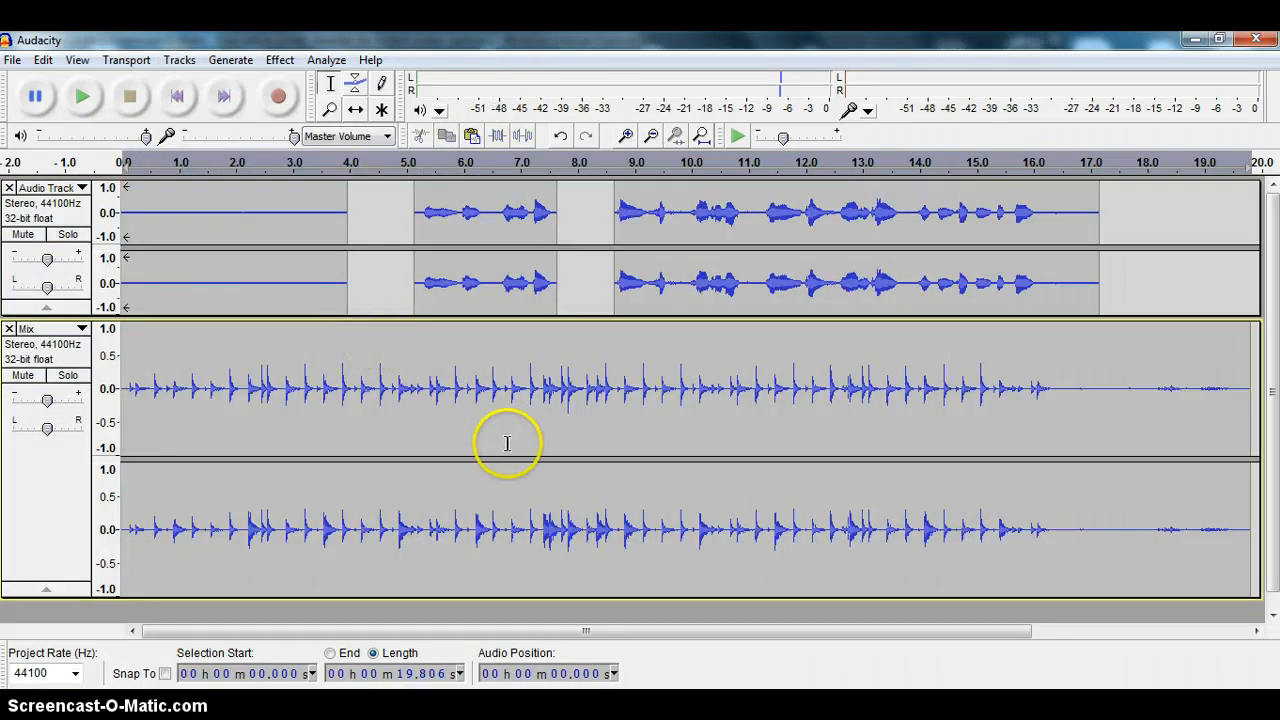
Step: Reduce the mixed drum track's height so both tracks fit, then select the vocal track
drag(464, 440, 710, 440)
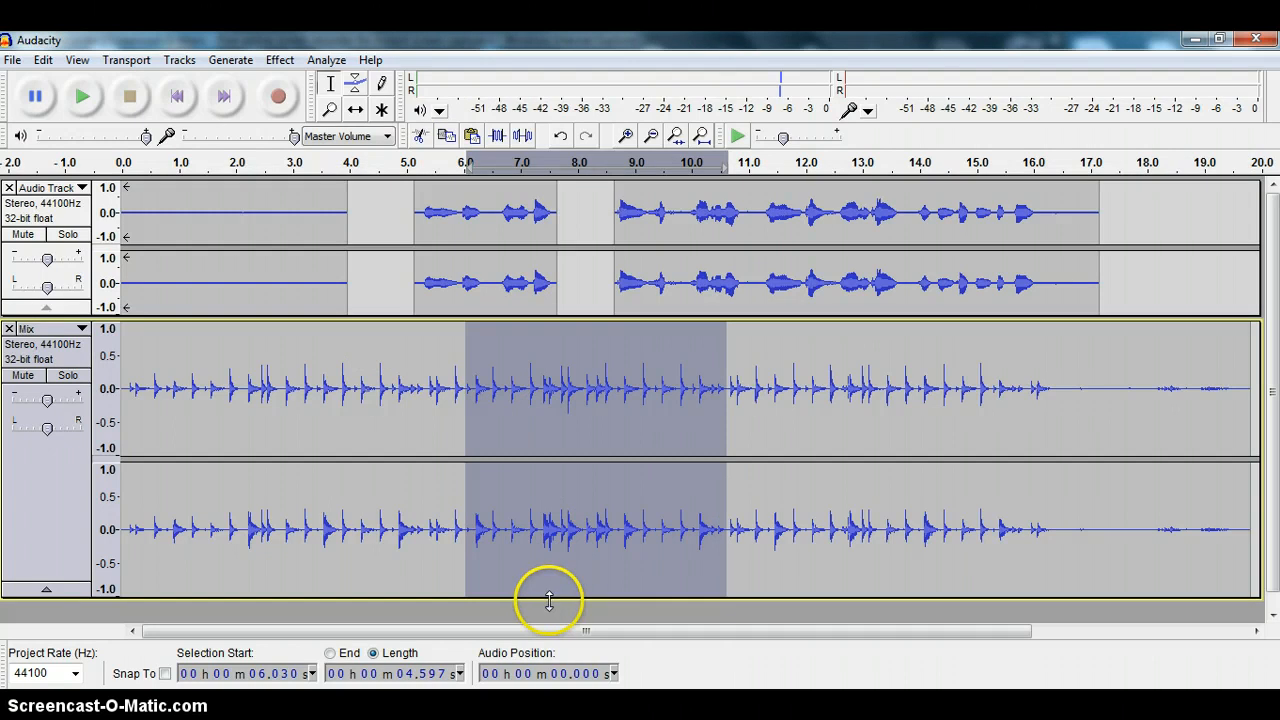
drag(548, 600, 264, 376)
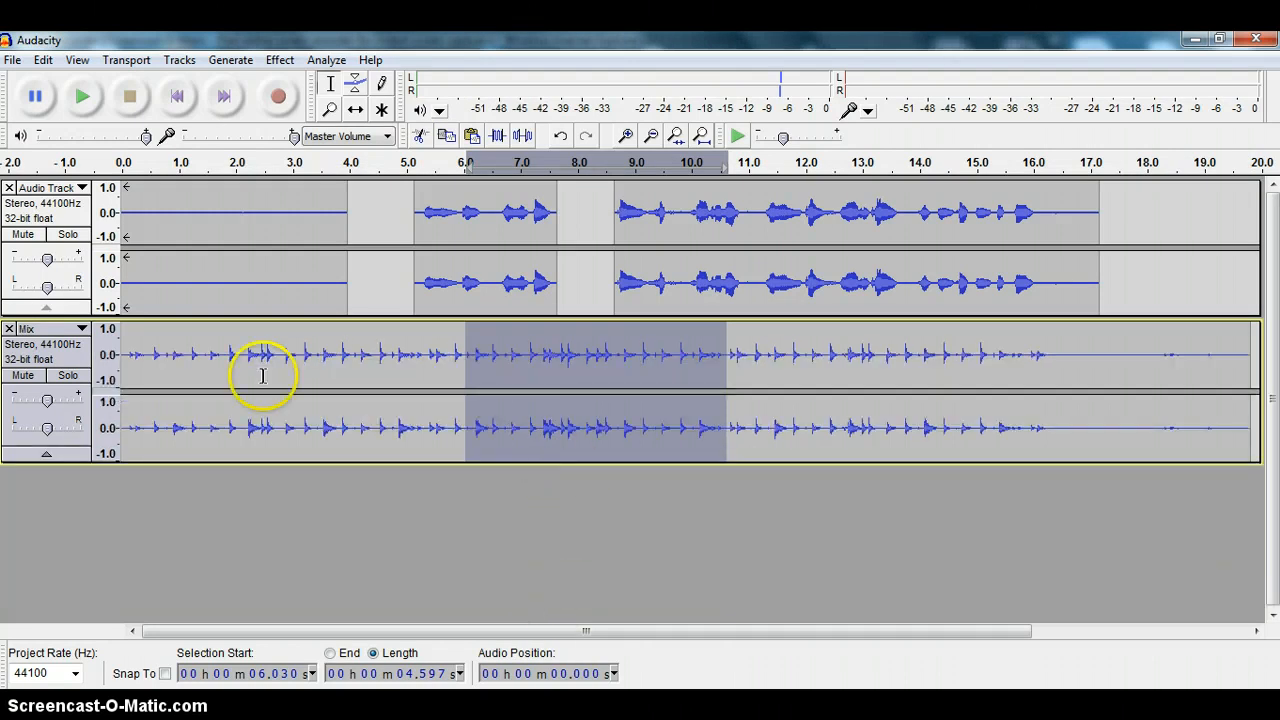
click(598, 356)
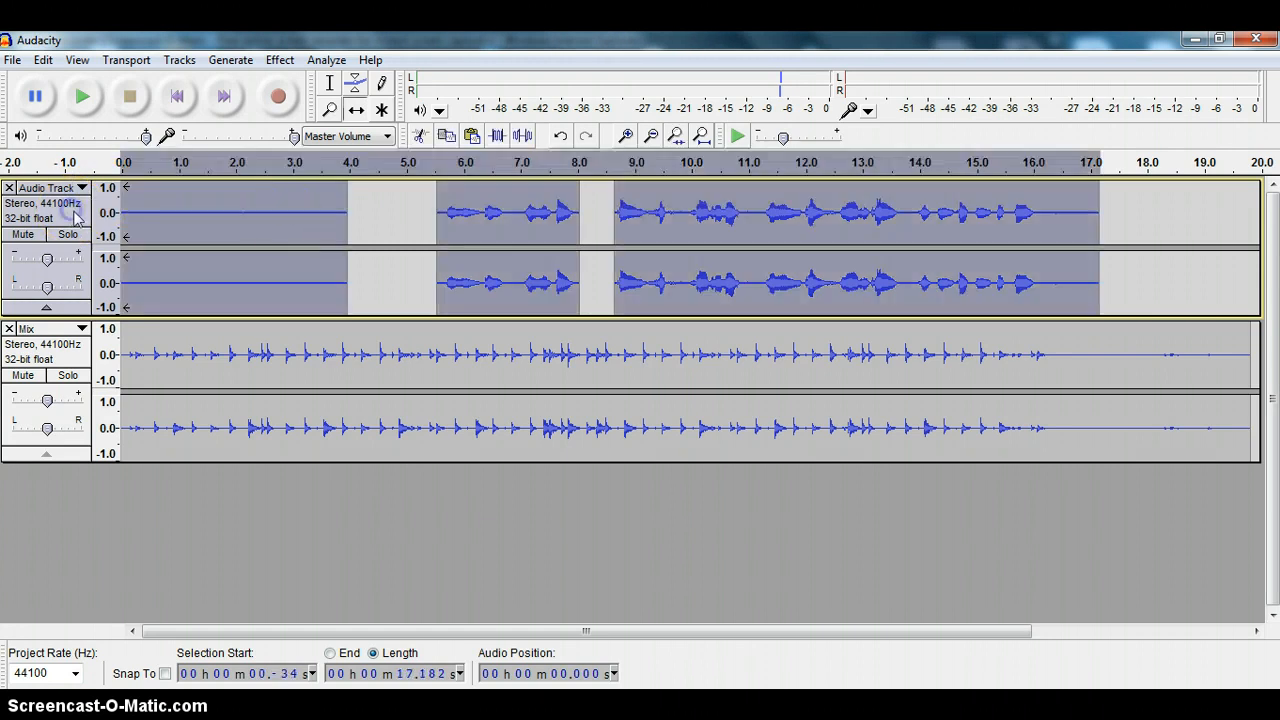
Step: Mix and Render the vocal track into its own track and shorten it to match the drums
click(180, 60)
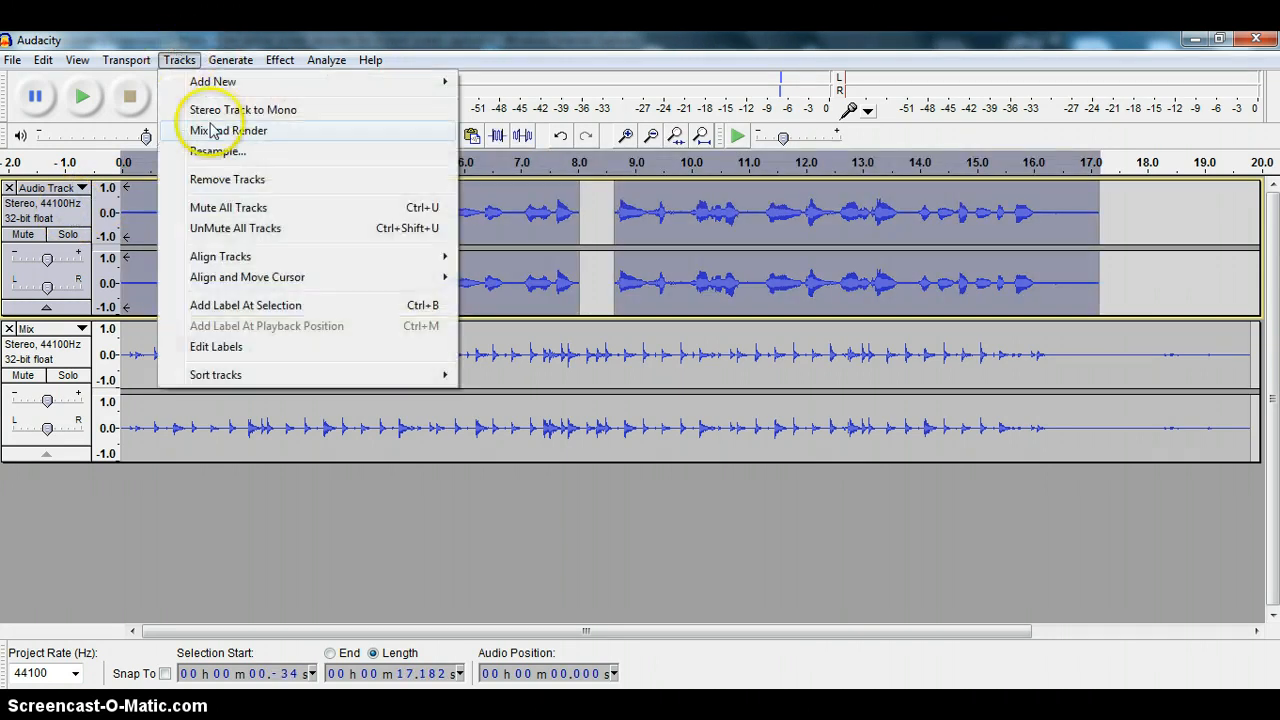
click(228, 130)
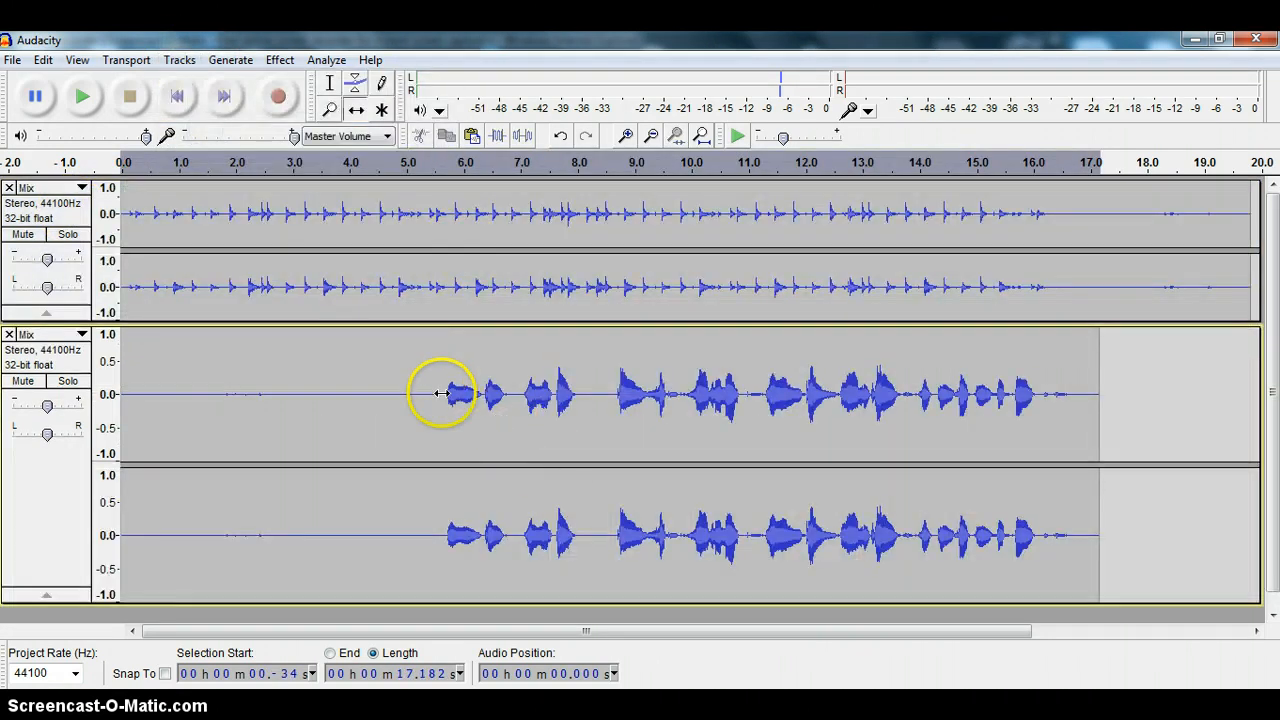
drag(440, 392, 918, 450)
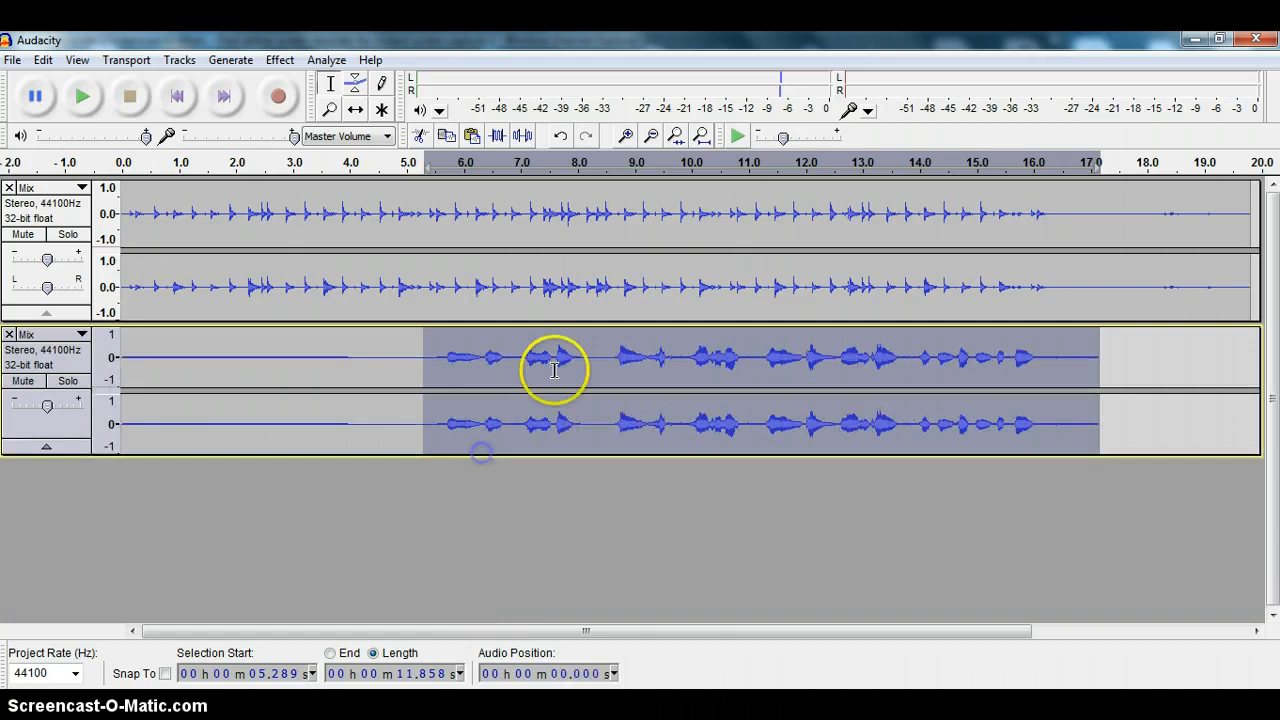
mouse_move(490, 332)
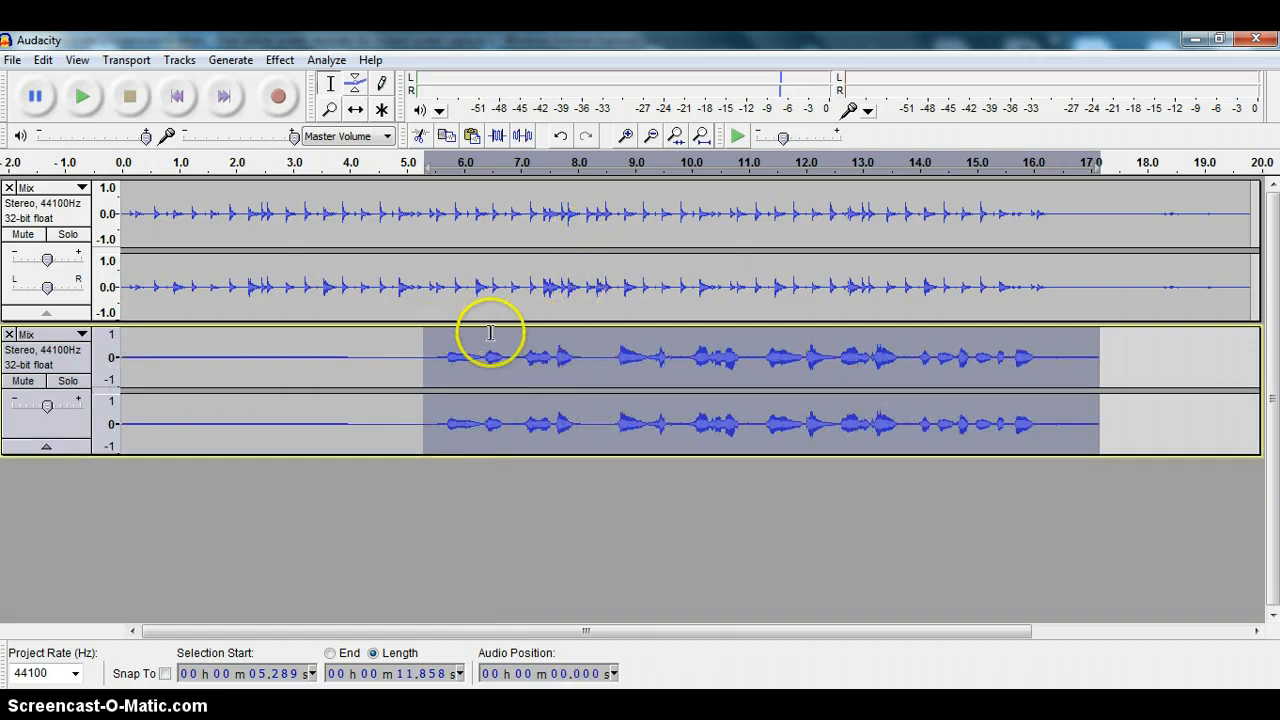
mouse_move(632, 320)
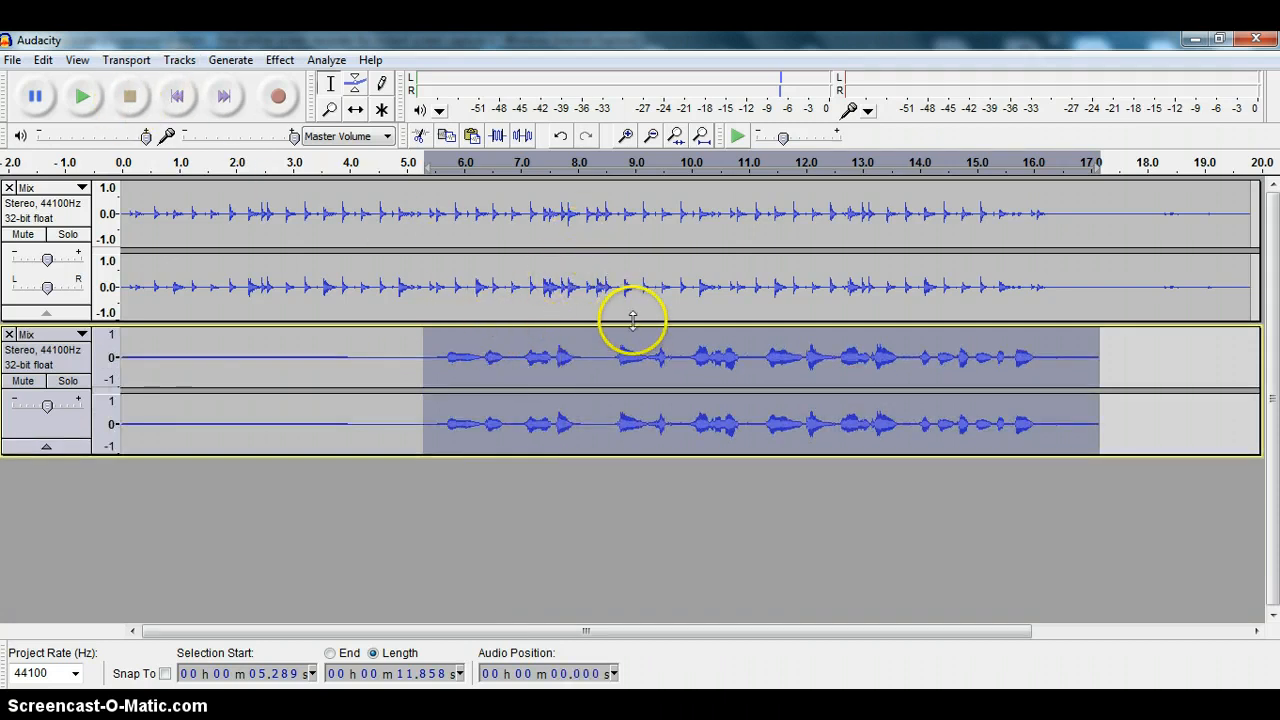
mouse_move(420, 356)
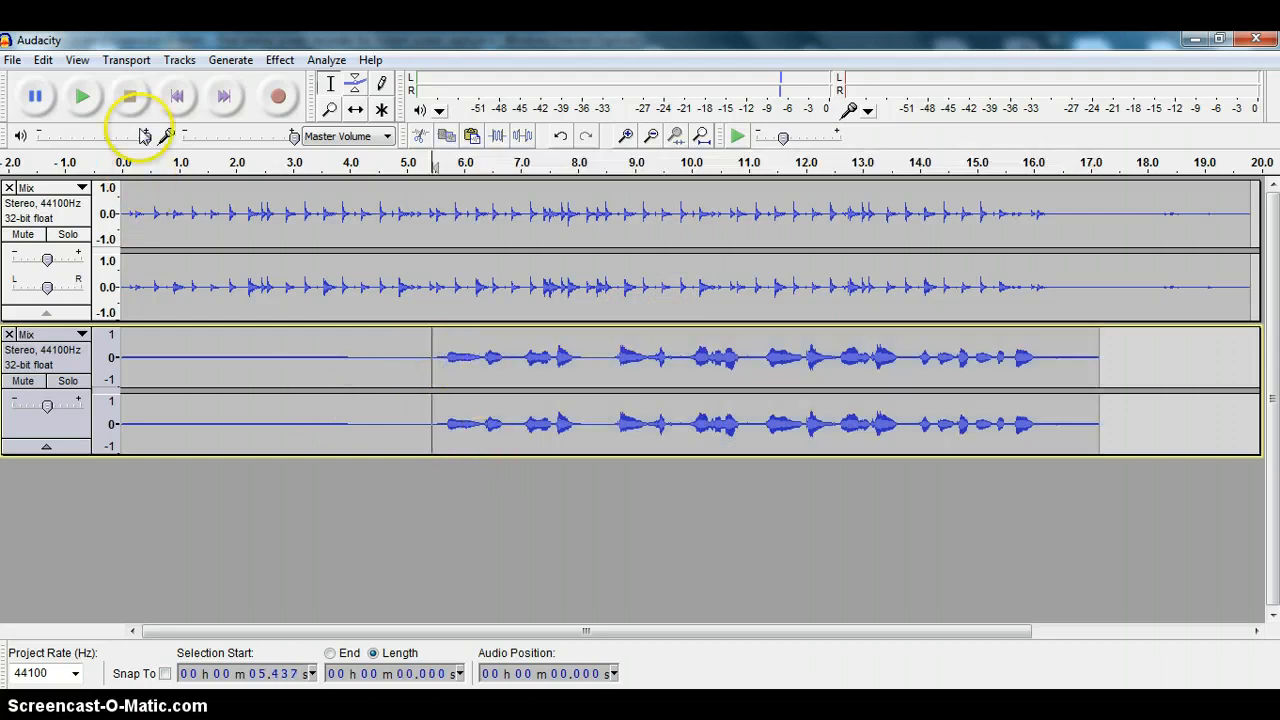
mouse_move(736, 492)
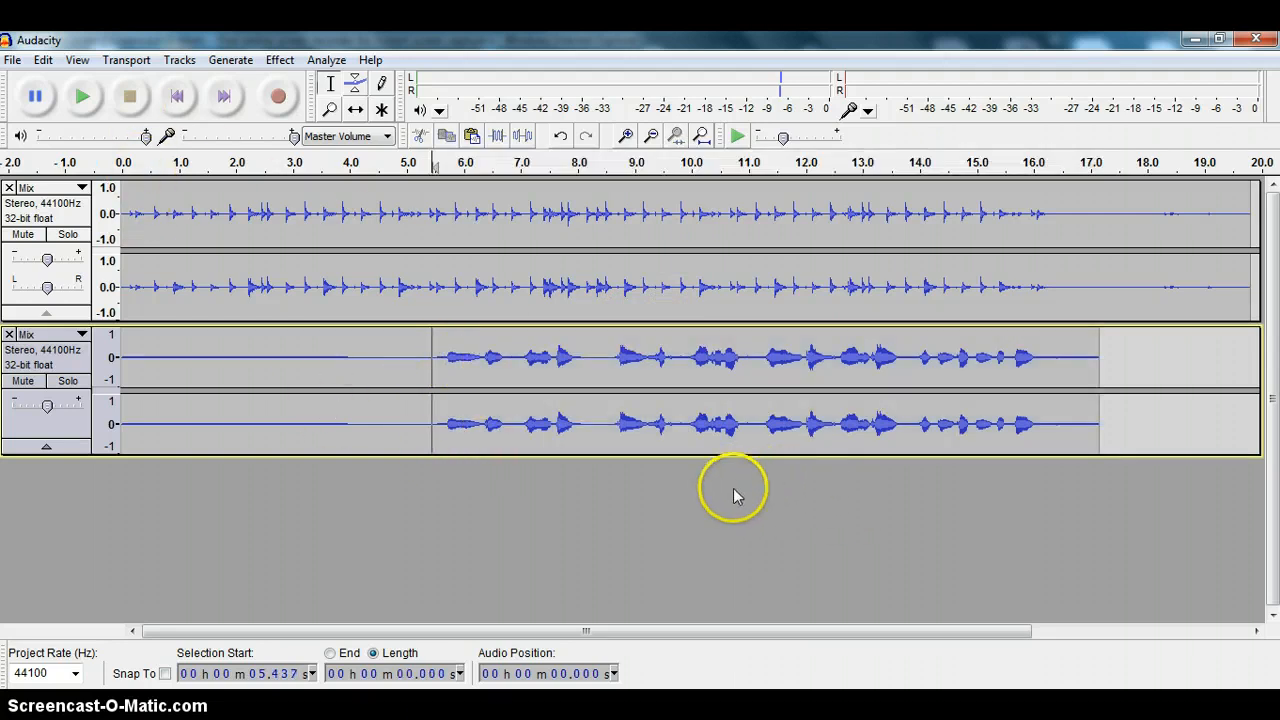
mouse_move(444, 356)
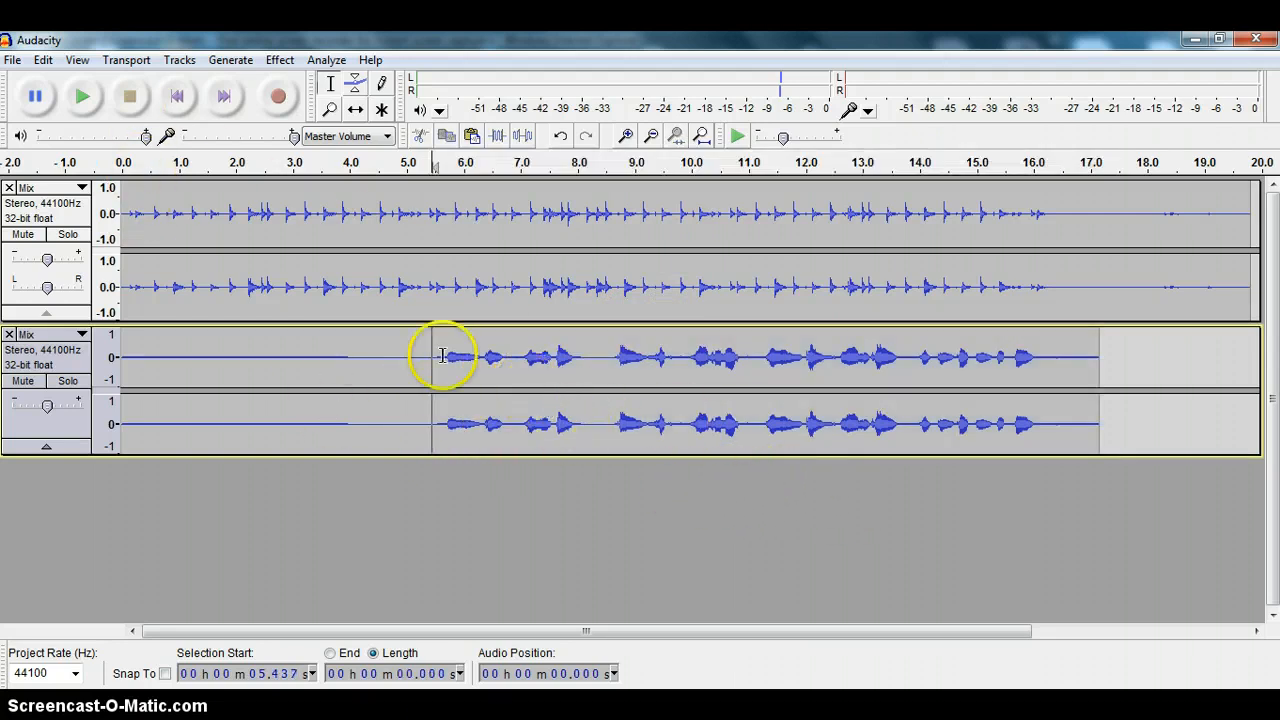
mouse_move(684, 428)
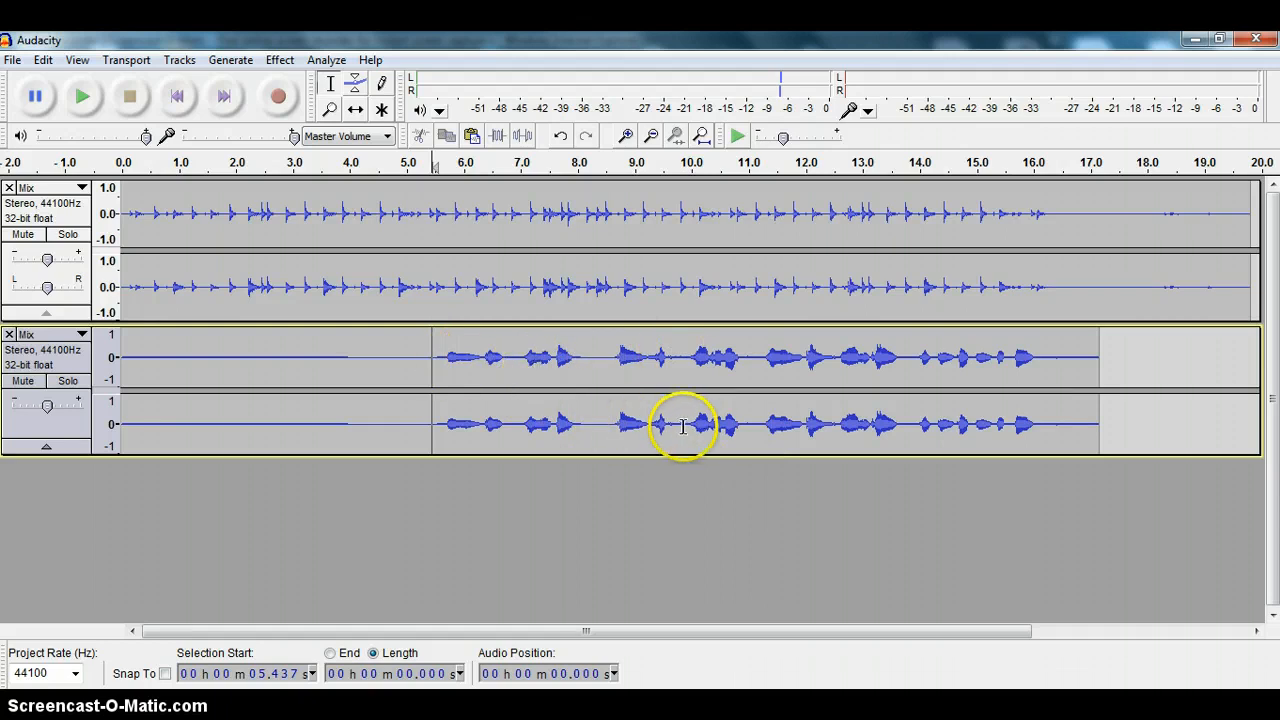
mouse_move(536, 400)
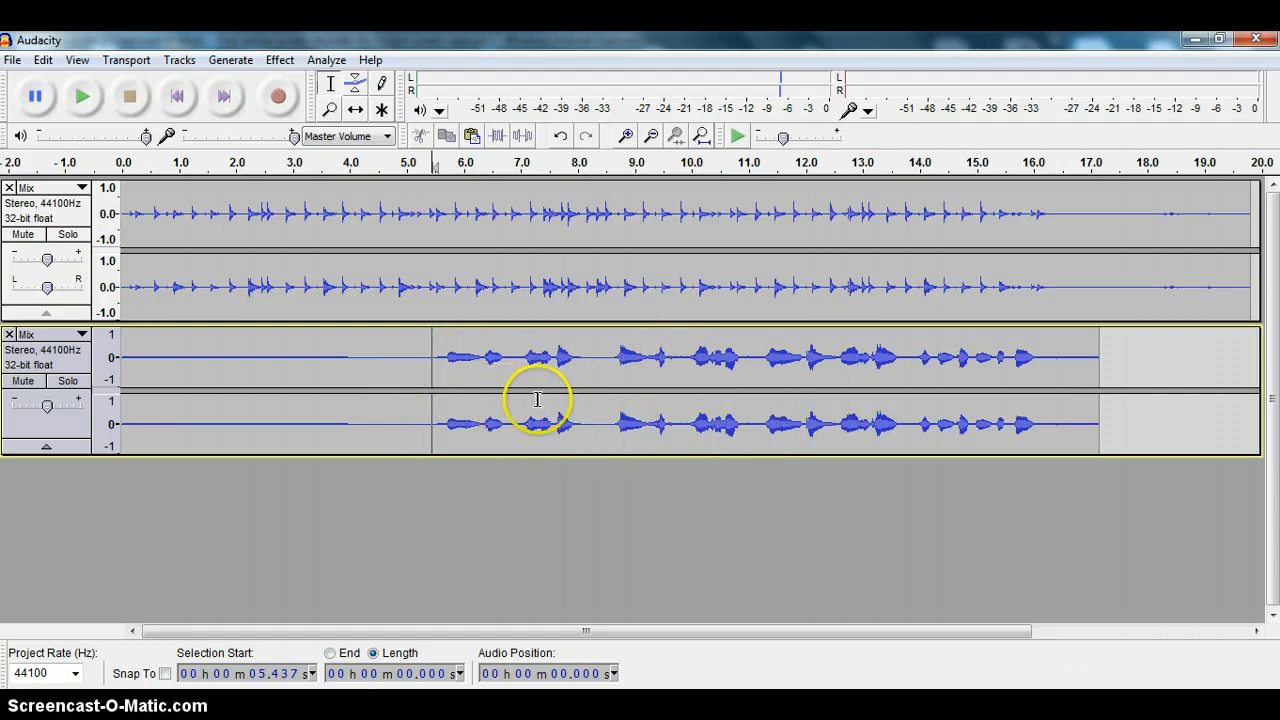